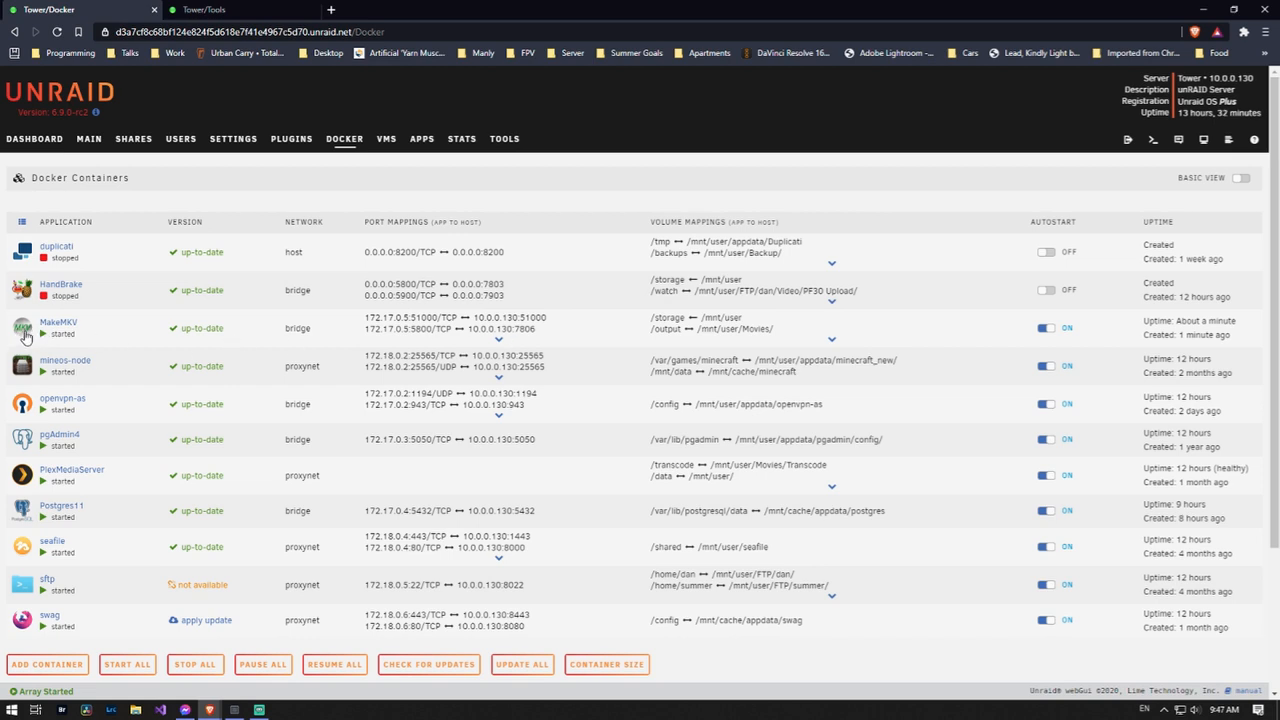
mouse_move(744, 346)
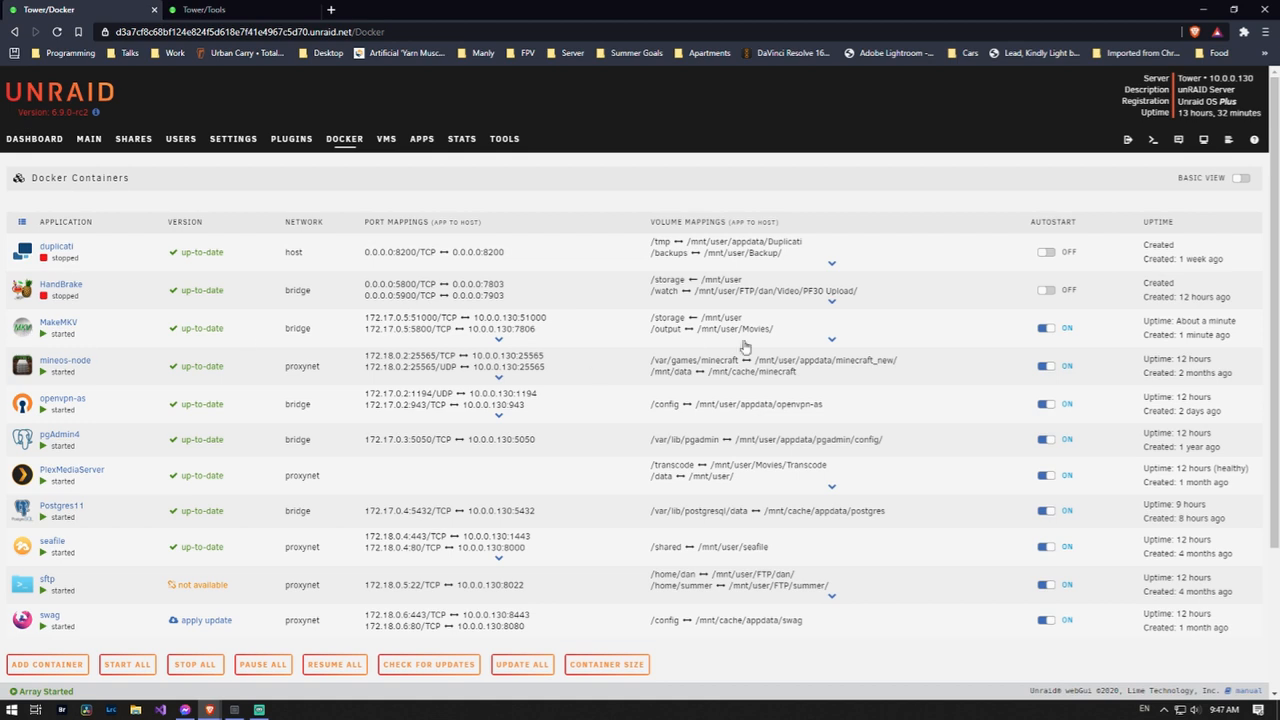
mouse_move(756, 324)
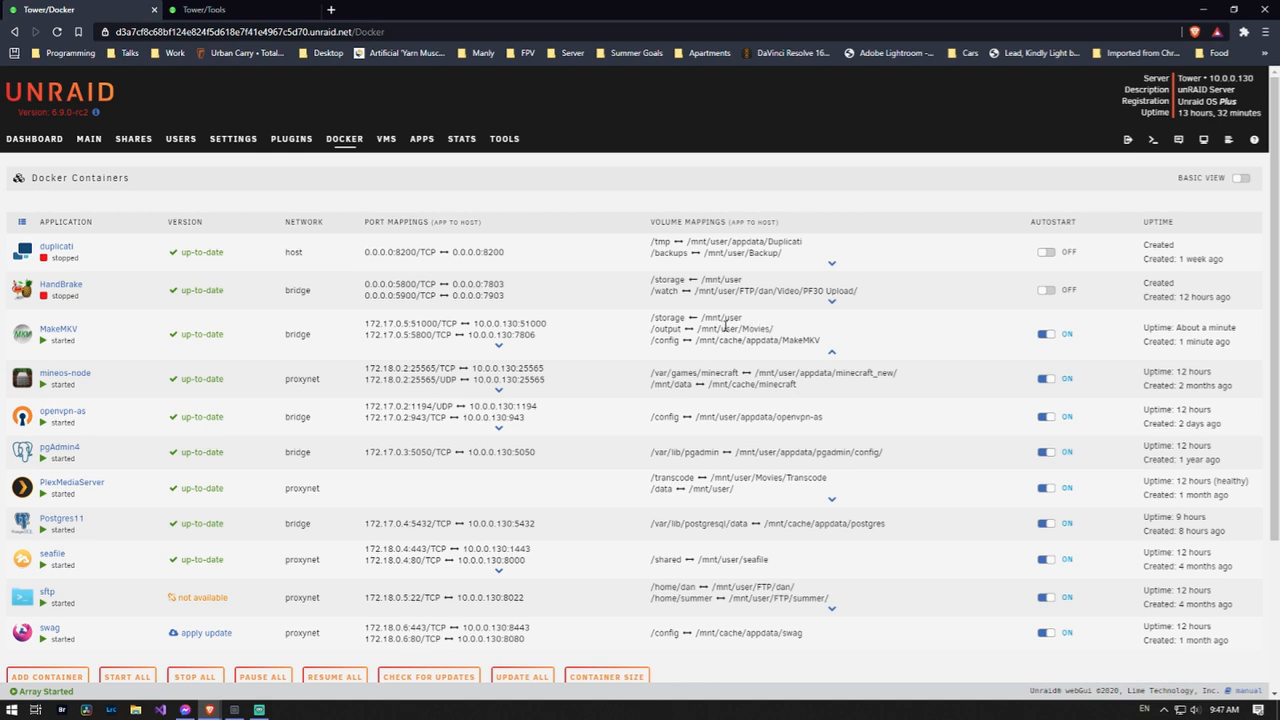
Step: Open the MakeMKV container for editing from the Docker list, then bring up the Tools tab
left_click(32, 140)
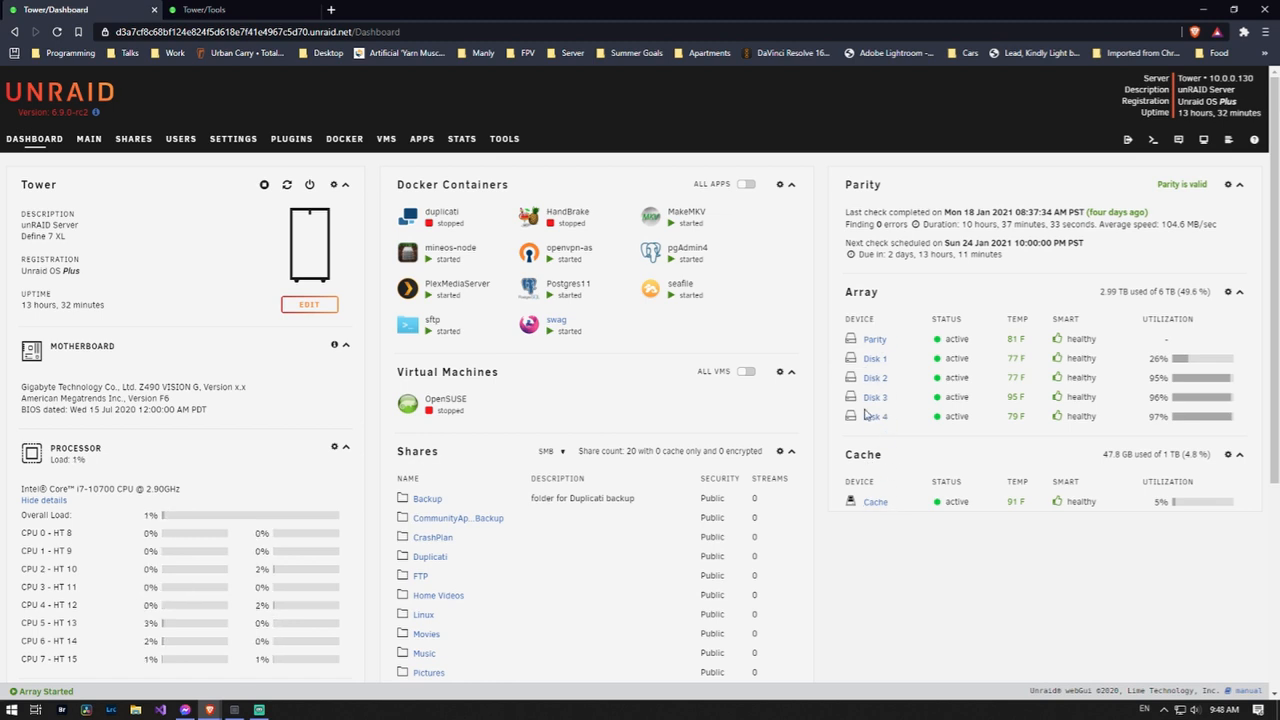
mouse_move(616, 308)
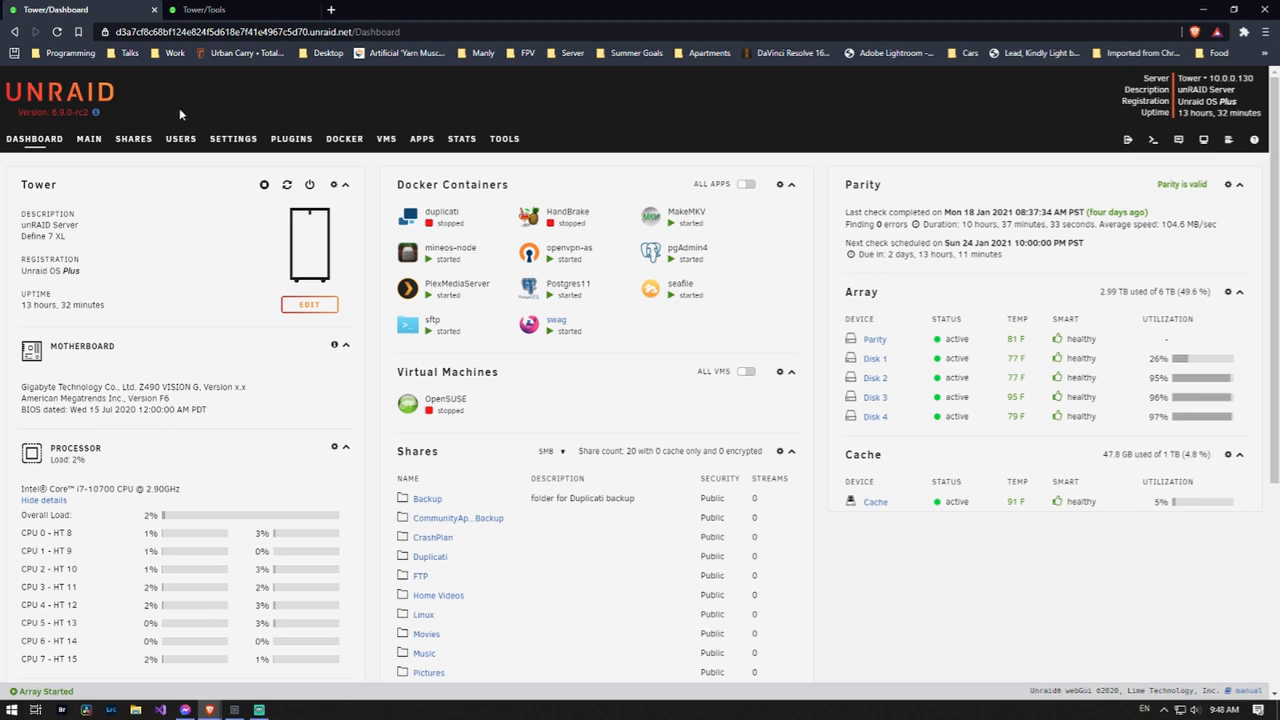
left_click(344, 140)
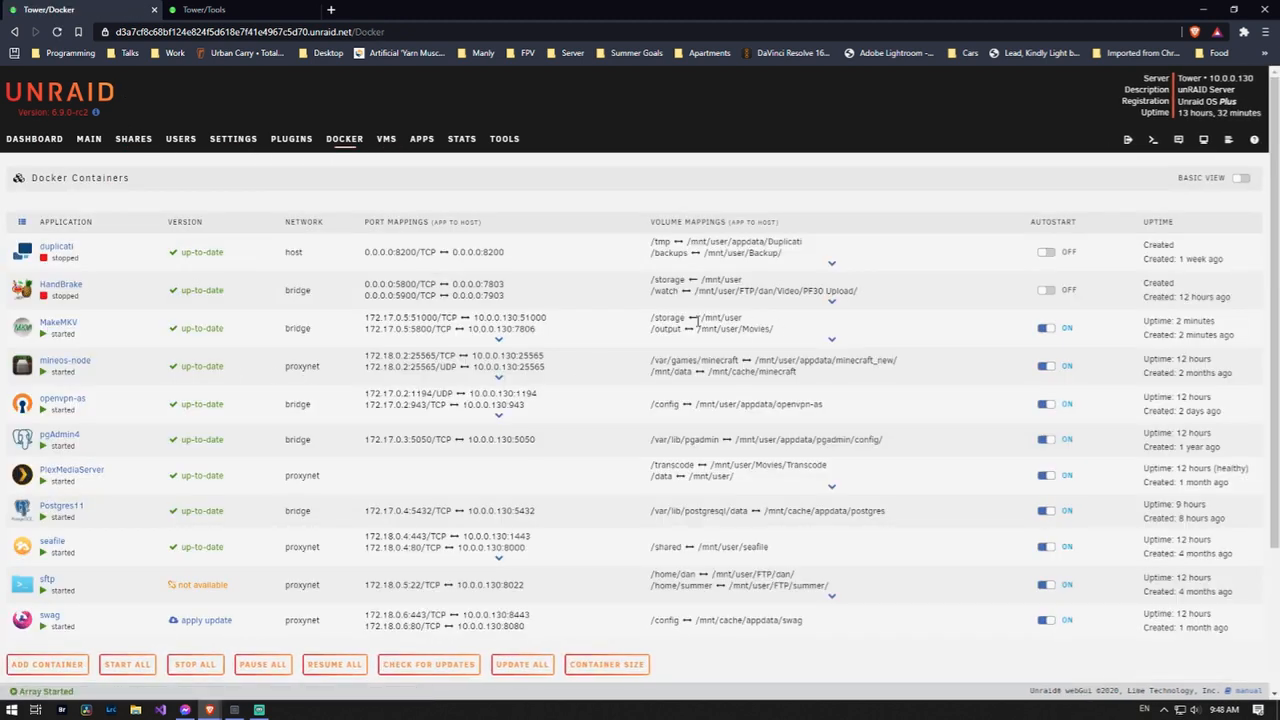
left_click(22, 326)
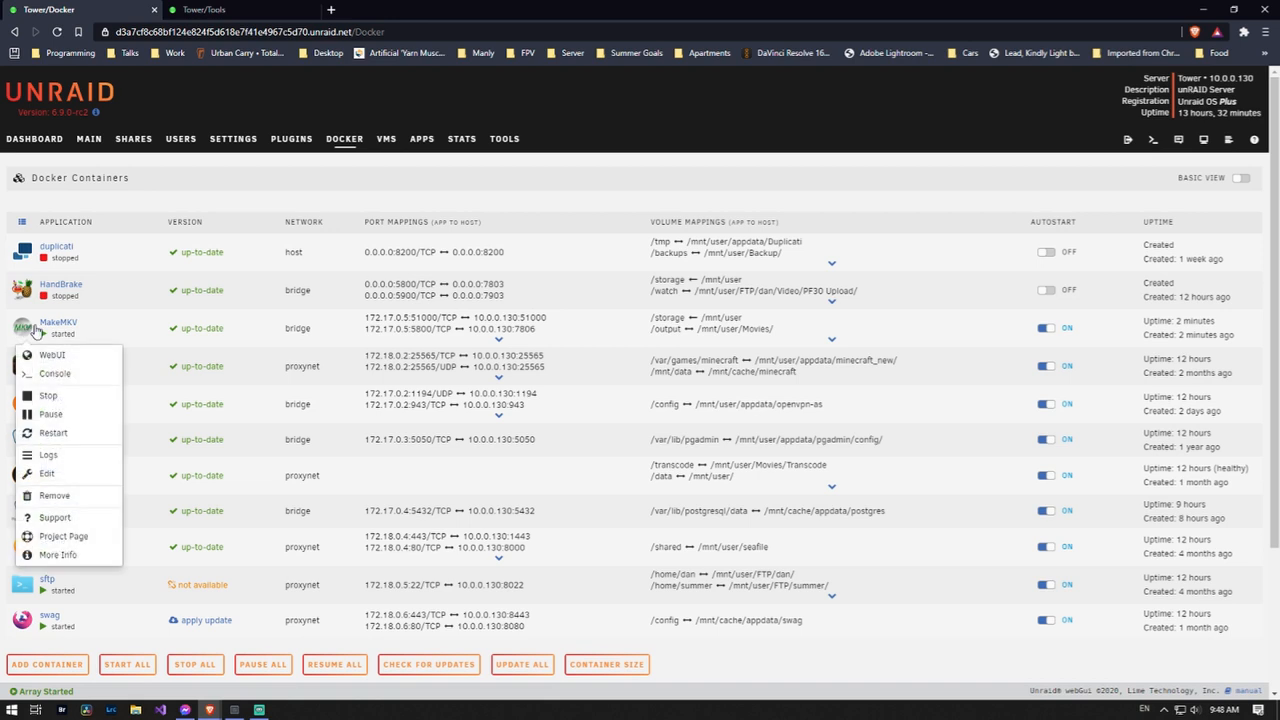
left_click(48, 474)
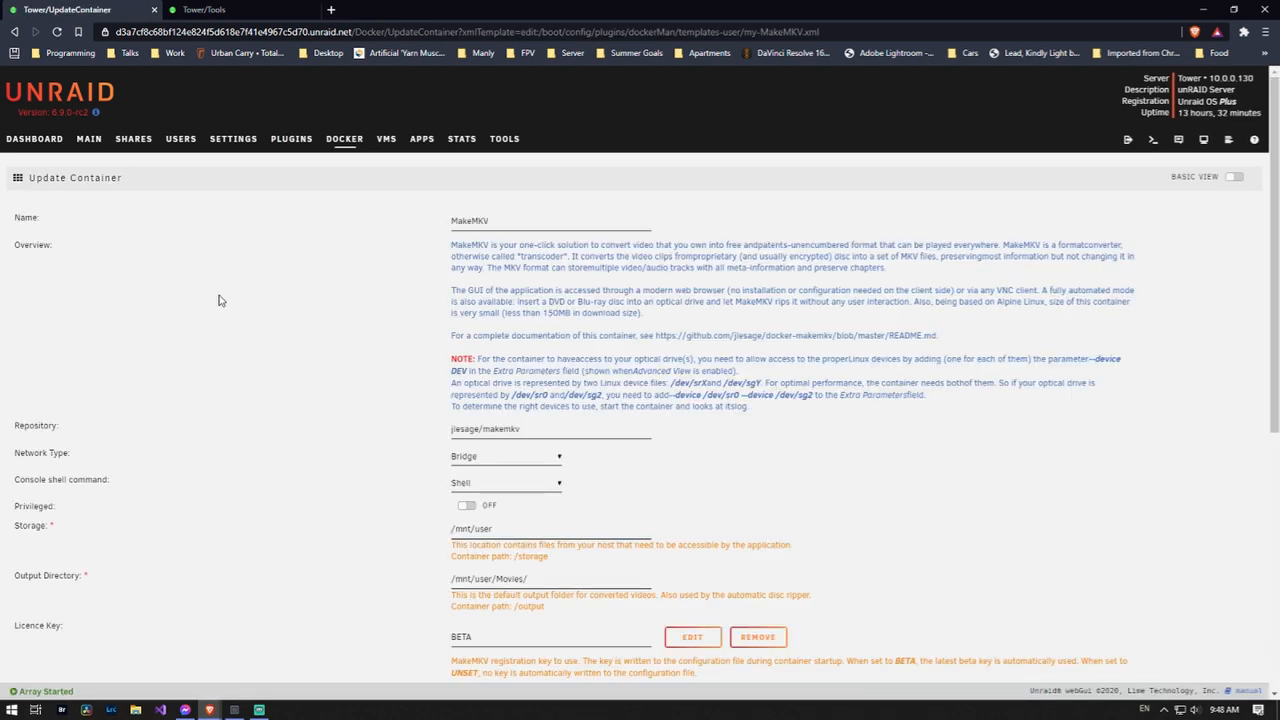
mouse_move(552, 370)
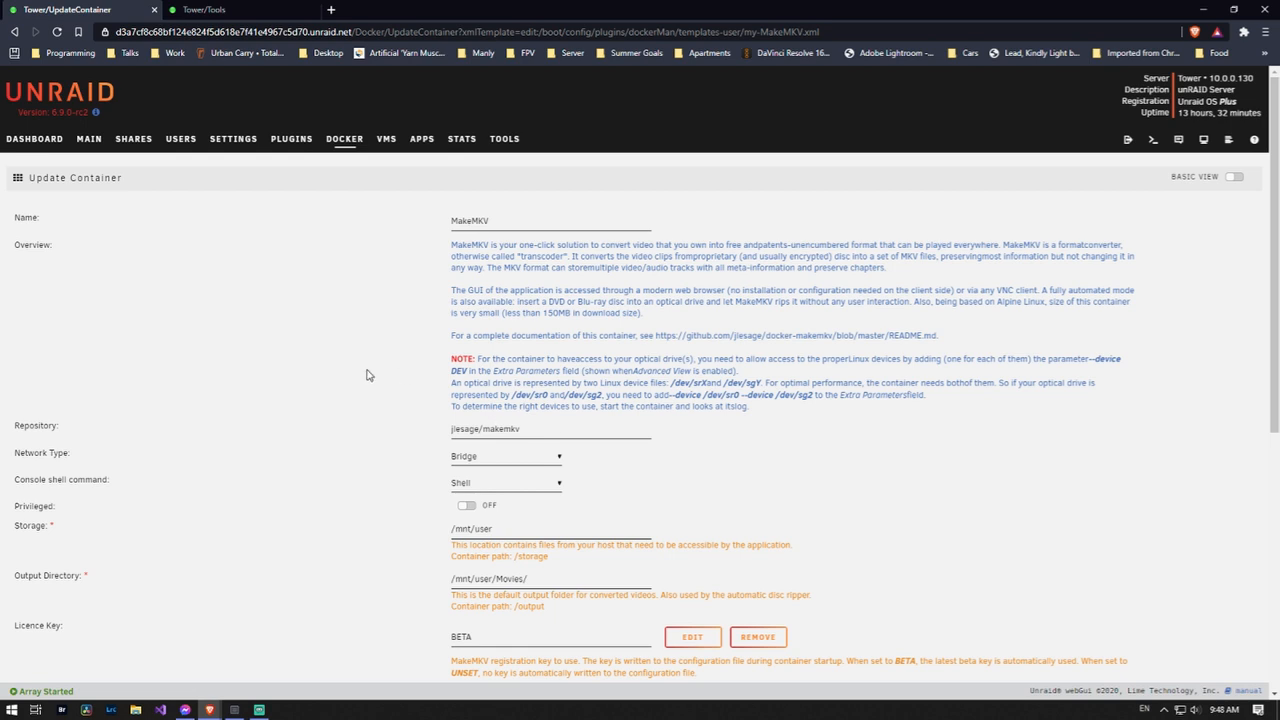
left_click(504, 138)
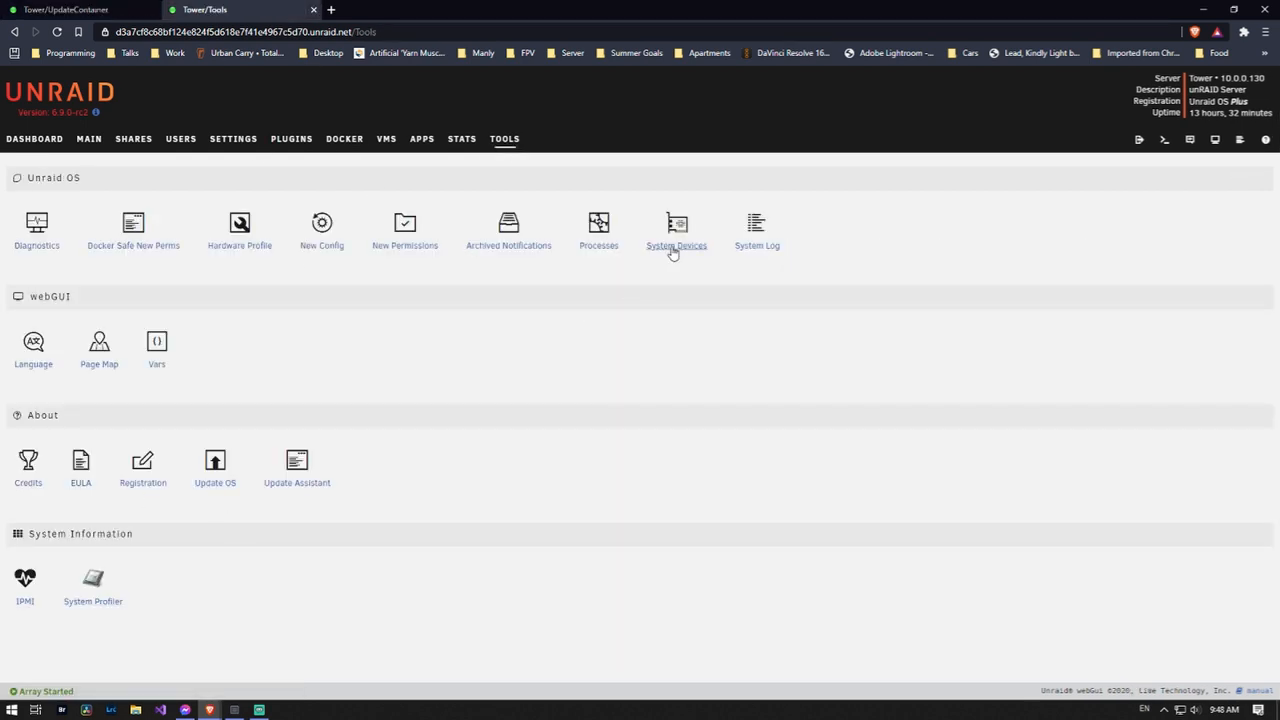
Step: Review the SCSI optical drive in System Devices and return to the MakeMKV settings
left_click(676, 224)
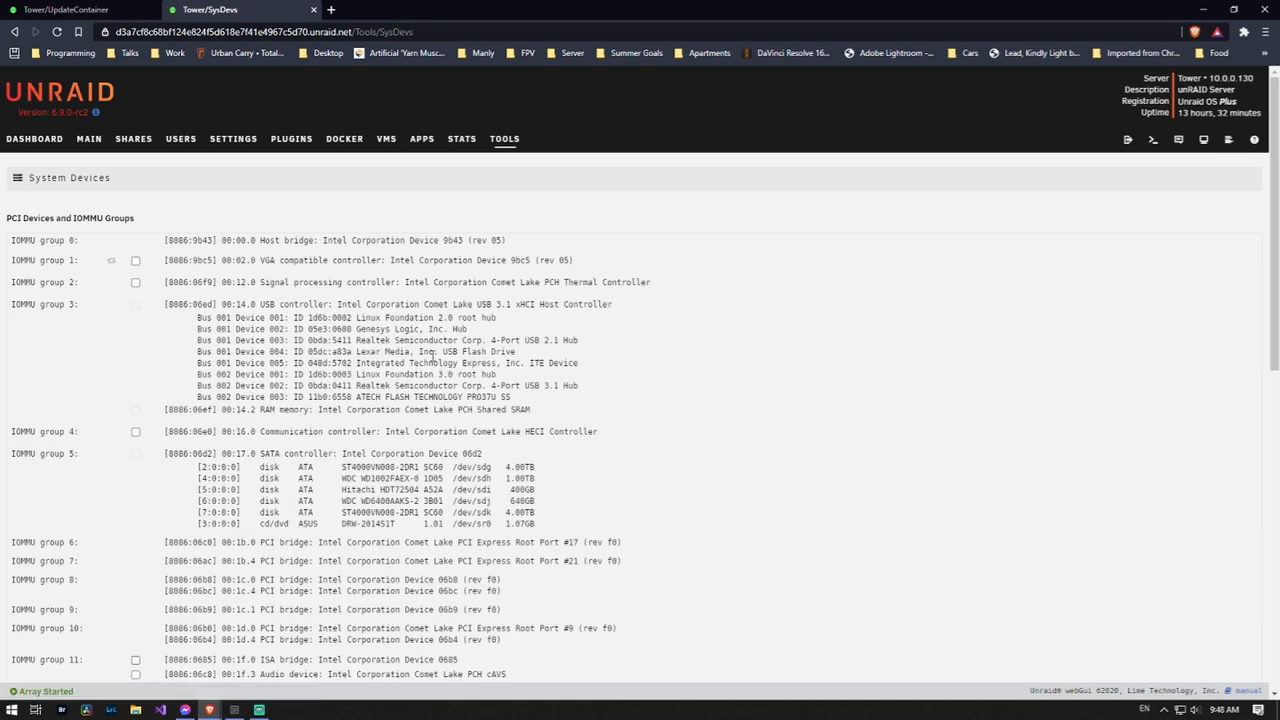
scroll("down", 3)
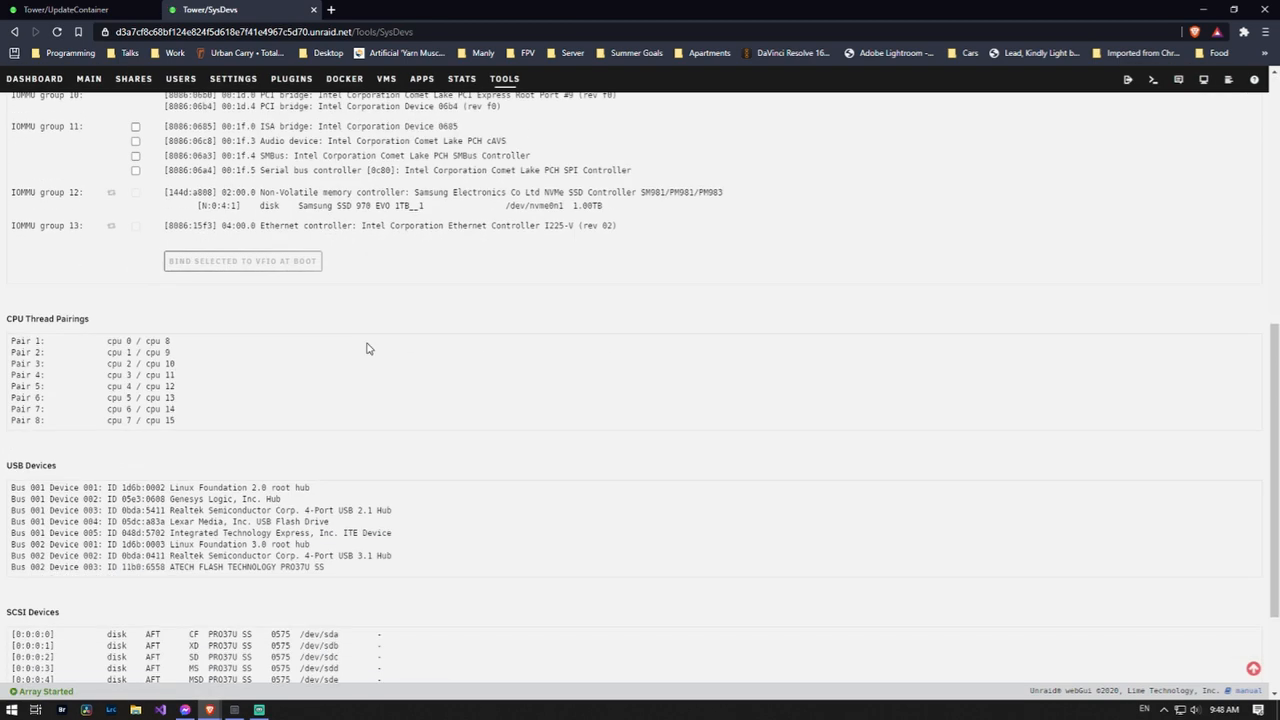
scroll("down", 3)
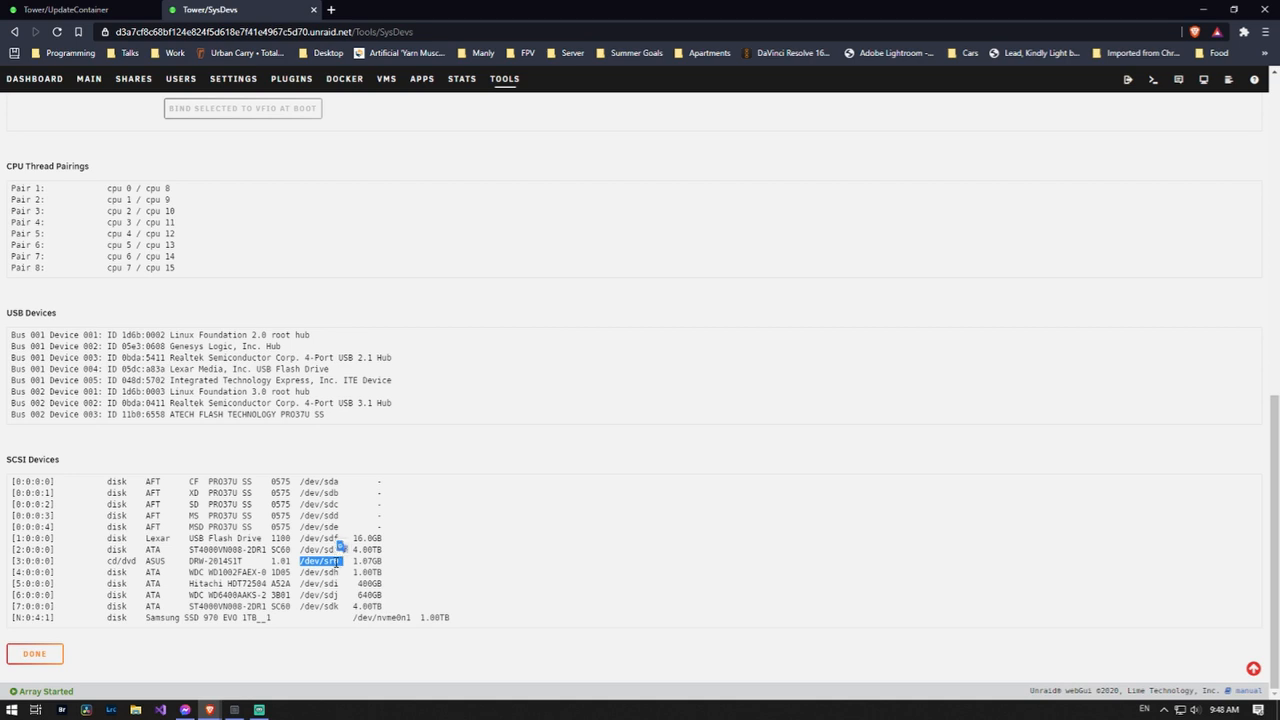
left_click(56, 12)
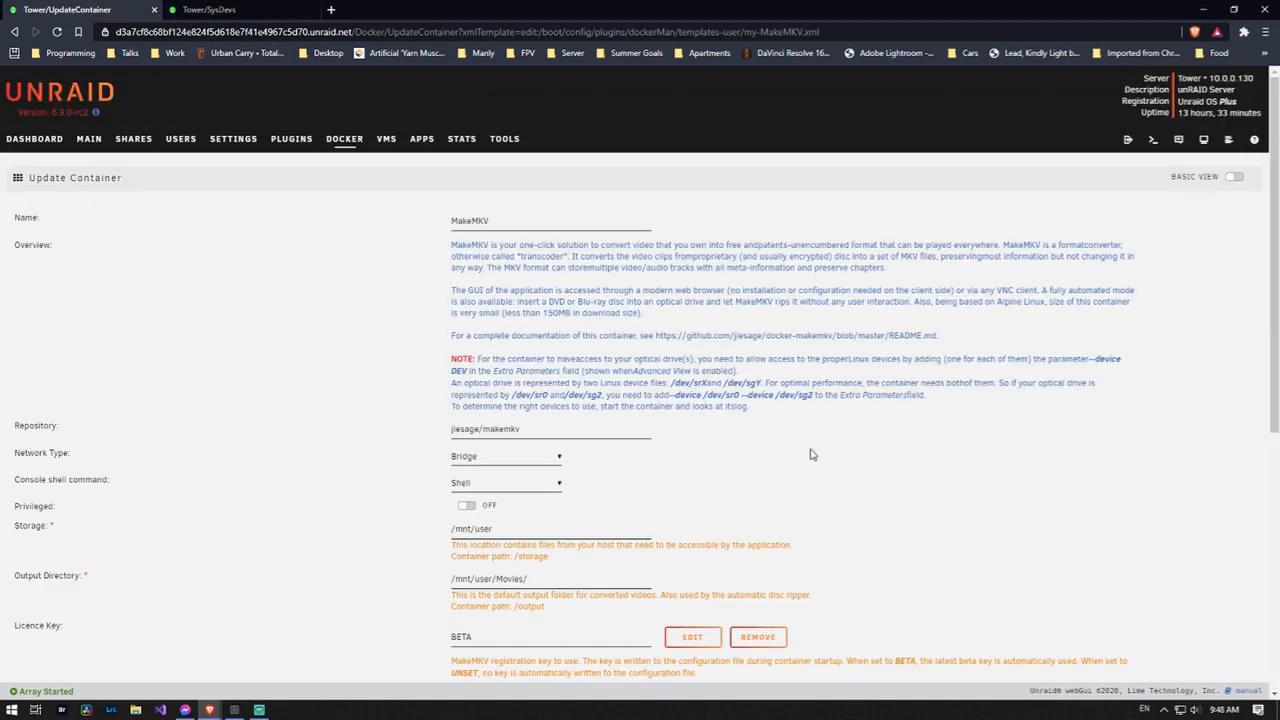
Step: In Advanced View, add a --device:/de... entry to the container's Extra Parameters
left_click(1242, 176)
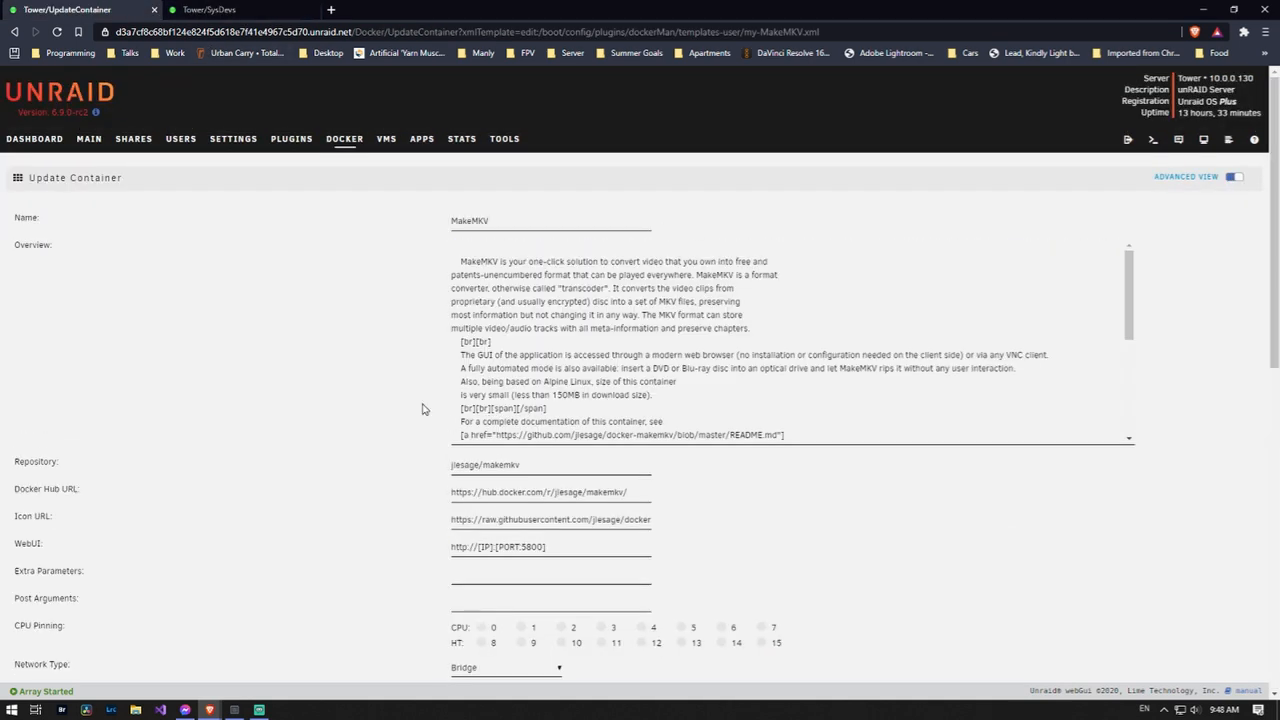
scroll("down", 3)
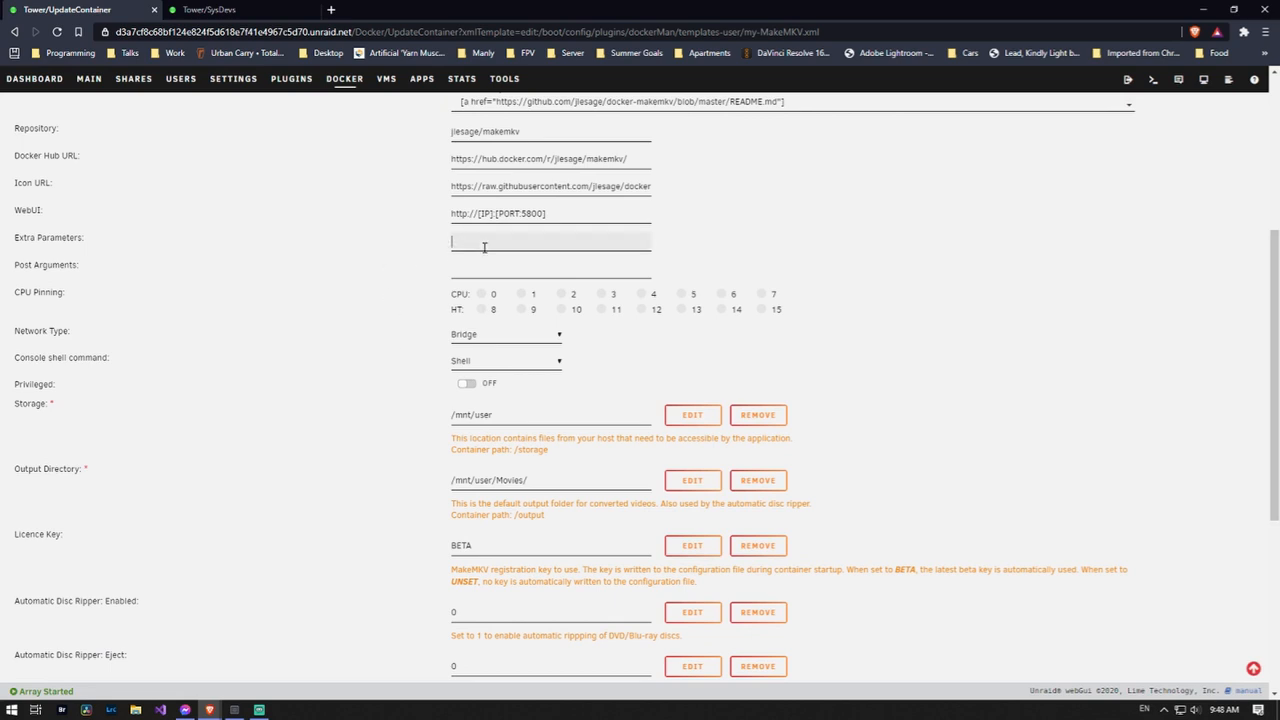
type("--de")
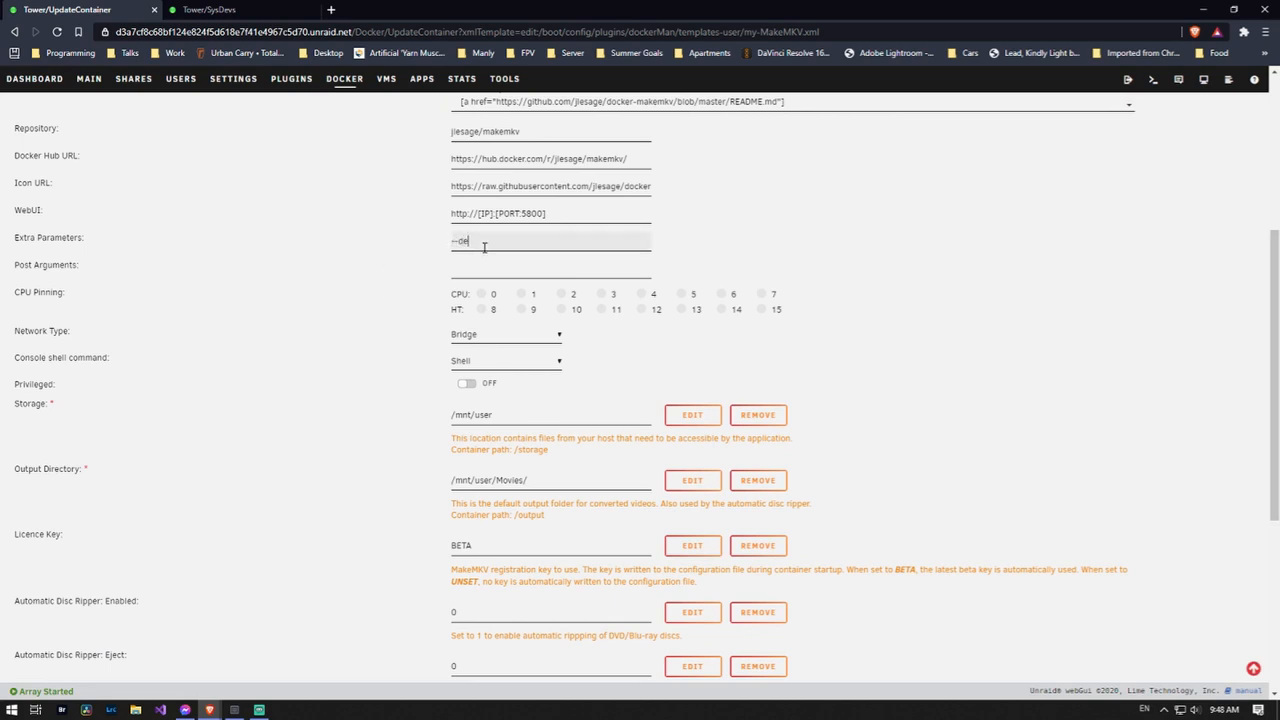
type("vice:/de")
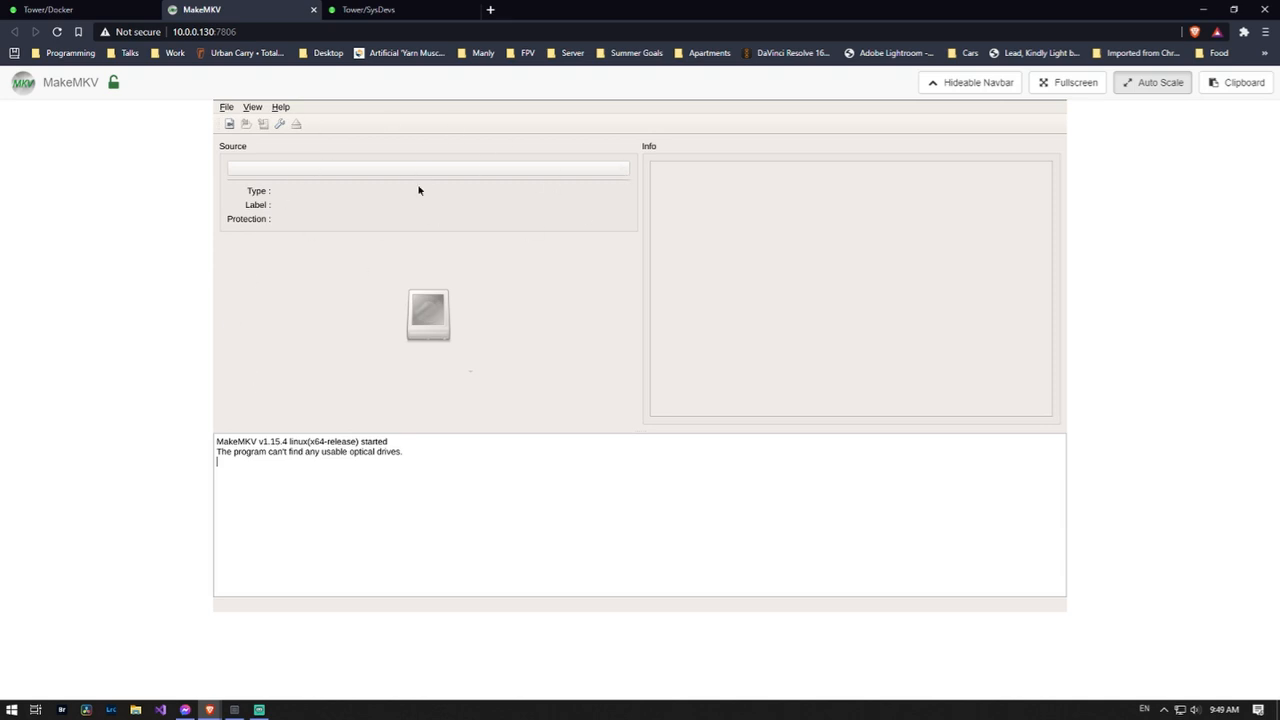
Step: View the MakeMKV log and select the unusable optical drive's device path
left_click(48, 8)
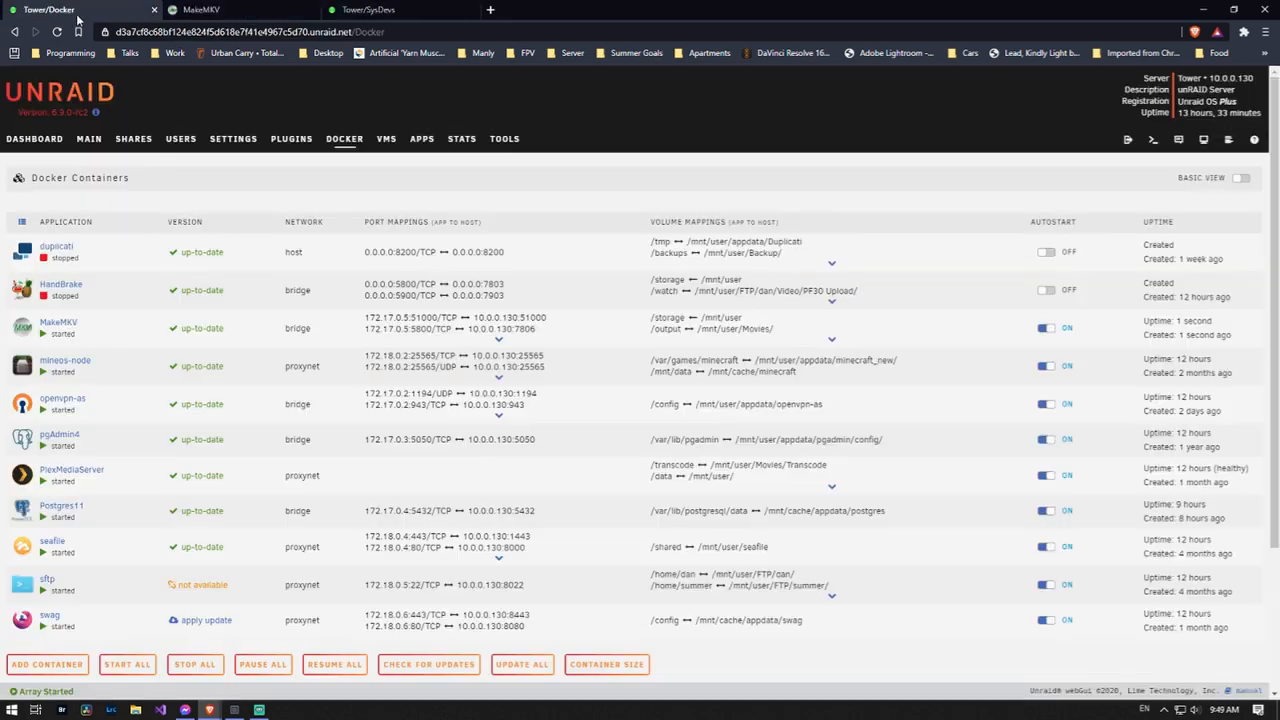
left_click(22, 328)
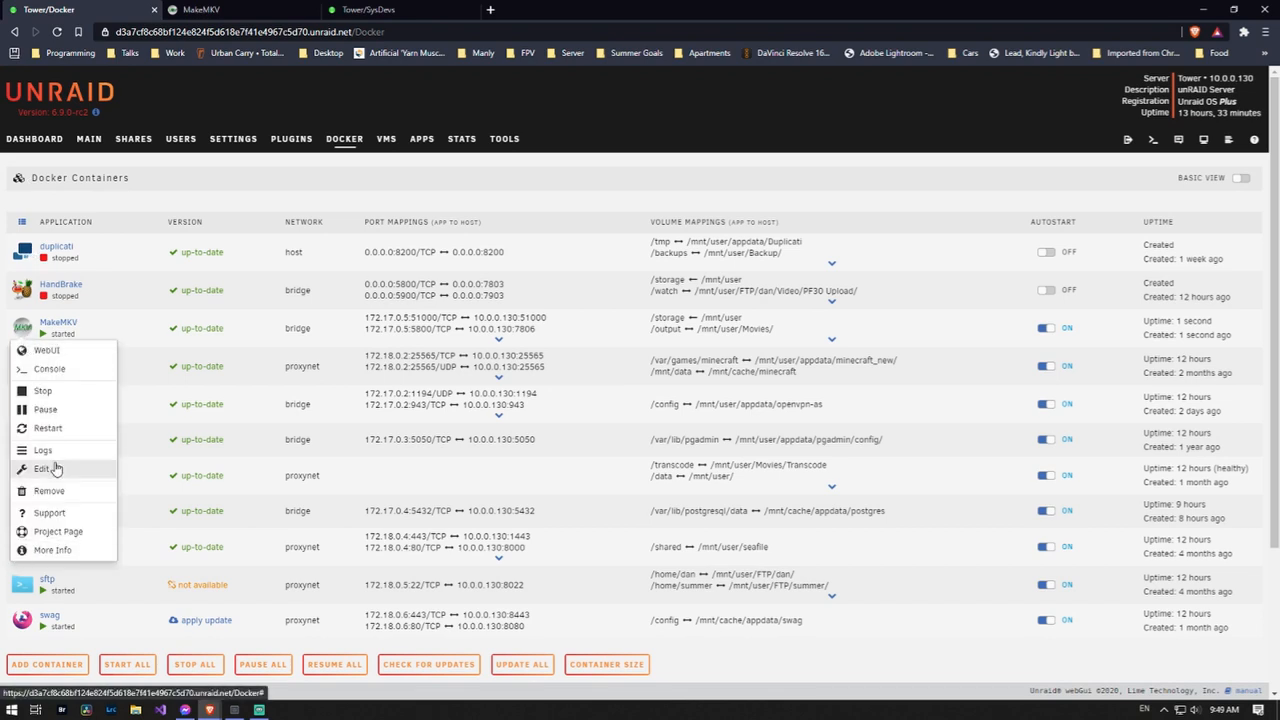
left_click(42, 448)
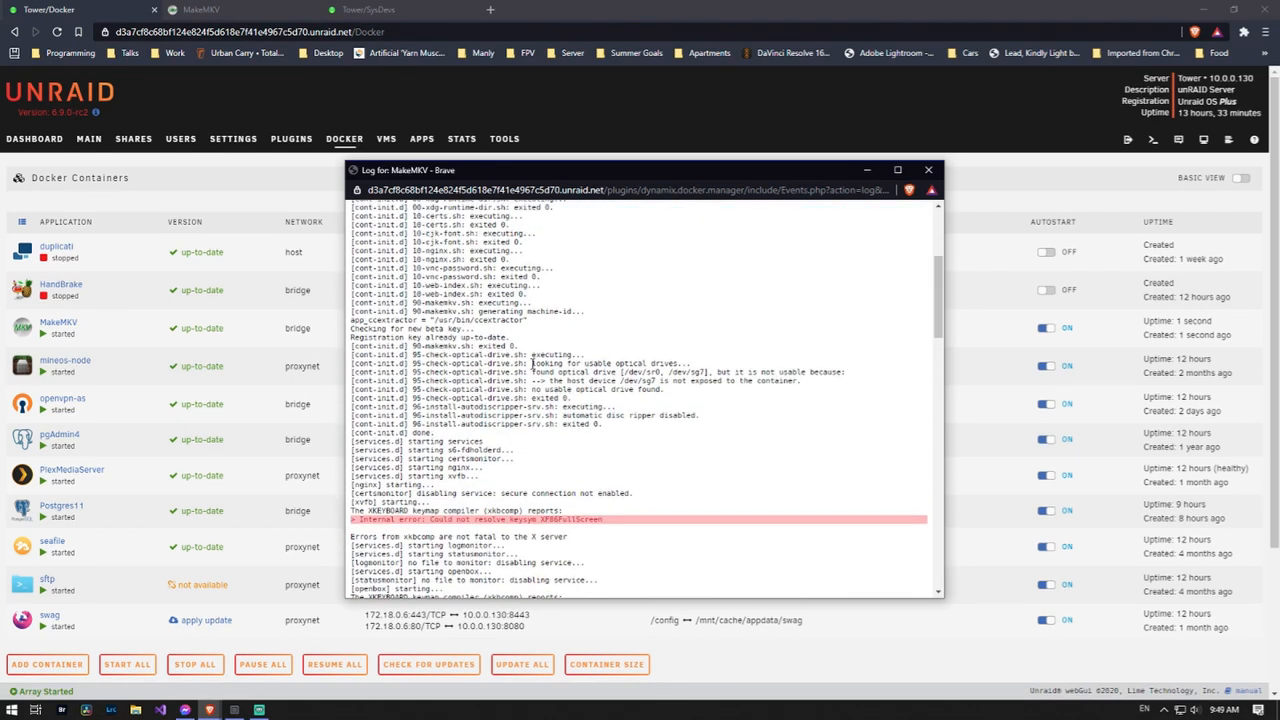
double_click(610, 362)
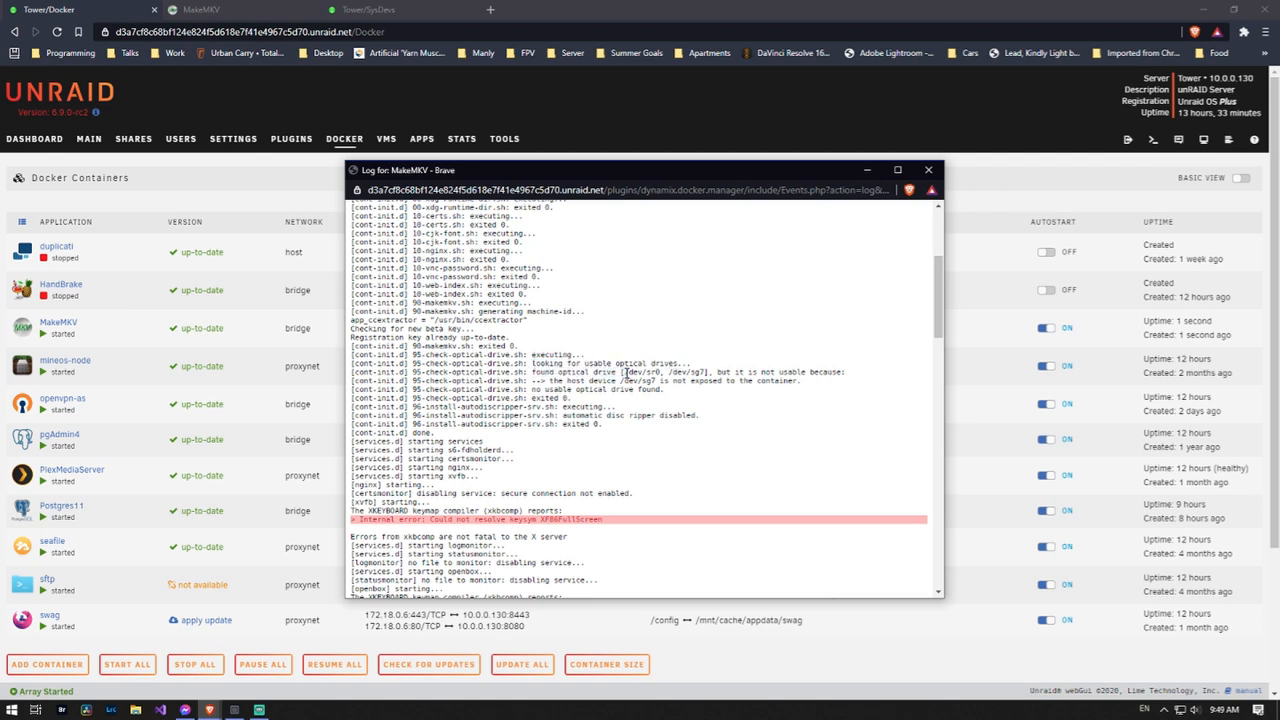
double_click(688, 370)
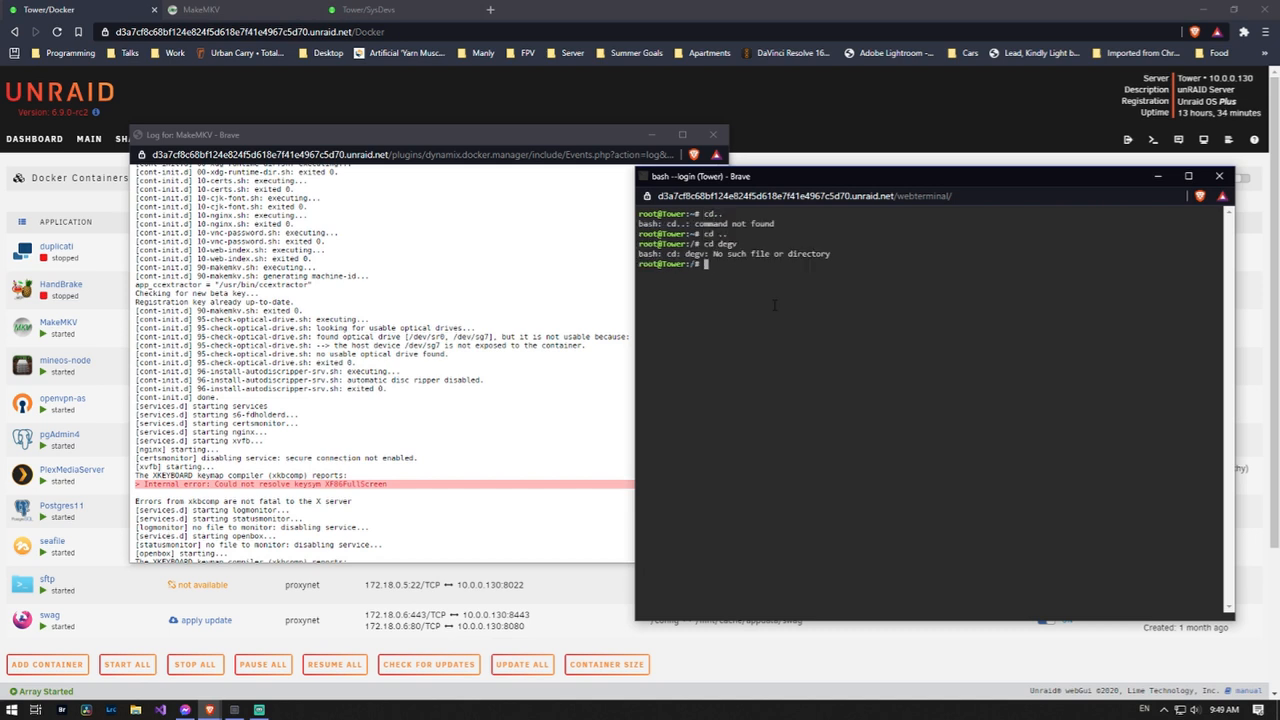
Step: In the terminal, list /dev and check the sr0 drive's permissions with ls -l
type("cd dev")
type("ls")
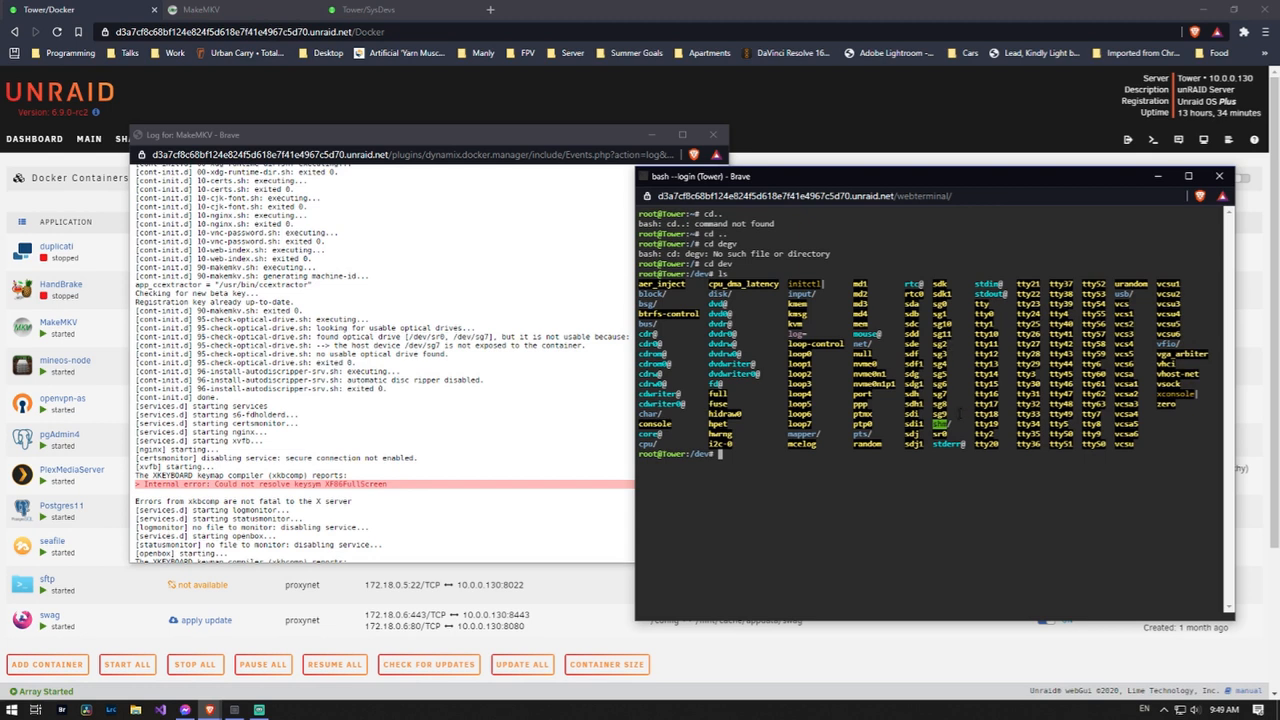
type("la")
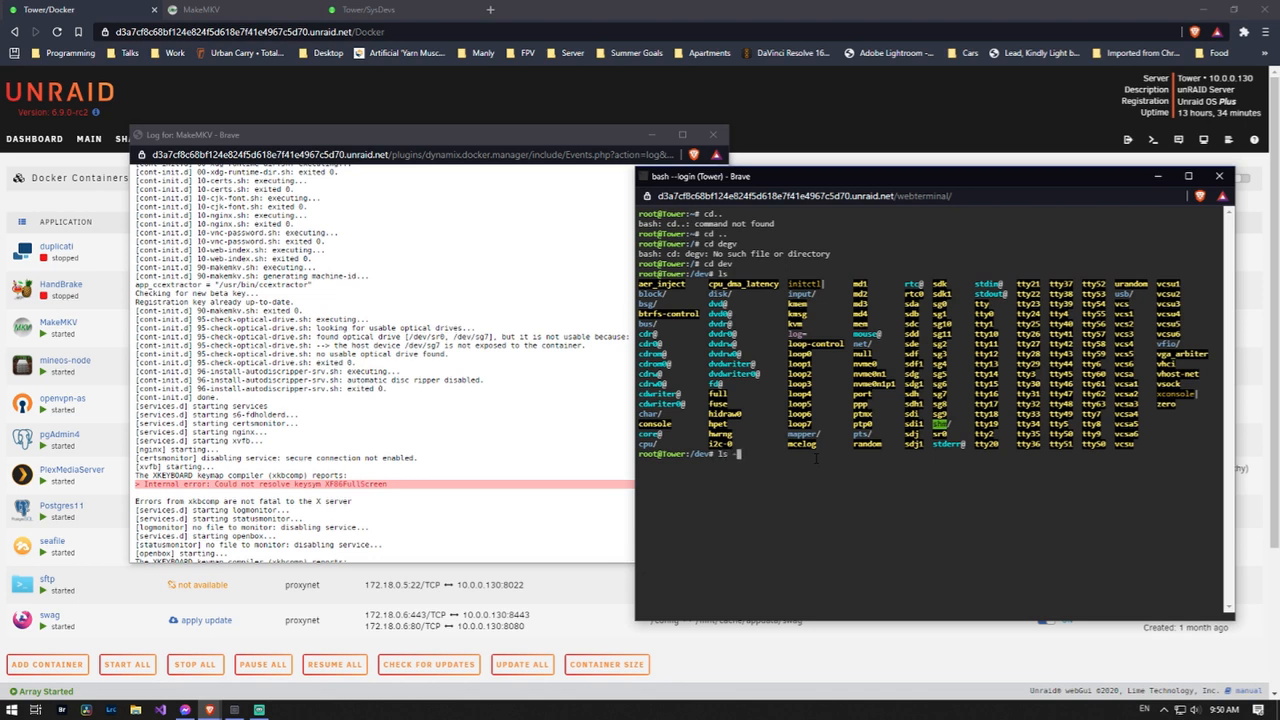
type("-l sr0")
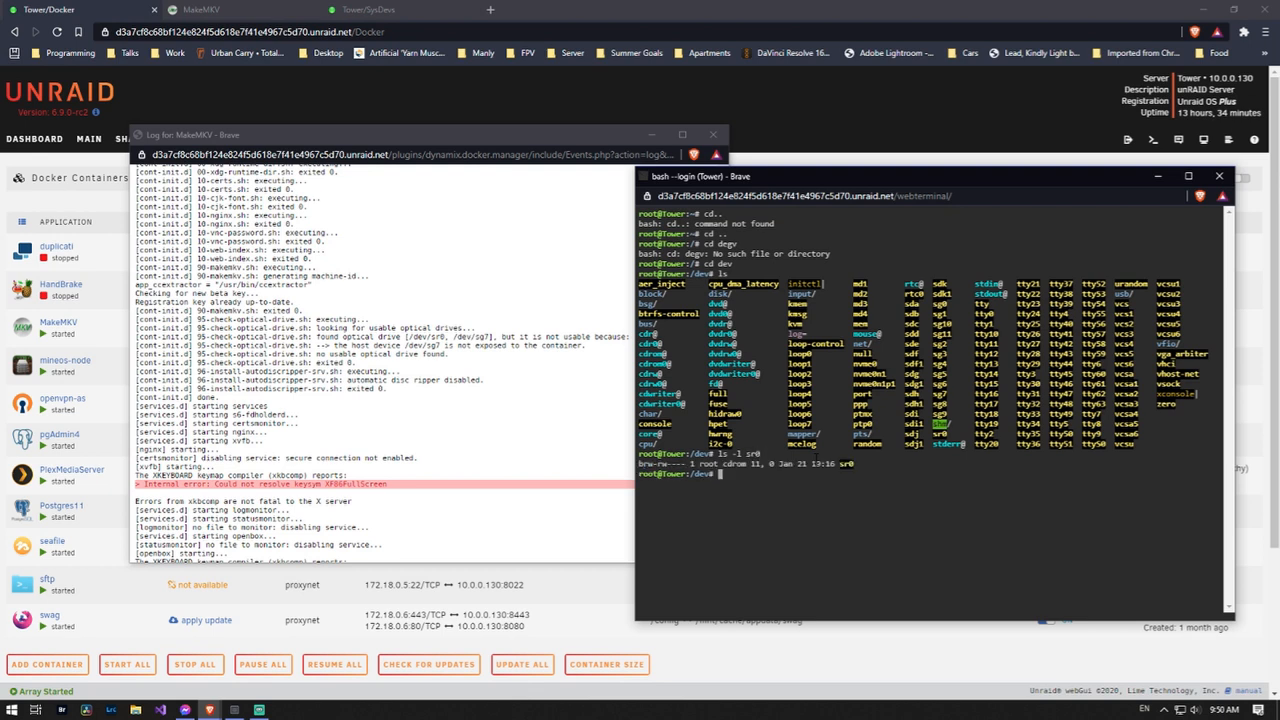
type("ls -l s")
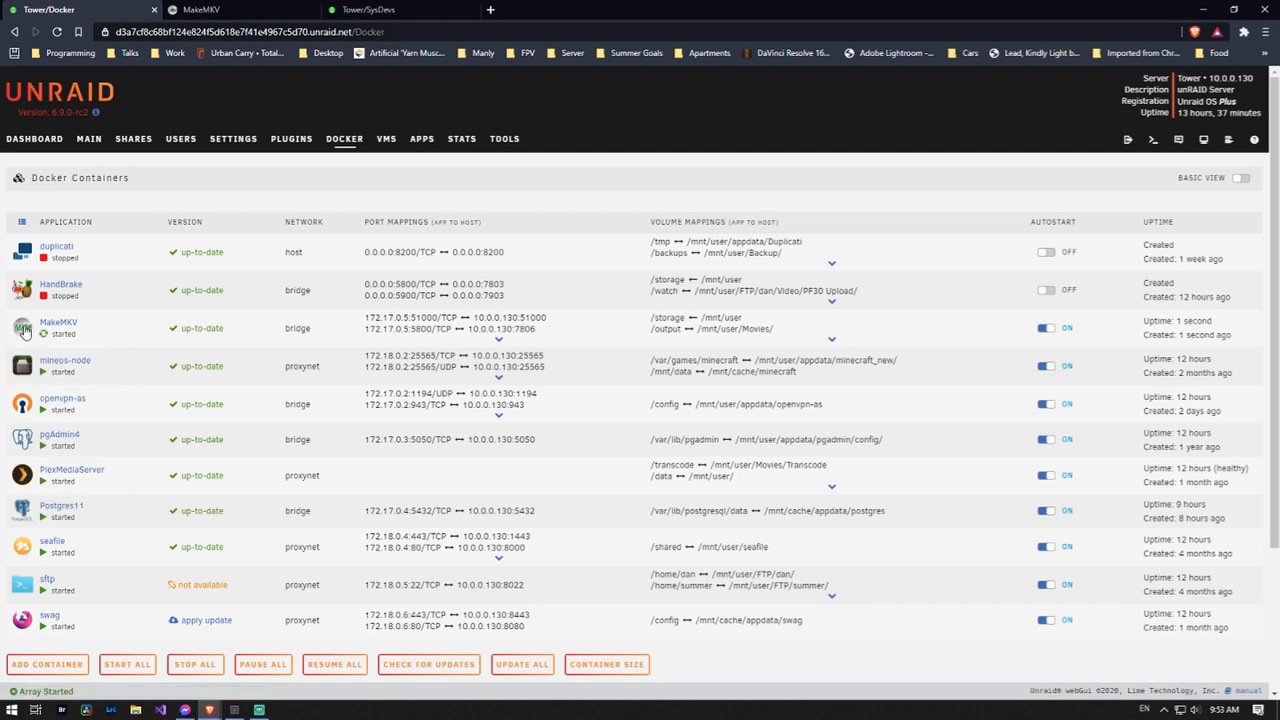
Step: Add --device /dev/sr0 to MakeMKV's extra parameters and launch its WebUI
left_click(60, 320)
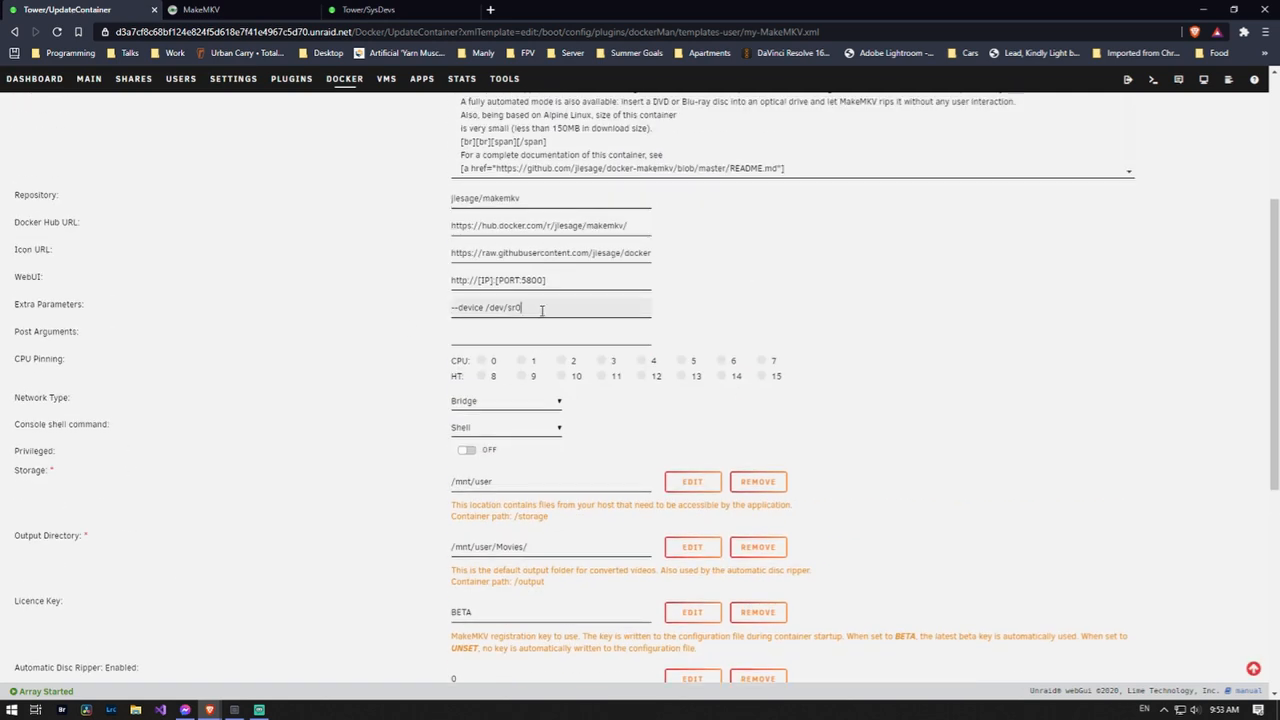
type("--device")
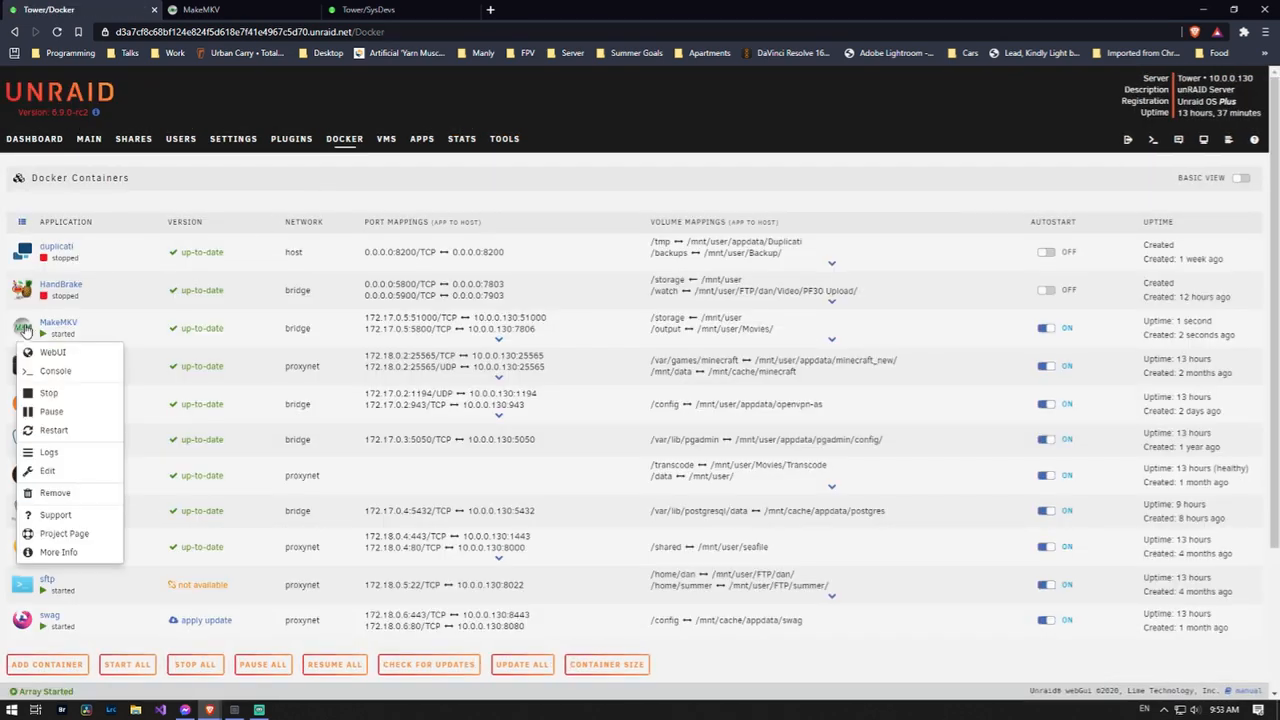
left_click(52, 352)
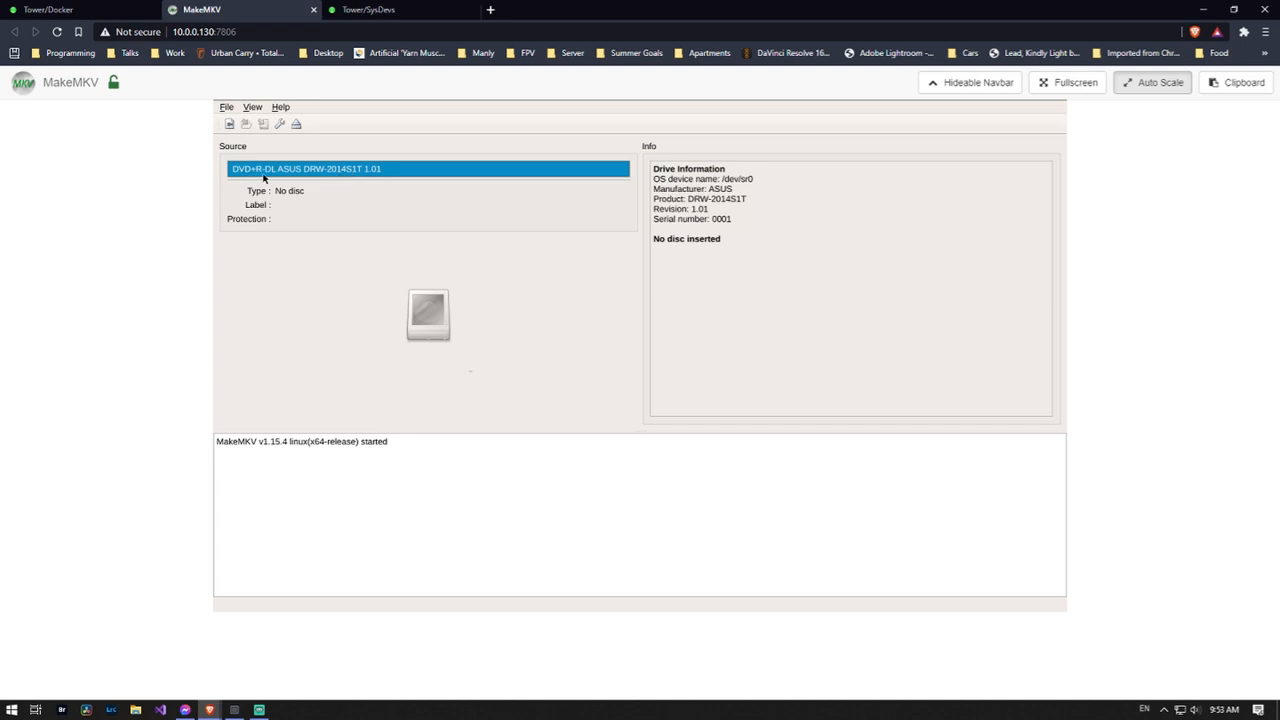
mouse_move(336, 172)
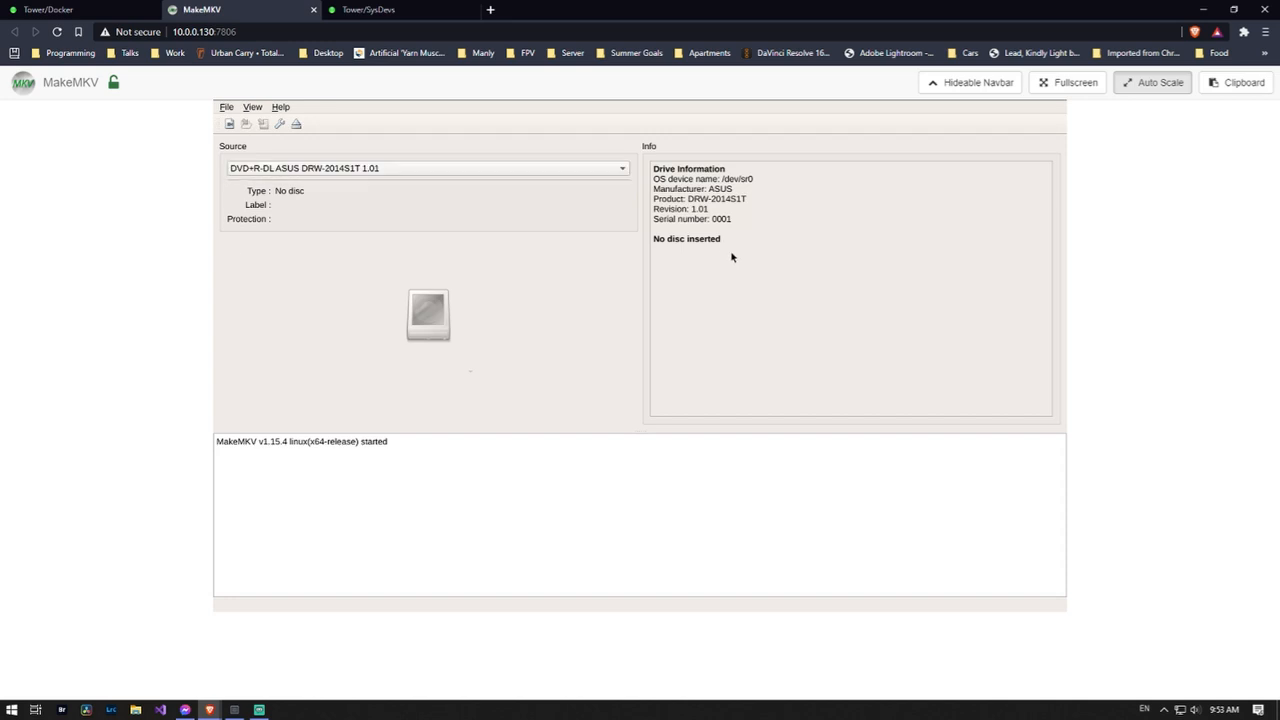
mouse_move(674, 186)
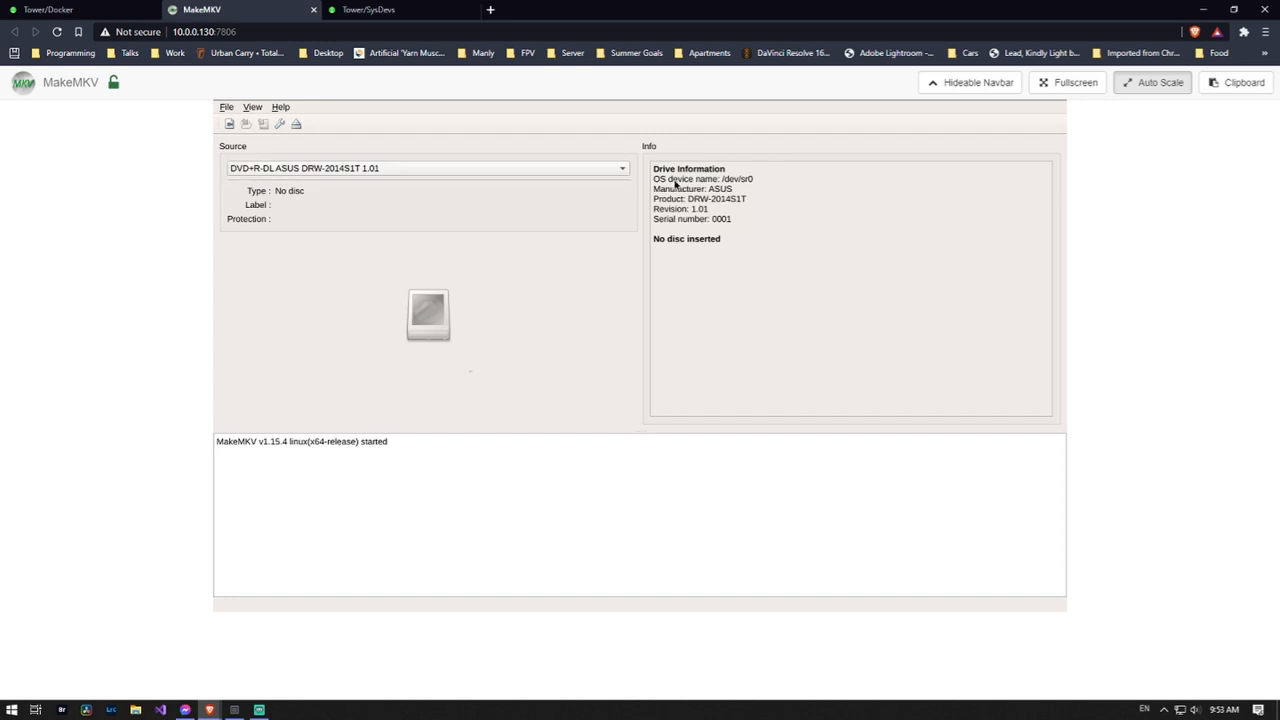
mouse_move(736, 190)
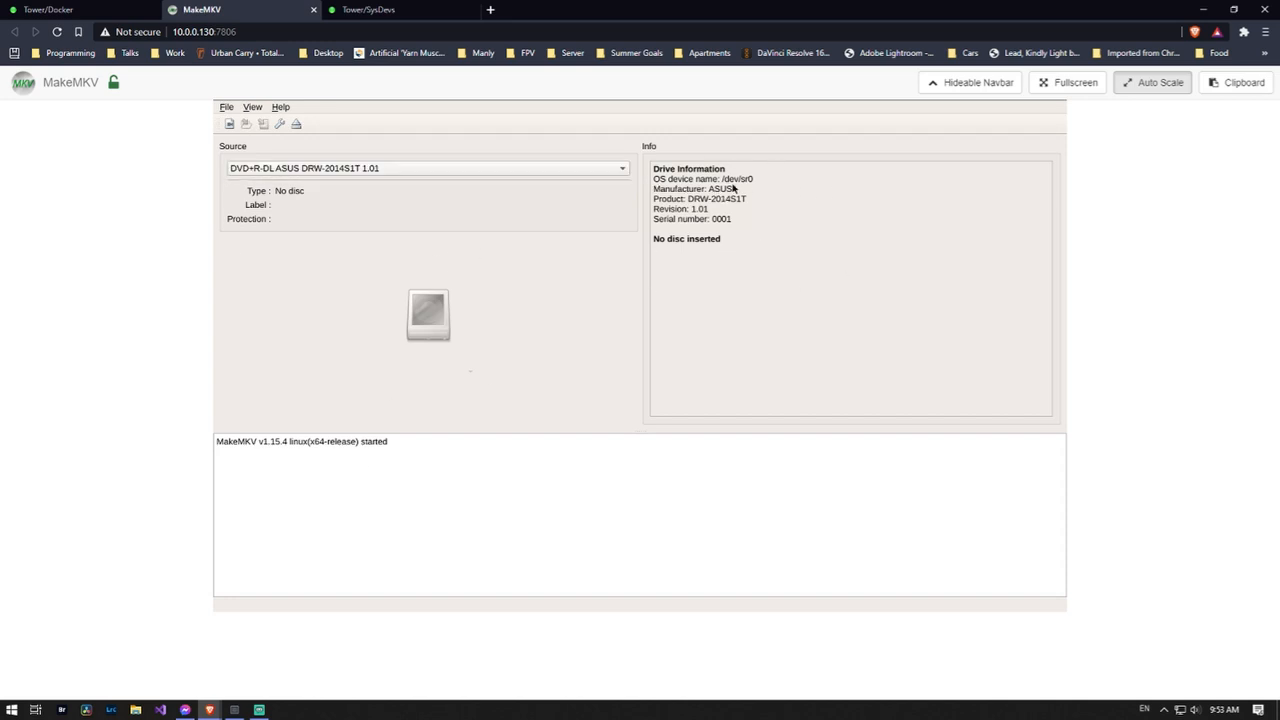
mouse_move(212, 334)
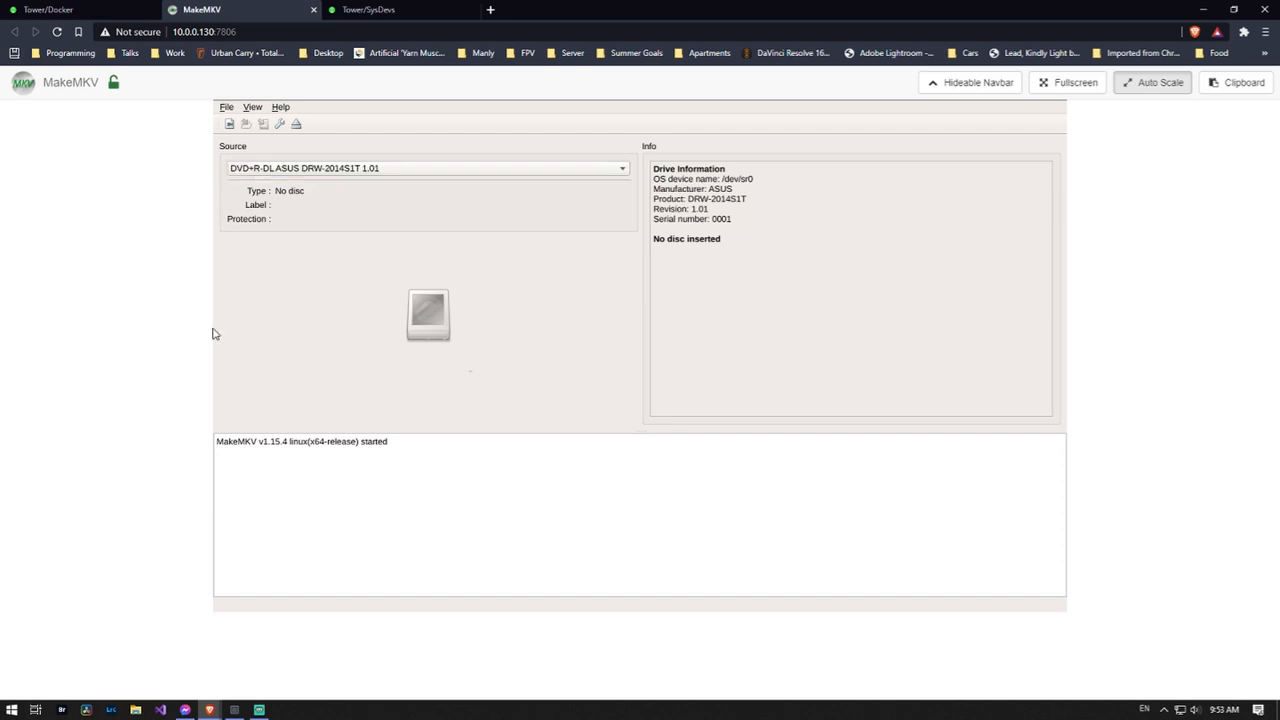
mouse_move(382, 168)
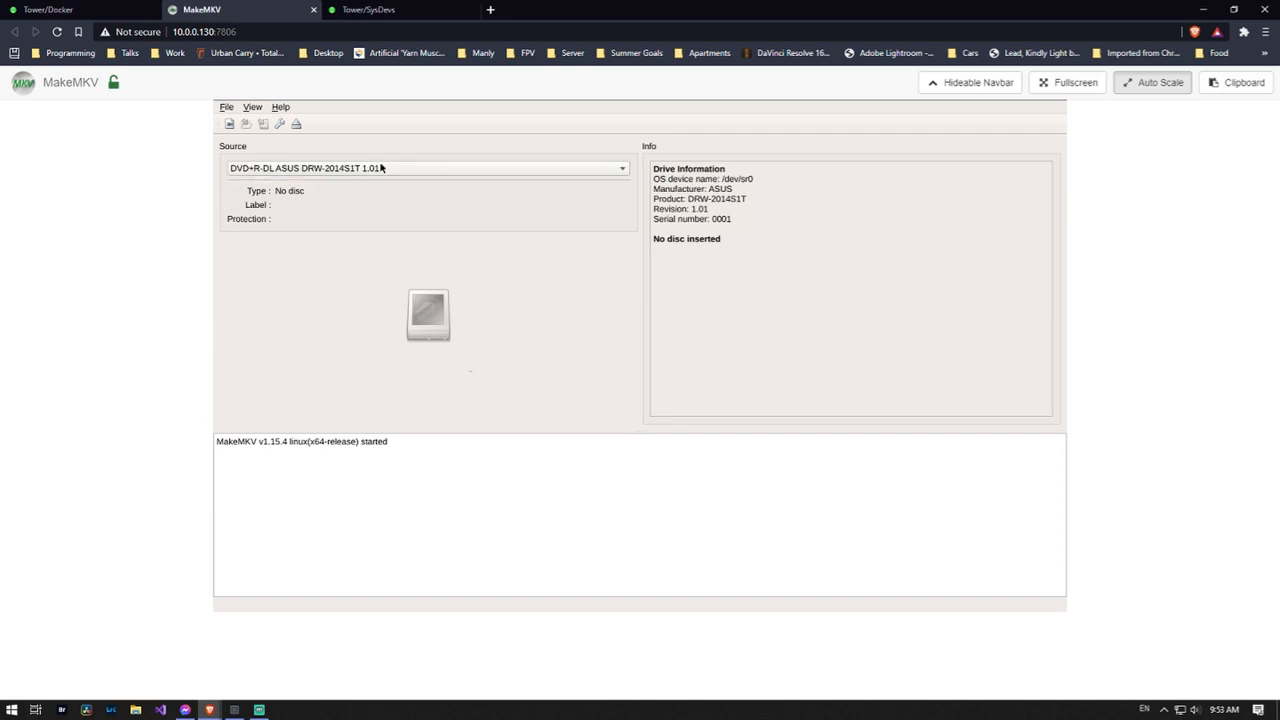
mouse_move(370, 172)
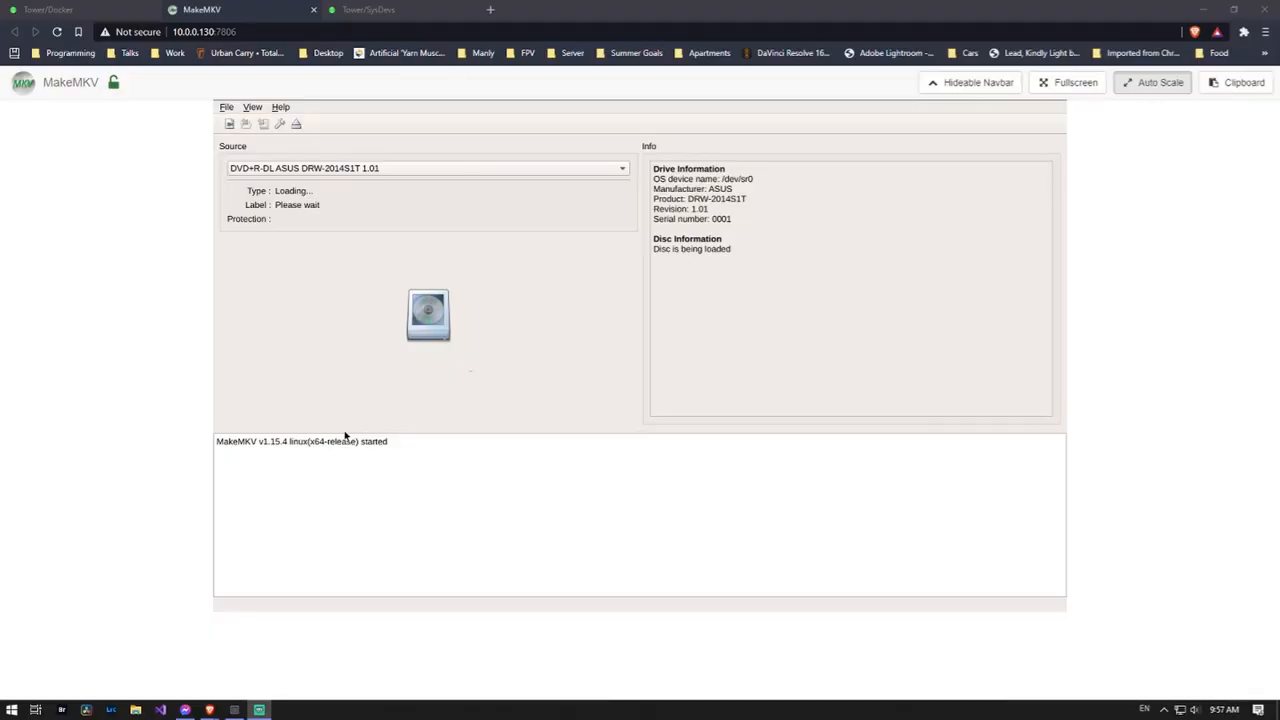
mouse_move(480, 358)
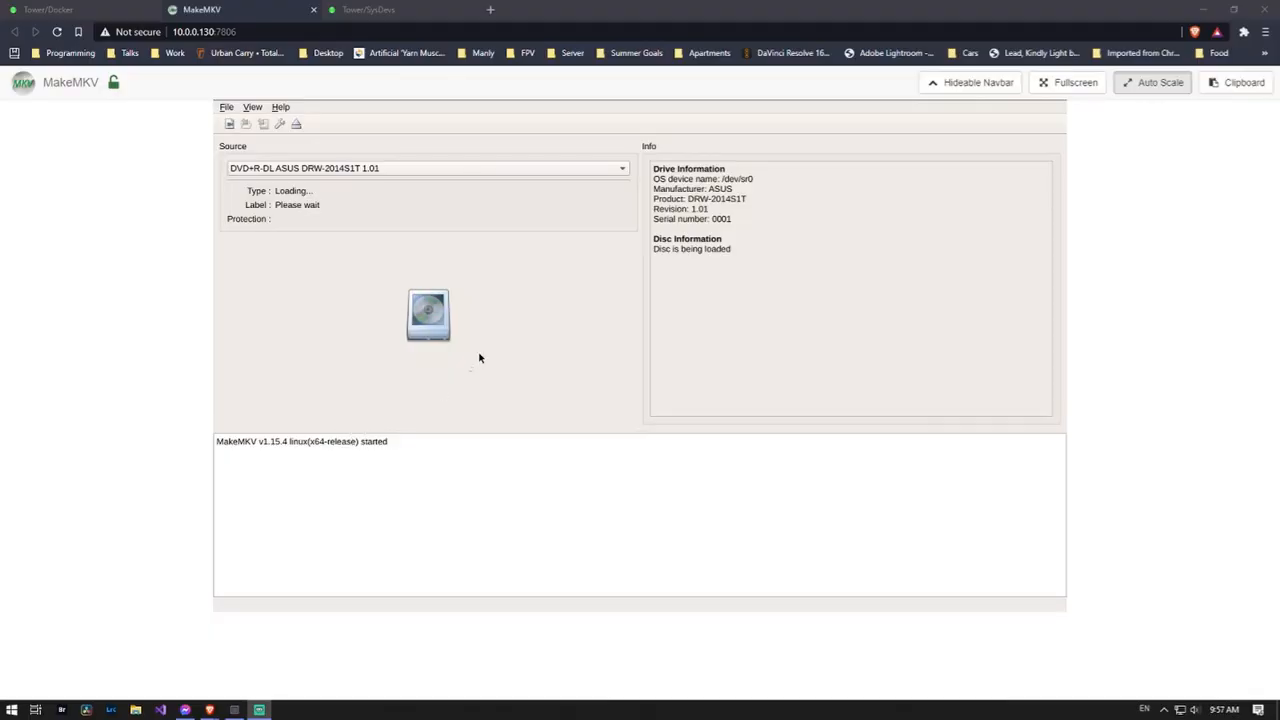
mouse_move(198, 258)
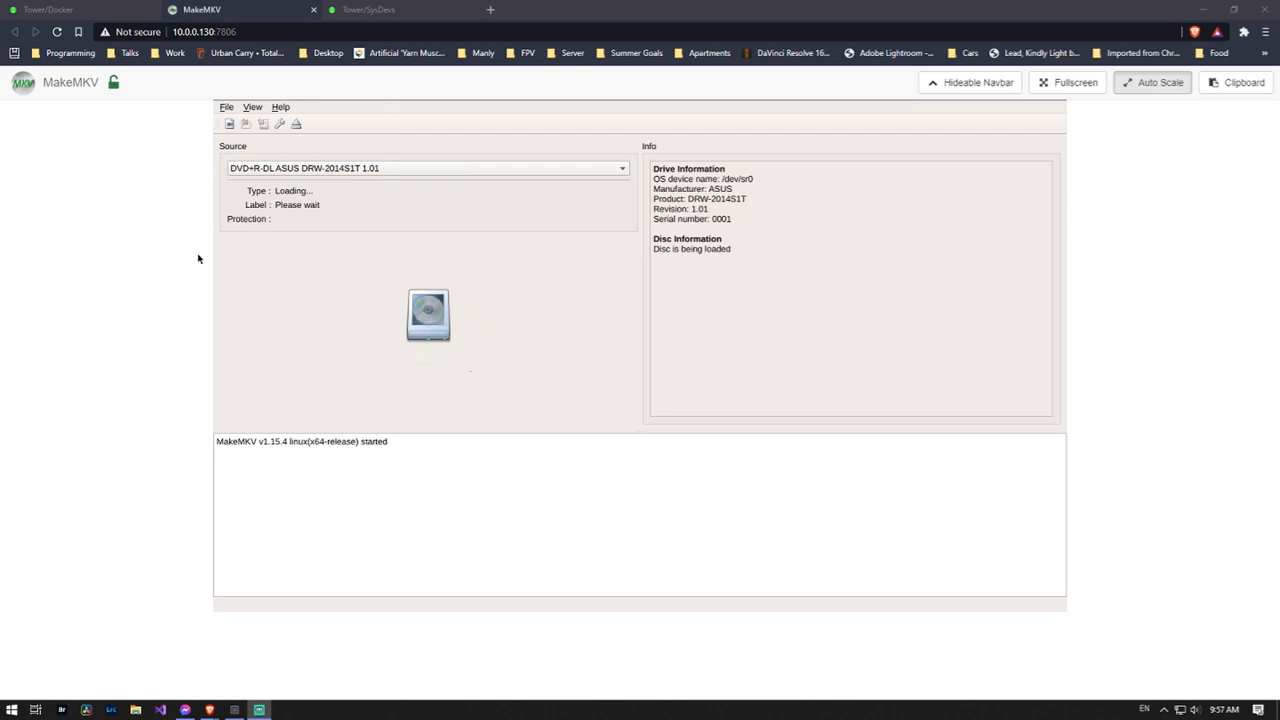
mouse_move(118, 248)
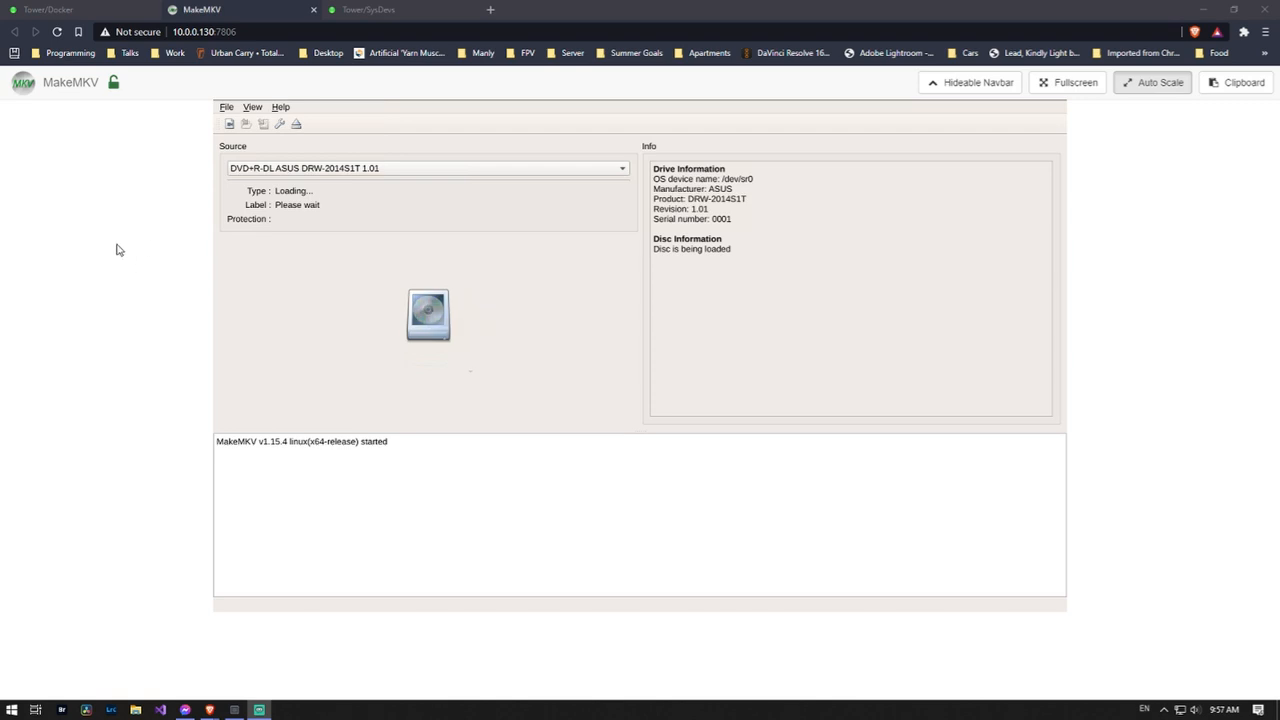
mouse_move(116, 252)
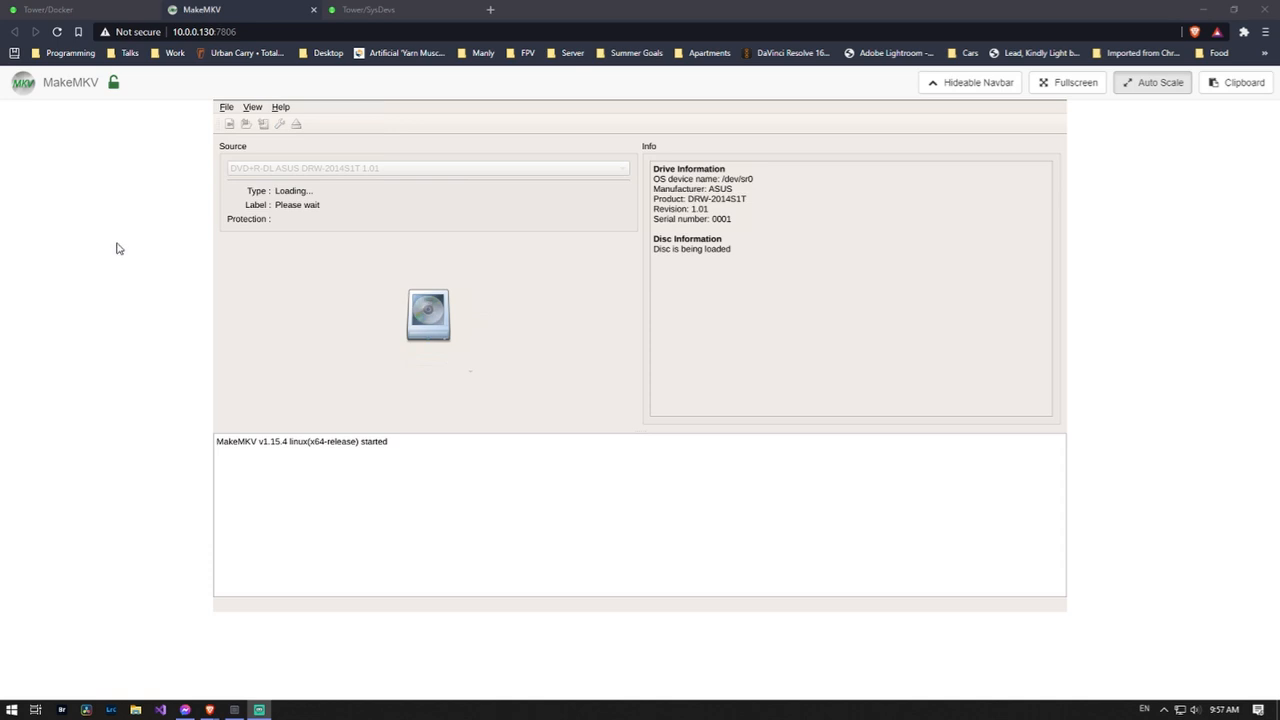
mouse_move(120, 248)
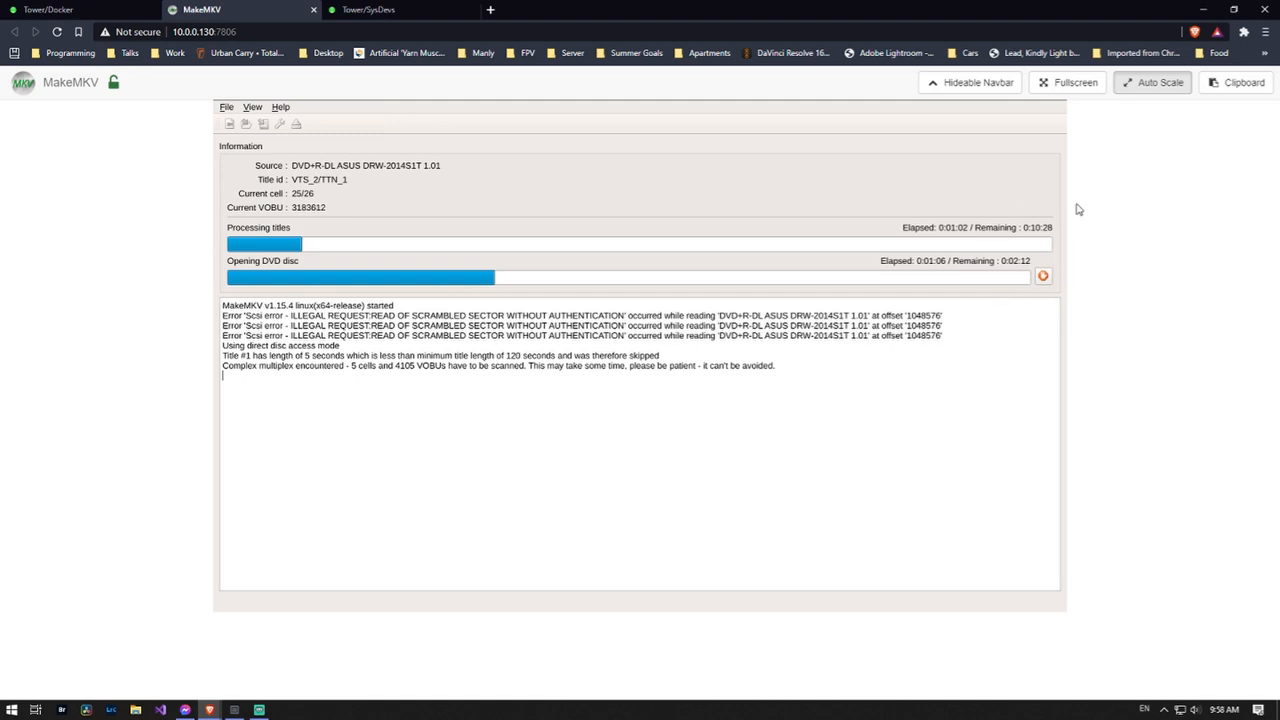
mouse_move(922, 288)
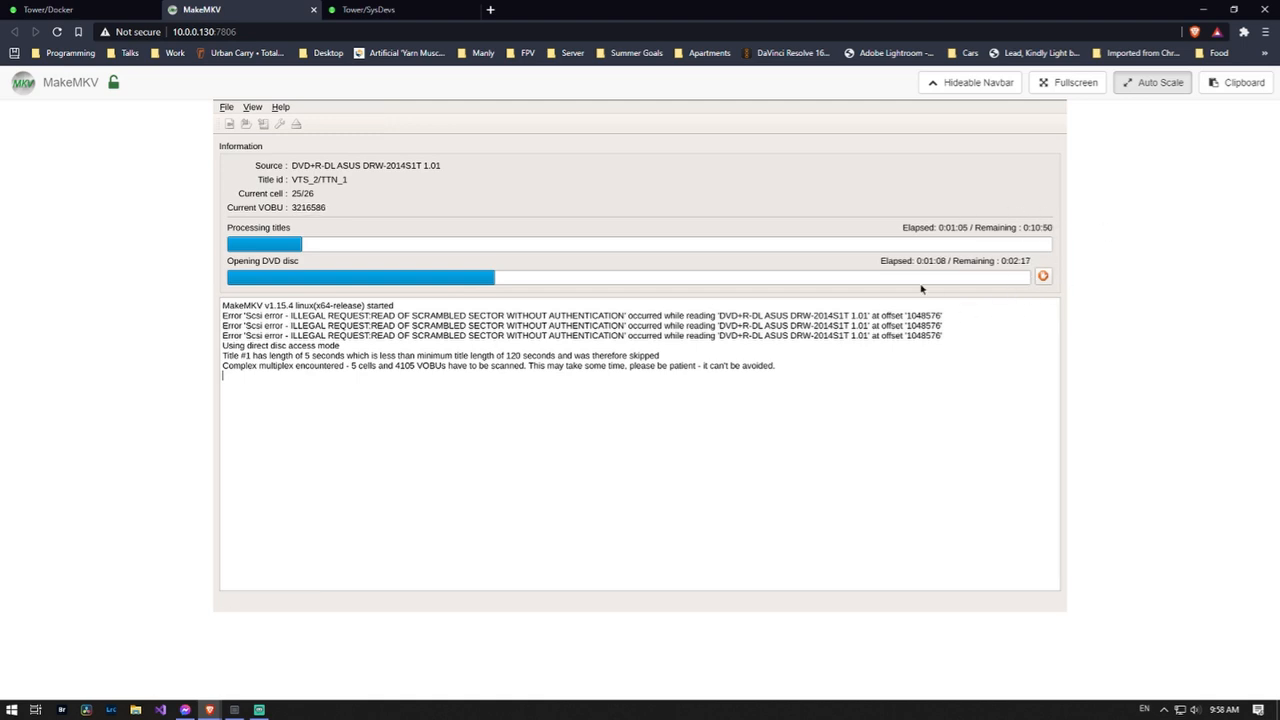
mouse_move(192, 336)
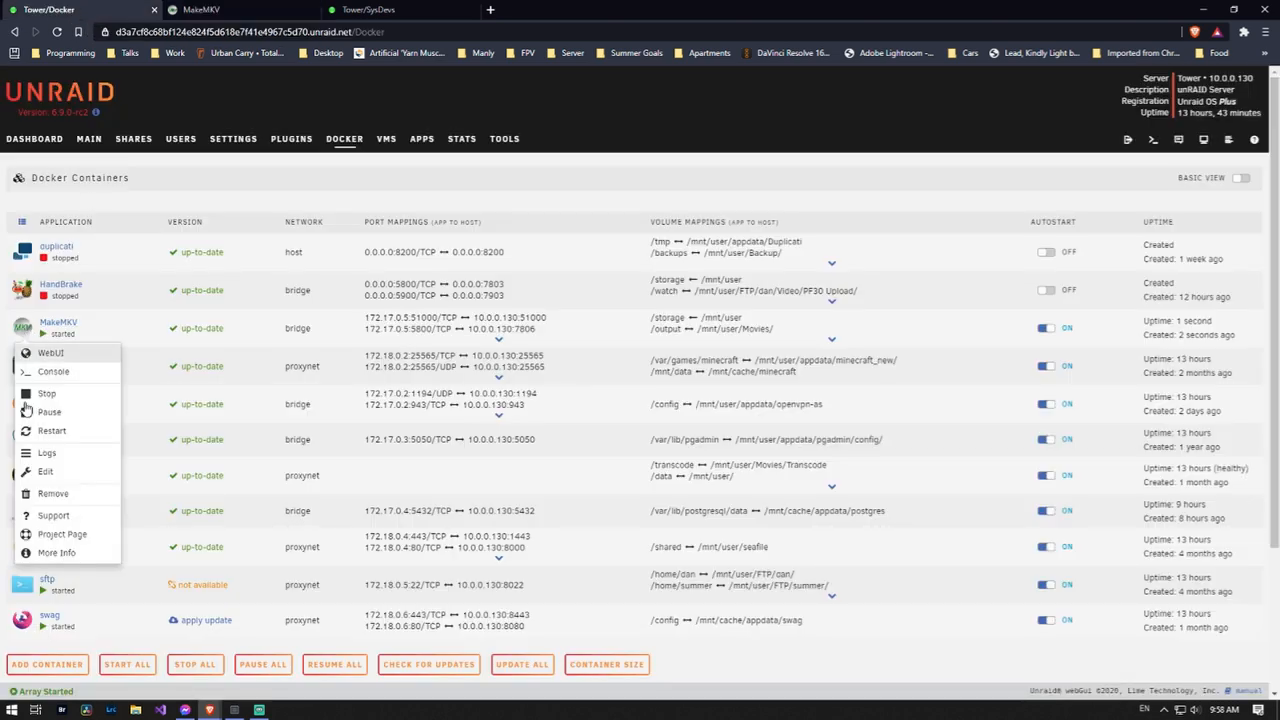
left_click(46, 472)
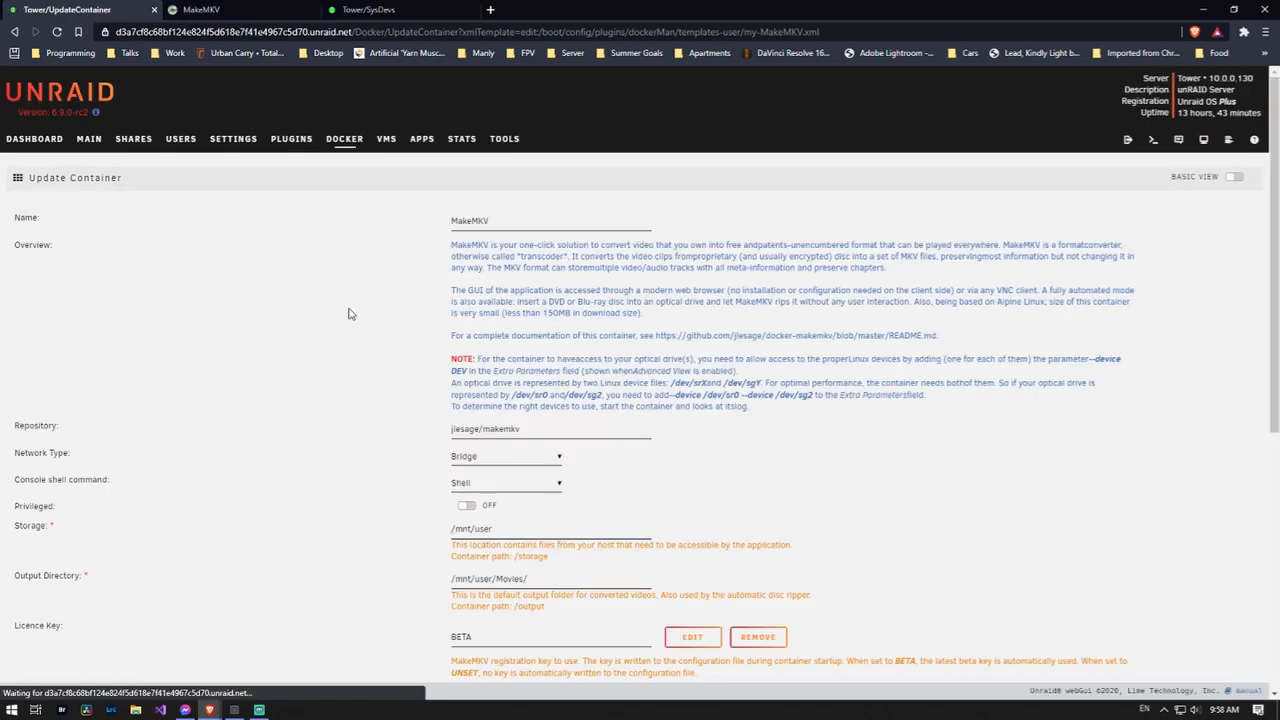
scroll("down", 3)
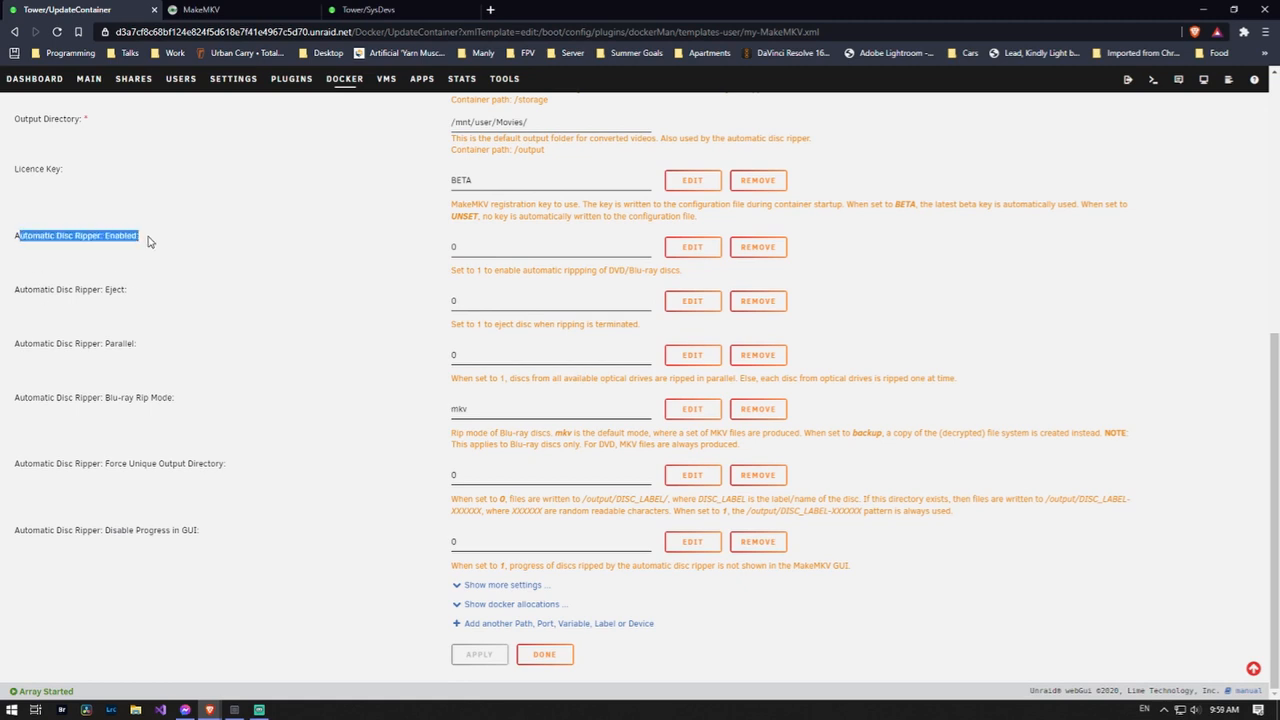
mouse_move(104, 264)
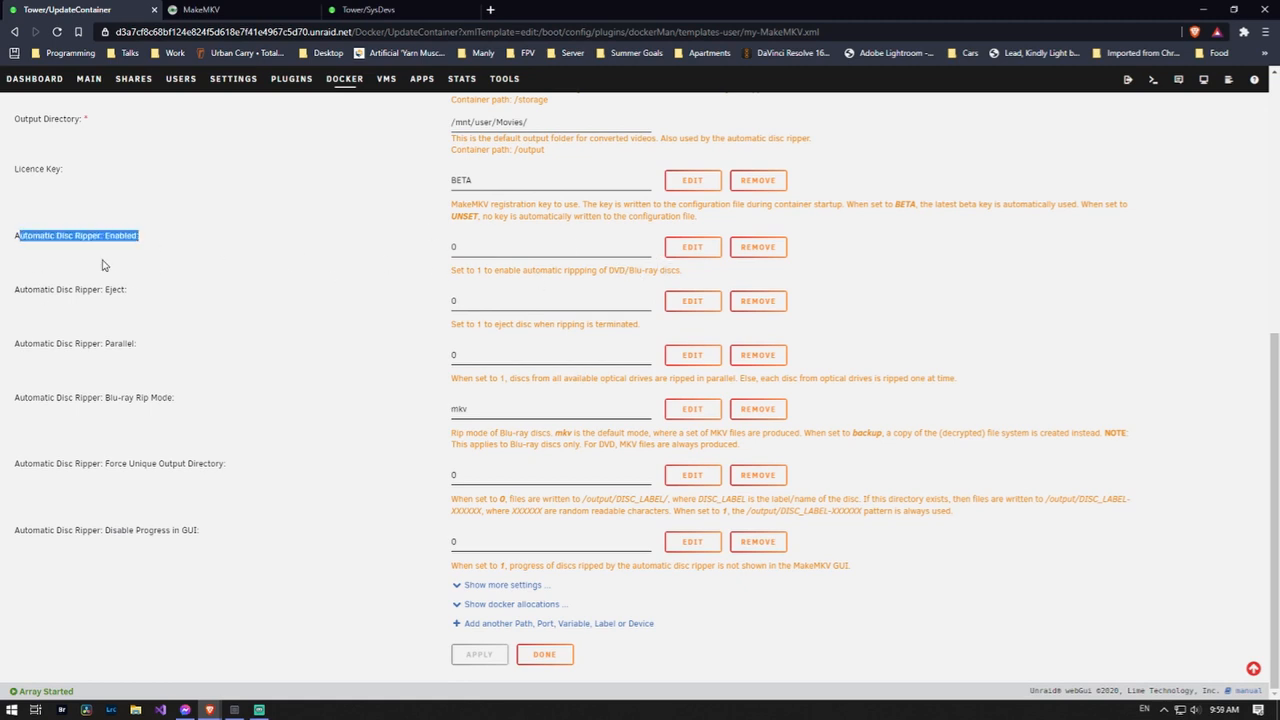
left_click(40, 288)
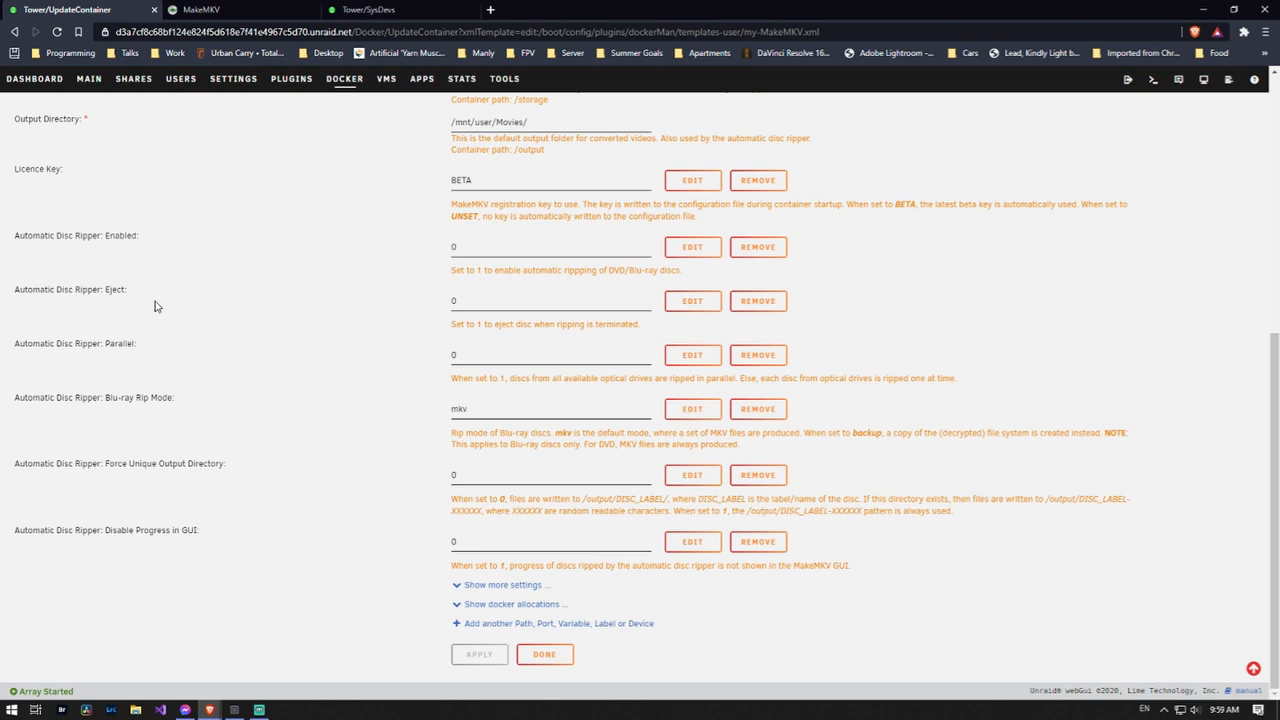
mouse_move(168, 304)
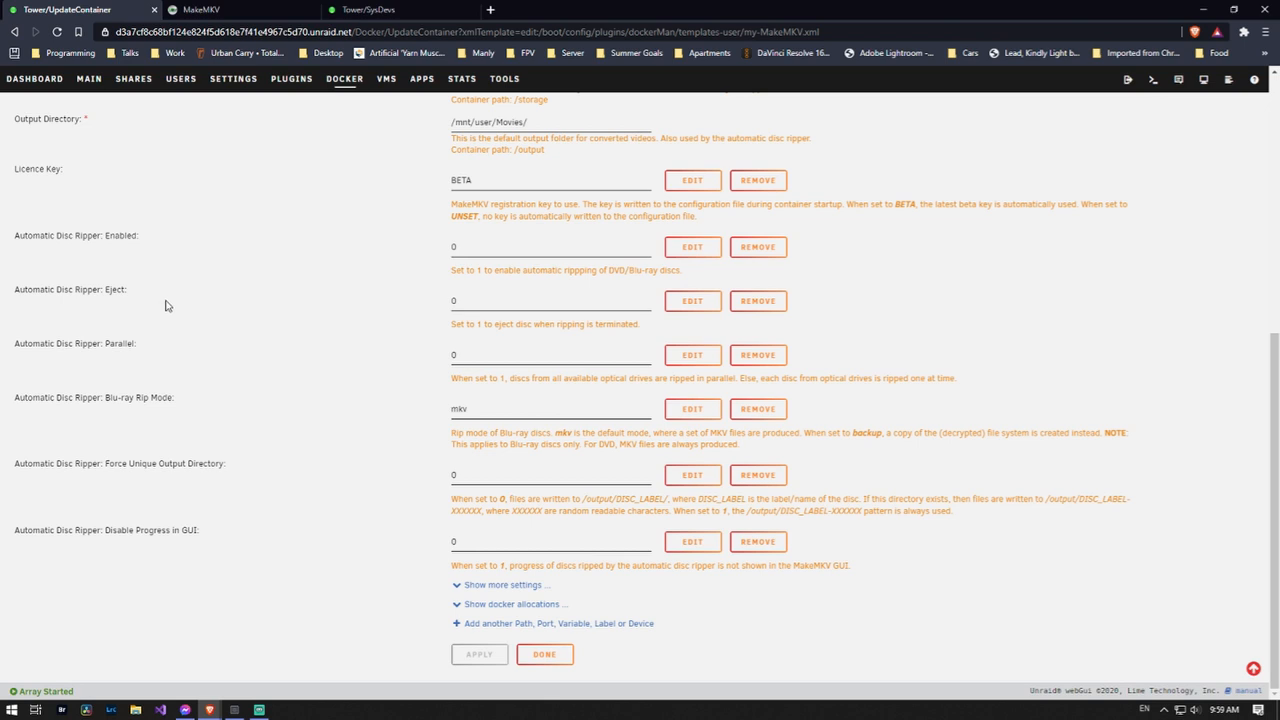
mouse_move(200, 384)
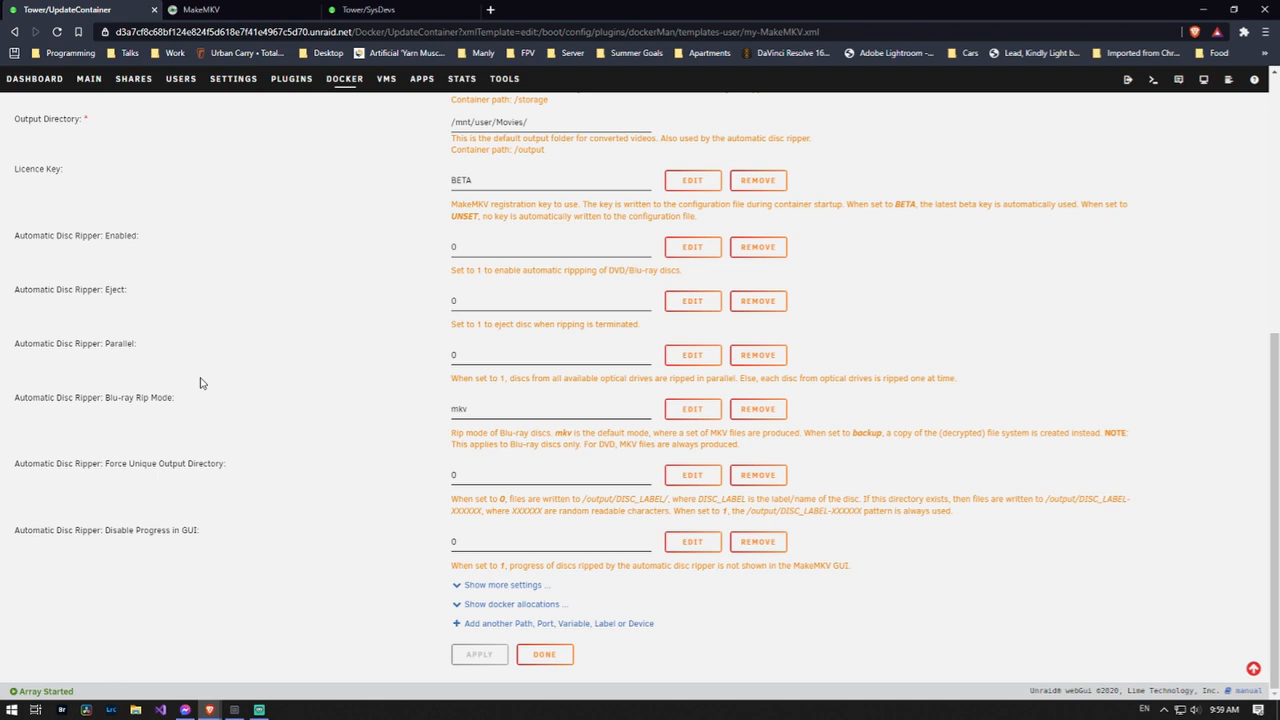
mouse_move(16, 236)
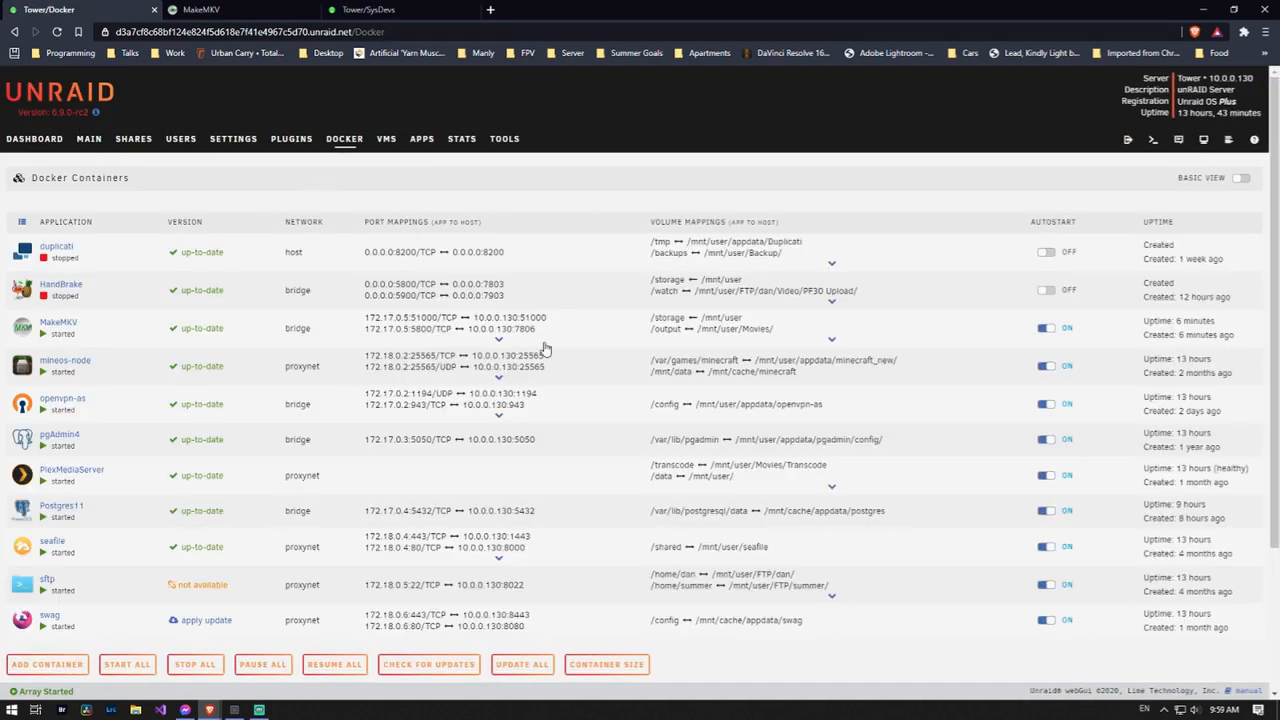
mouse_move(544, 348)
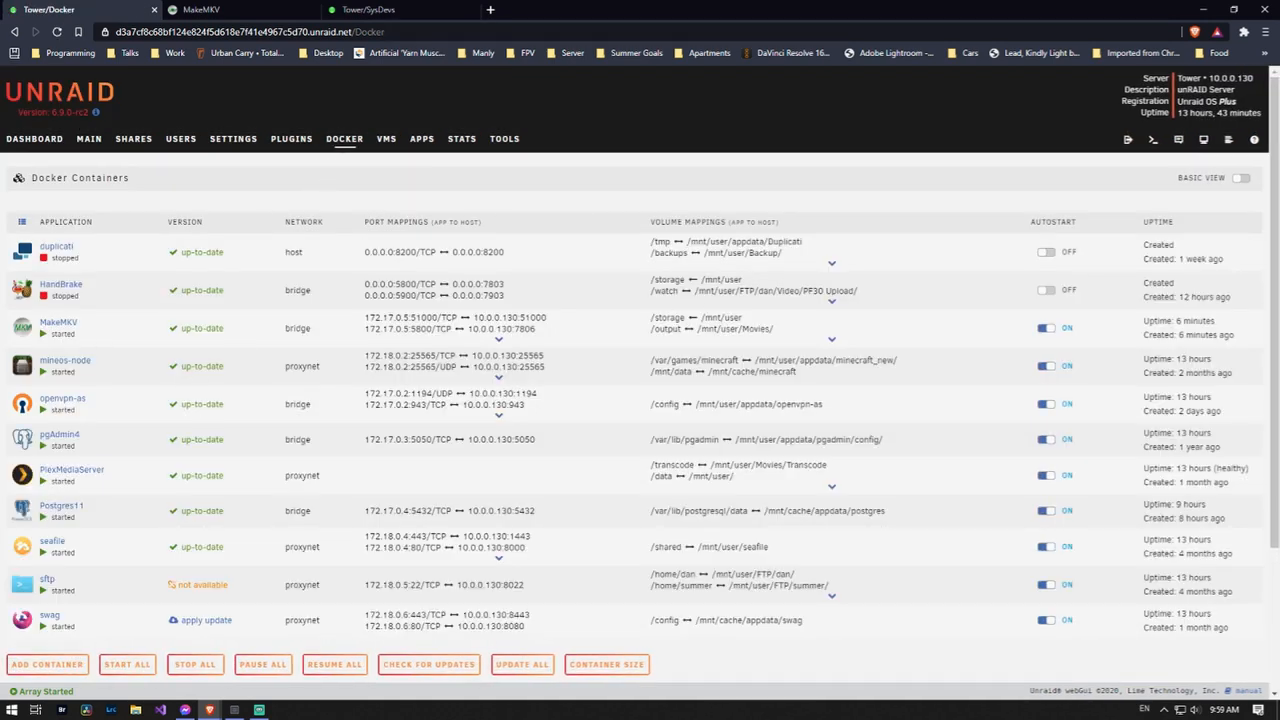
mouse_move(340, 452)
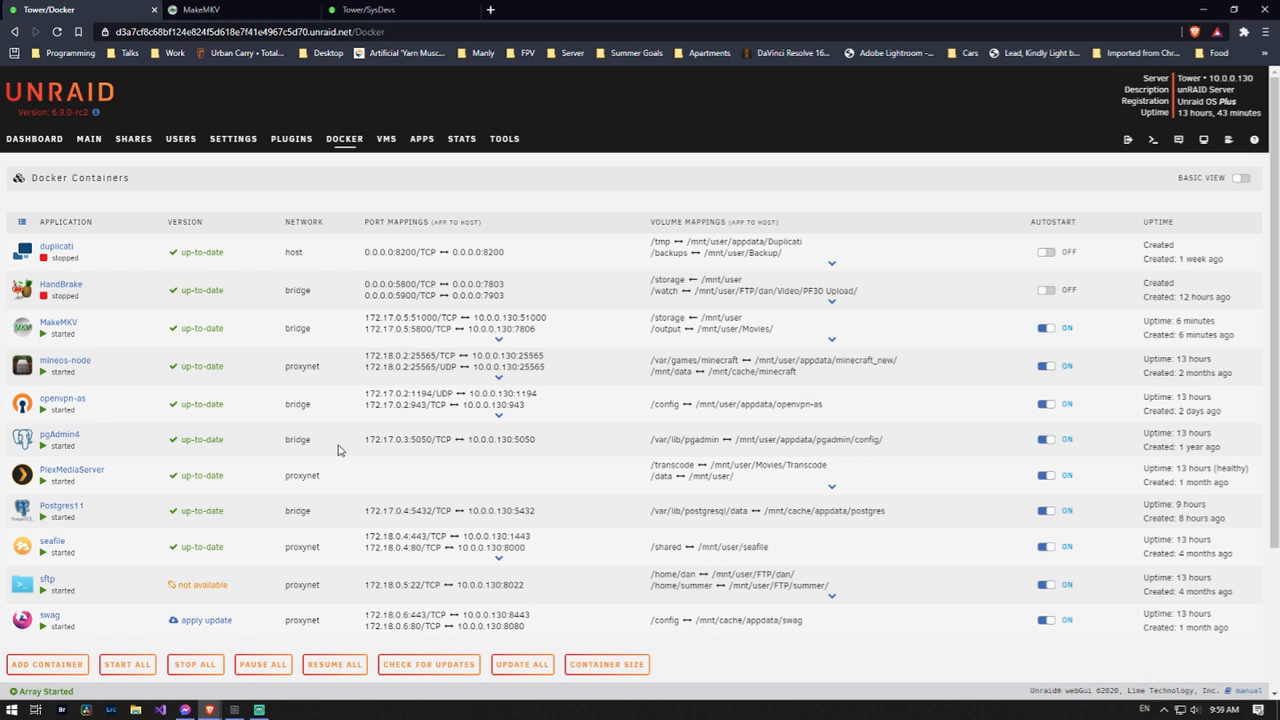
Step: Locate the DVD drive under SCSI Devices, checking the Docker list along the way
left_click(200, 10)
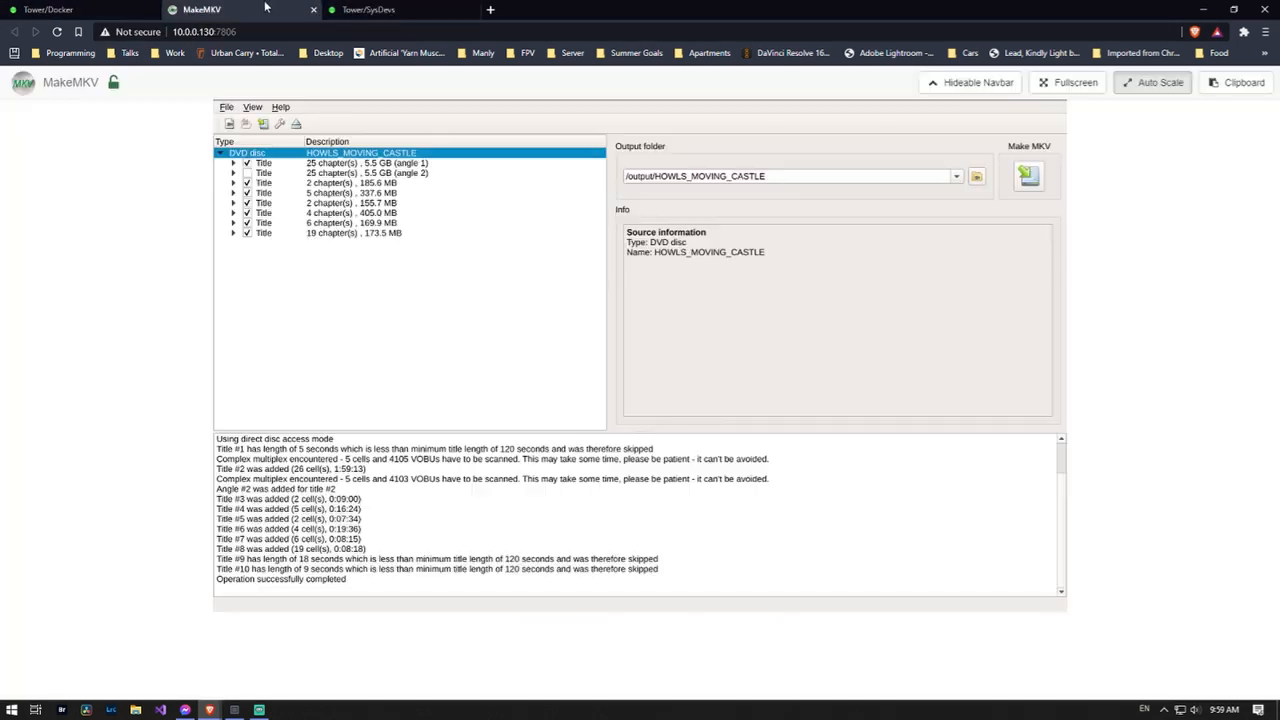
left_click(368, 12)
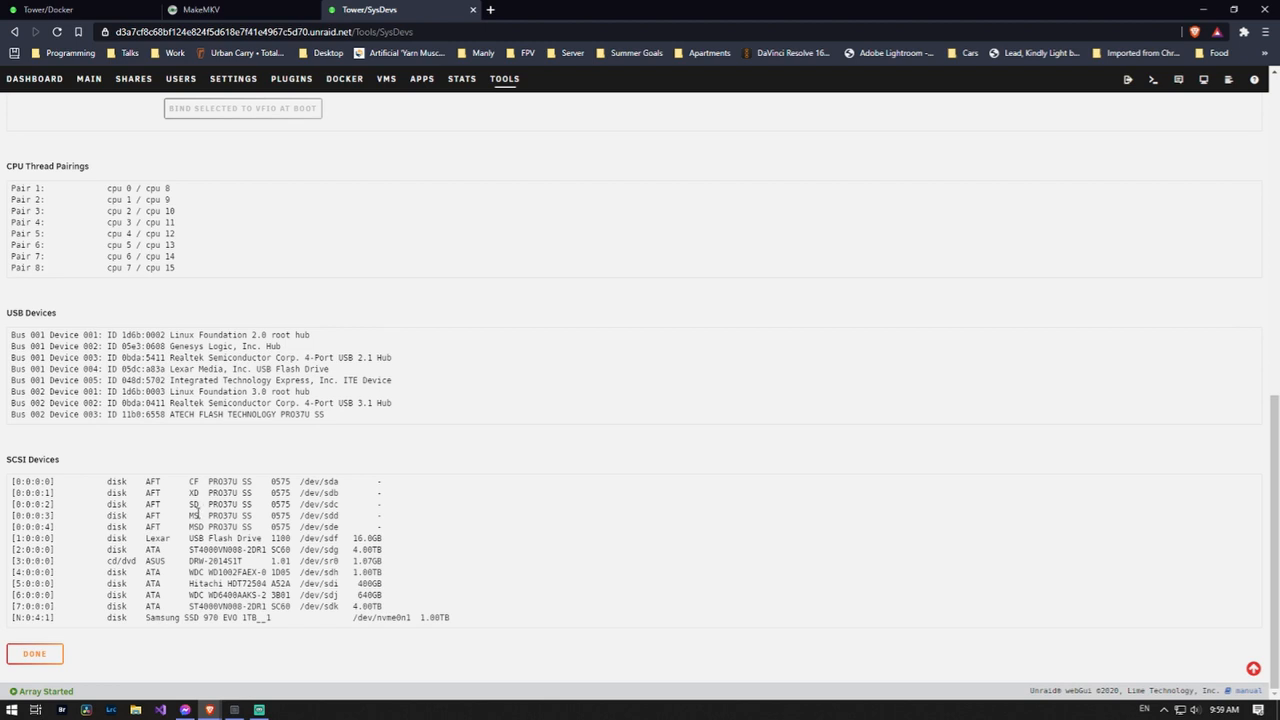
mouse_move(186, 492)
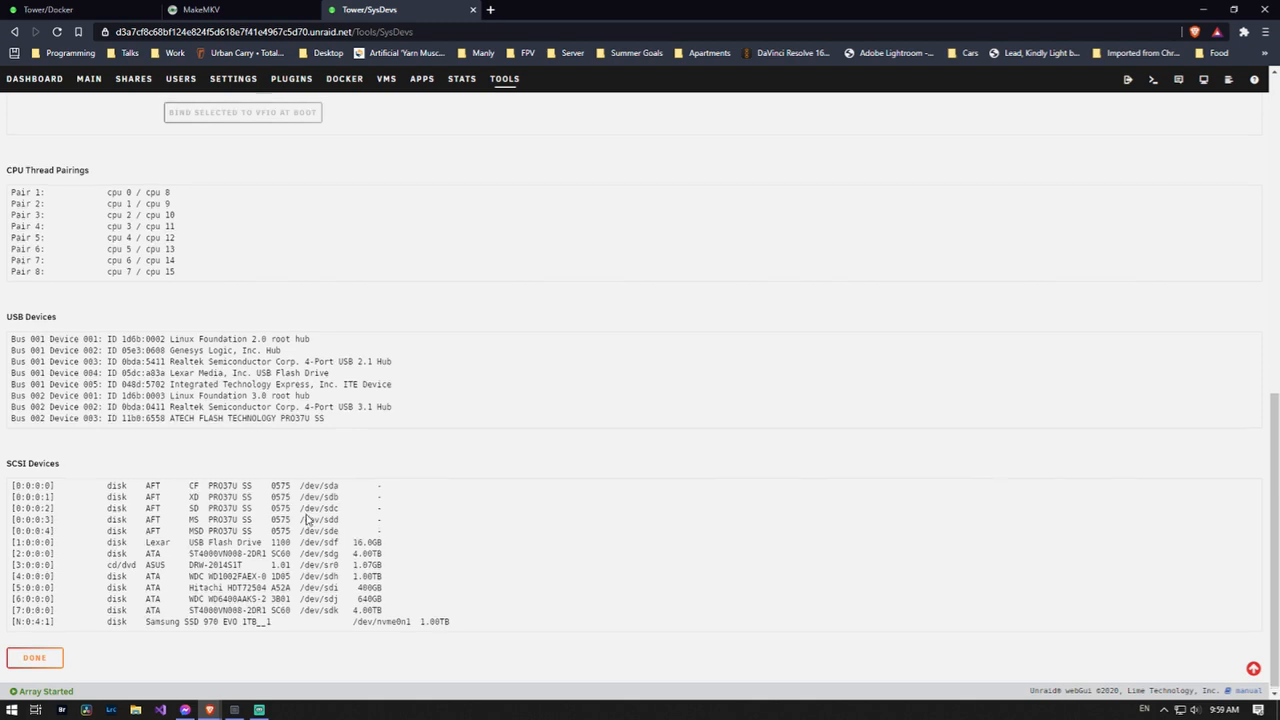
scroll("up", 3)
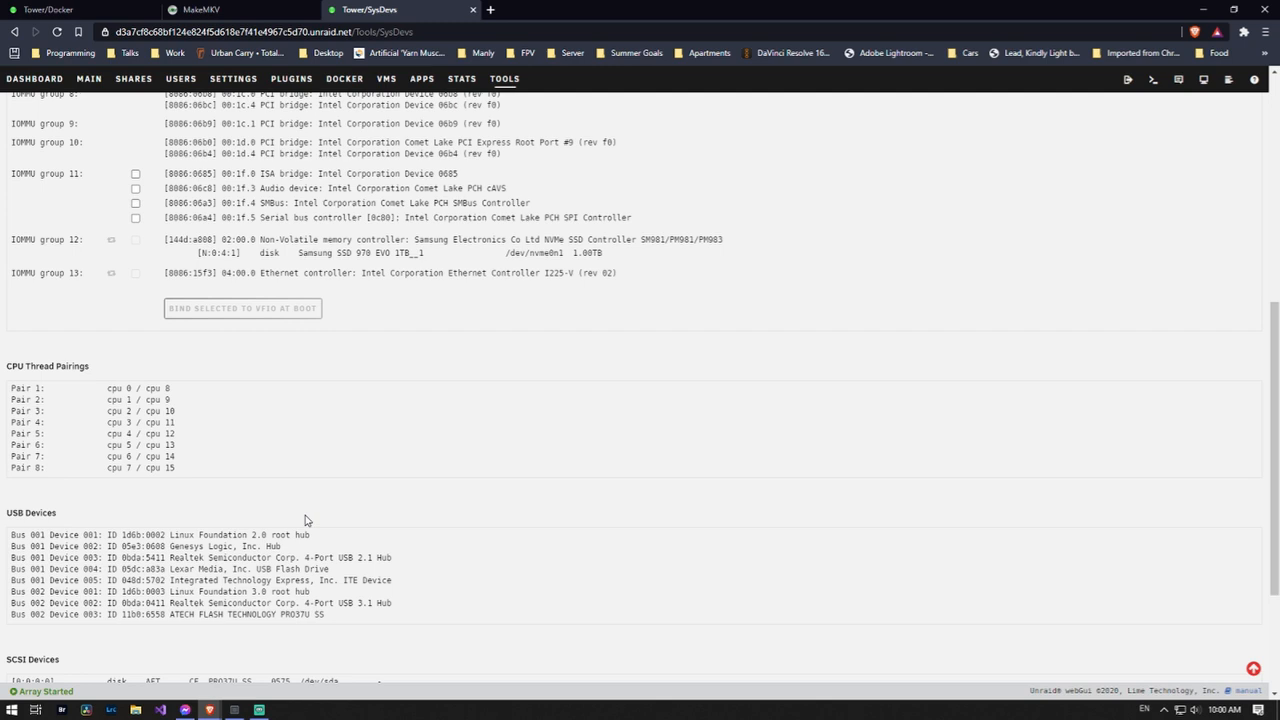
left_click(344, 78)
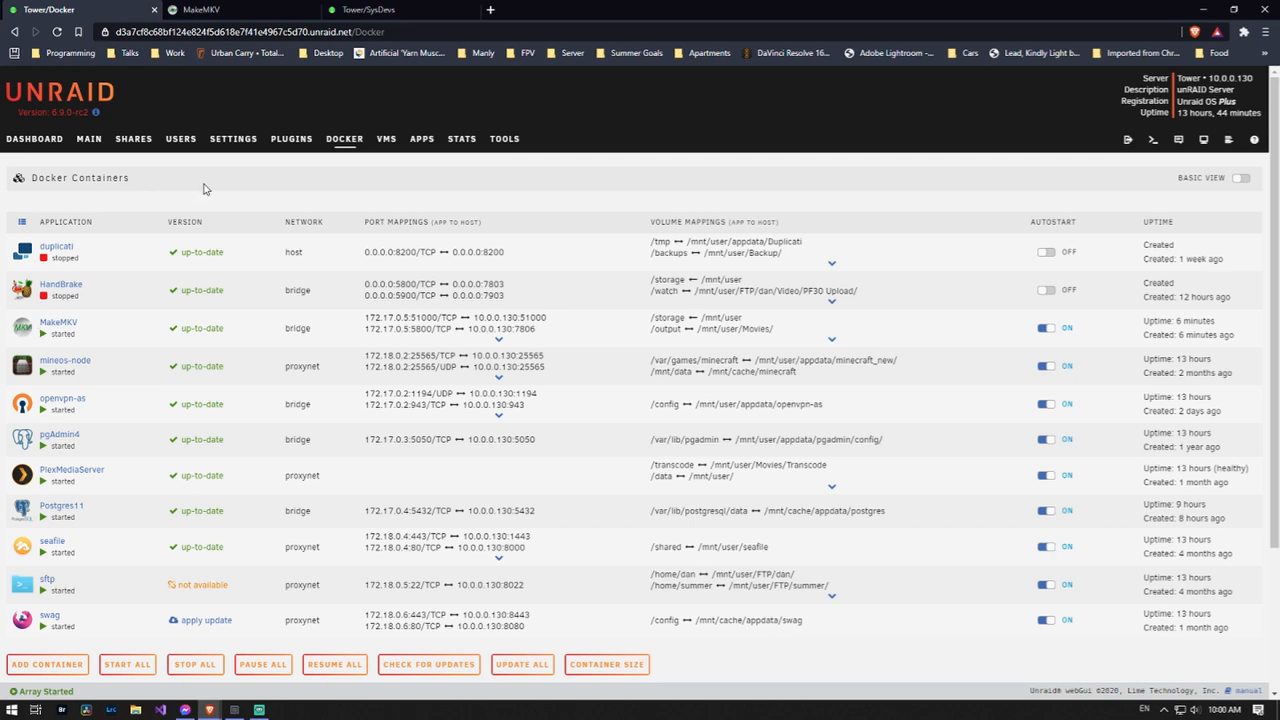
left_click(380, 8)
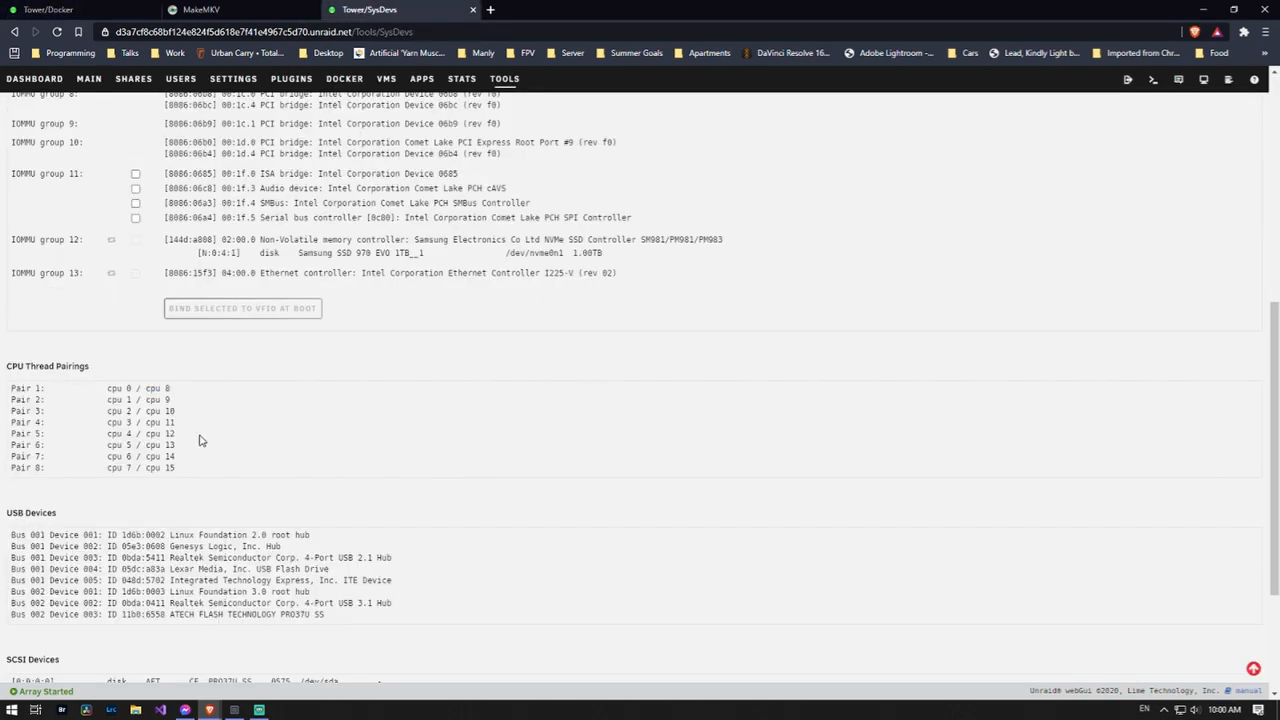
scroll("down", 3)
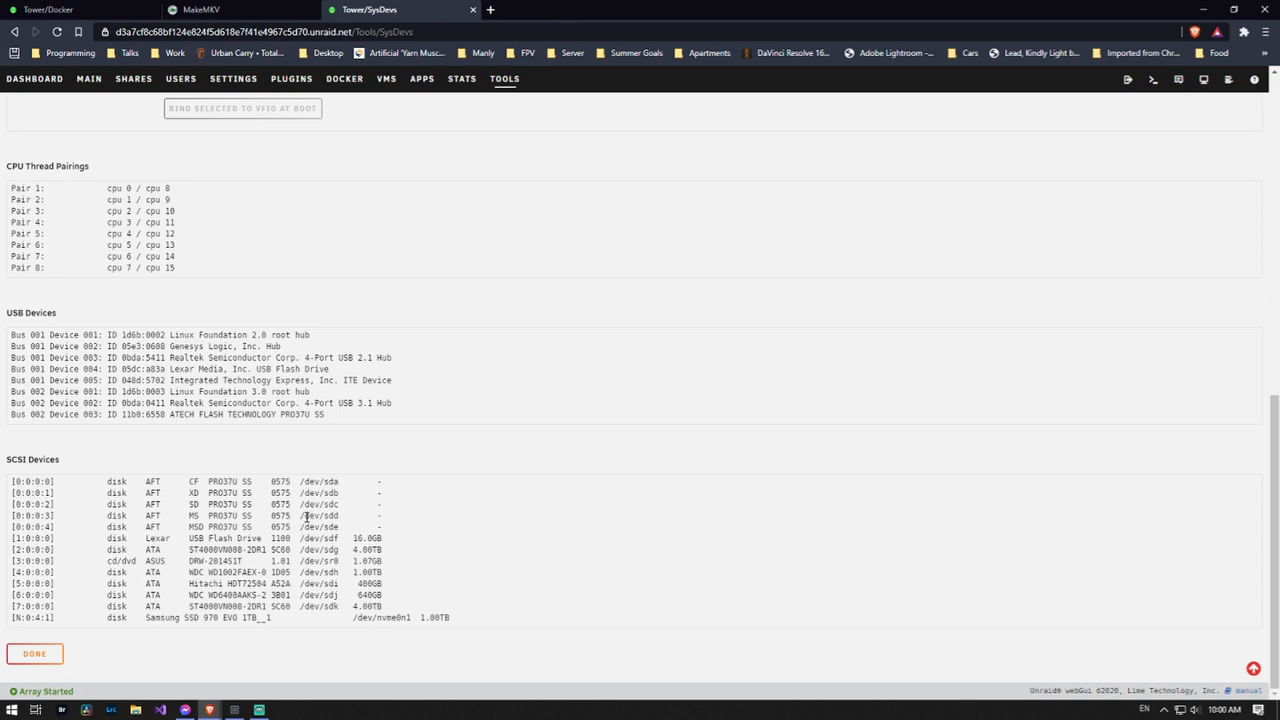
mouse_move(256, 504)
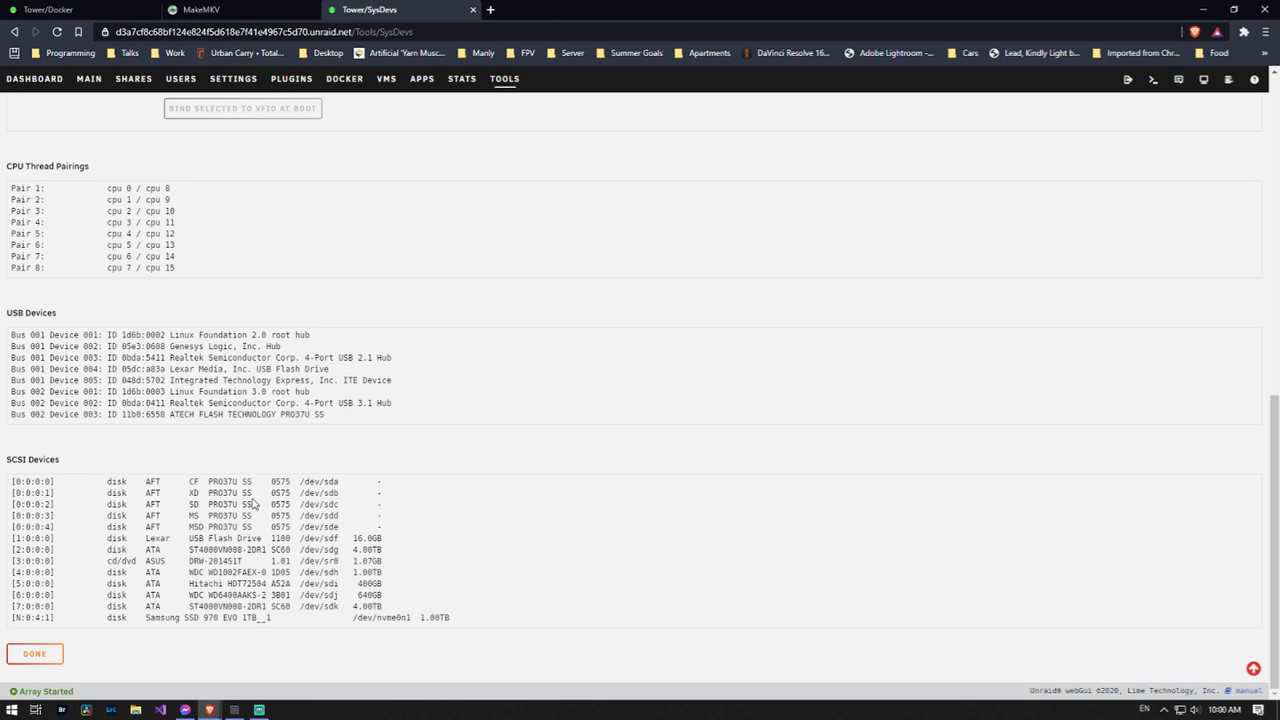
scroll("up", 3)
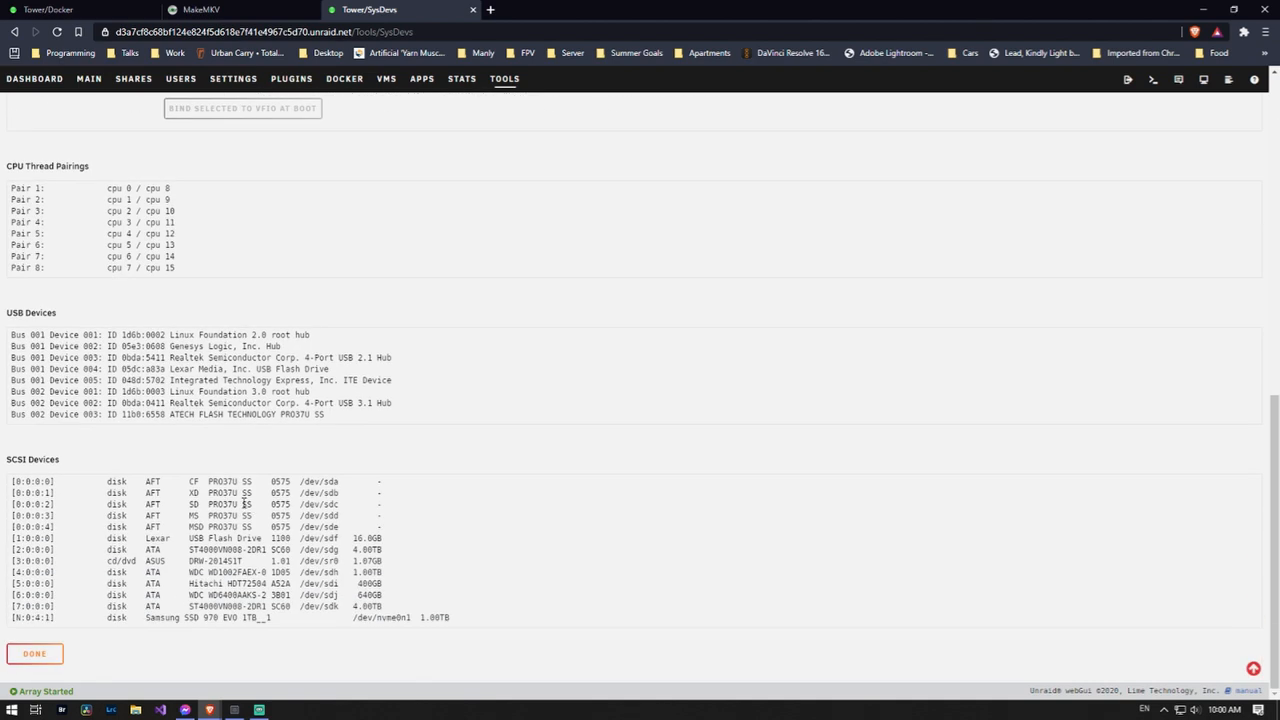
mouse_move(230, 504)
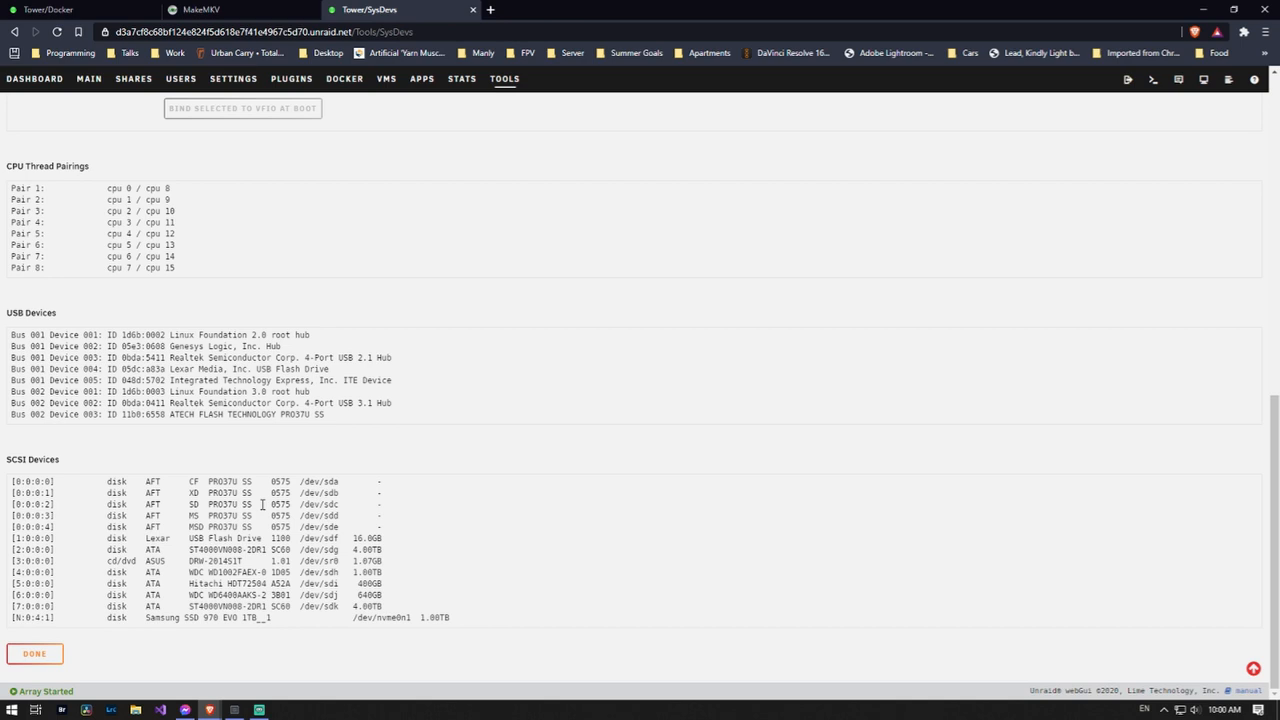
mouse_move(238, 544)
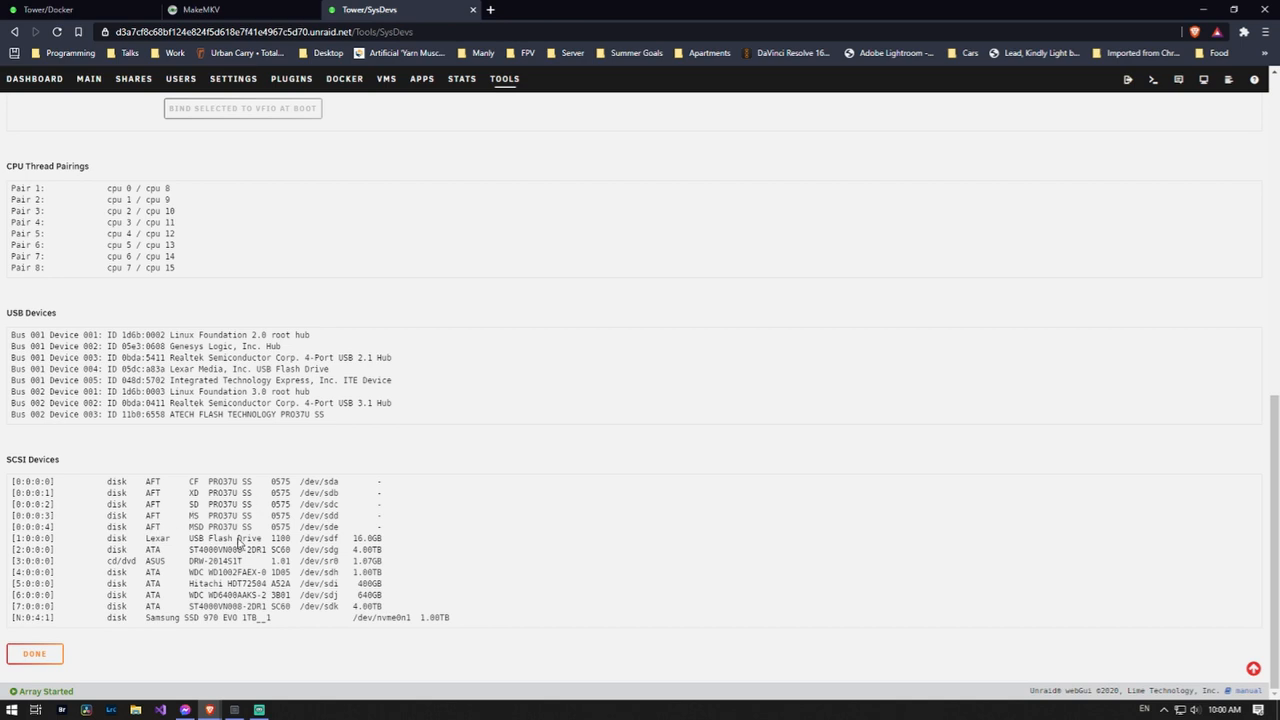
Step: Expand and collapse several disc titles, including the 19-chapter one, to inspect their tracks
left_click(204, 12)
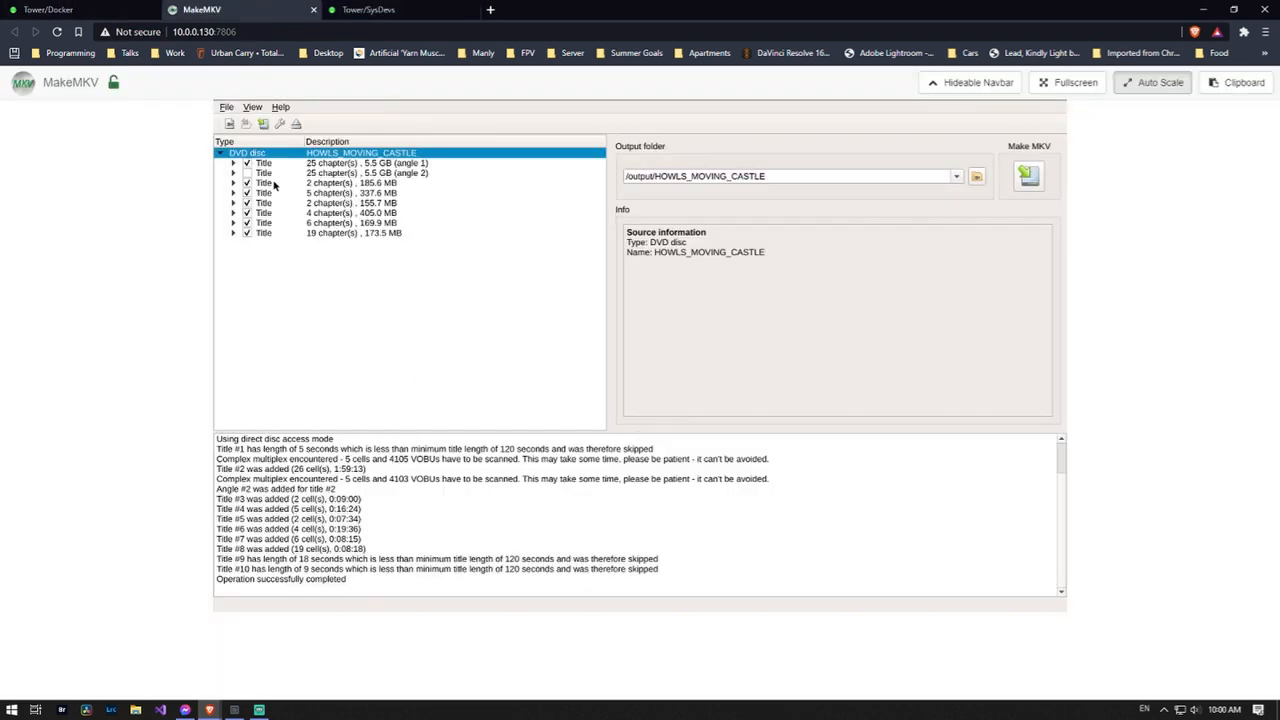
mouse_move(358, 172)
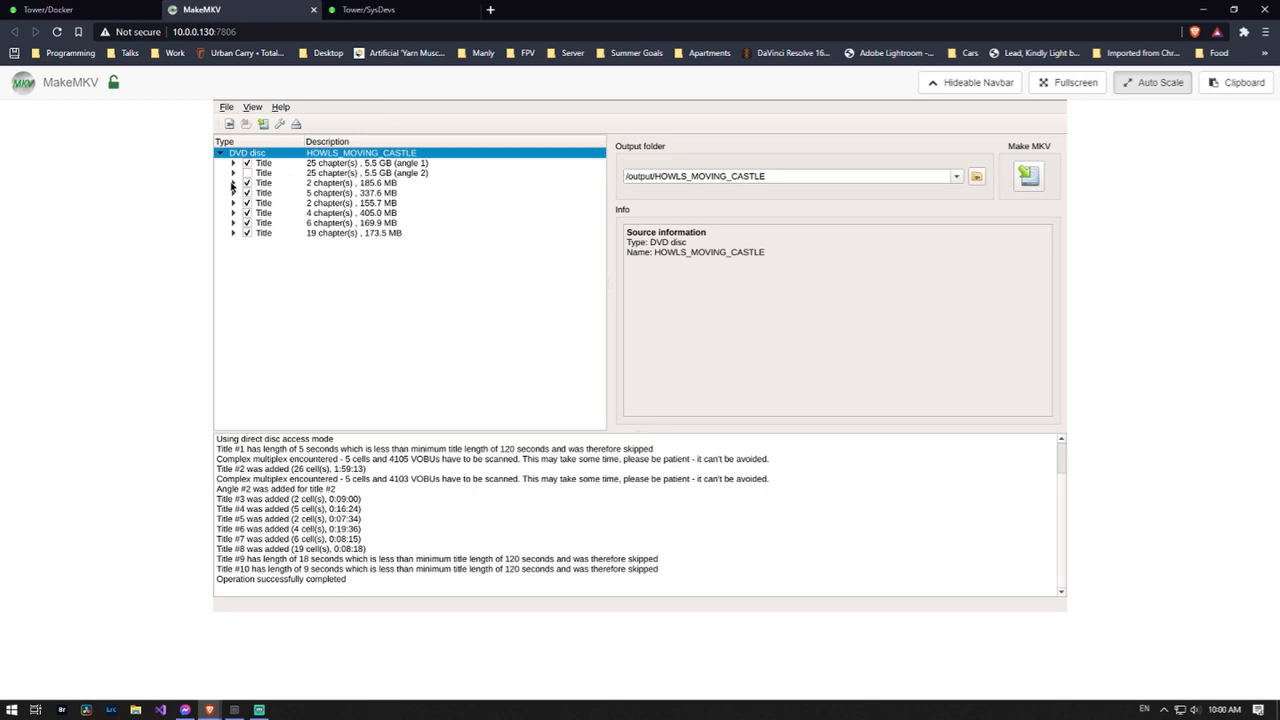
left_click(232, 184)
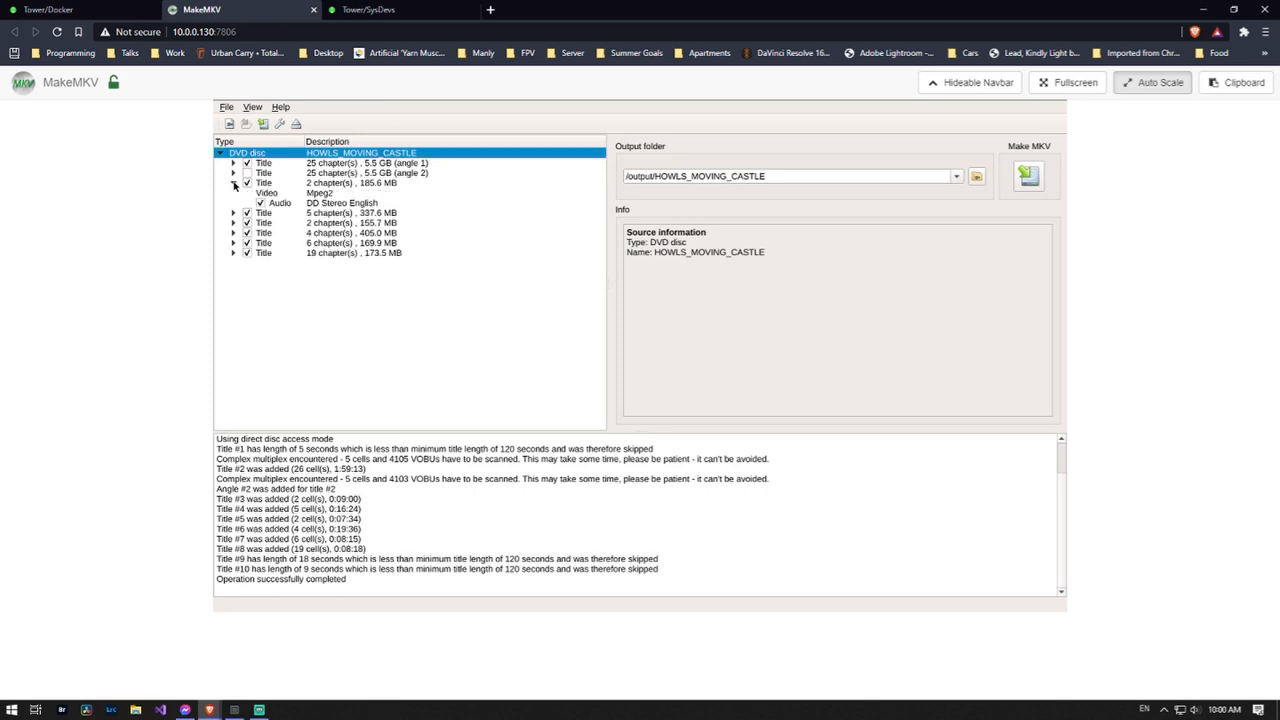
left_click(232, 184)
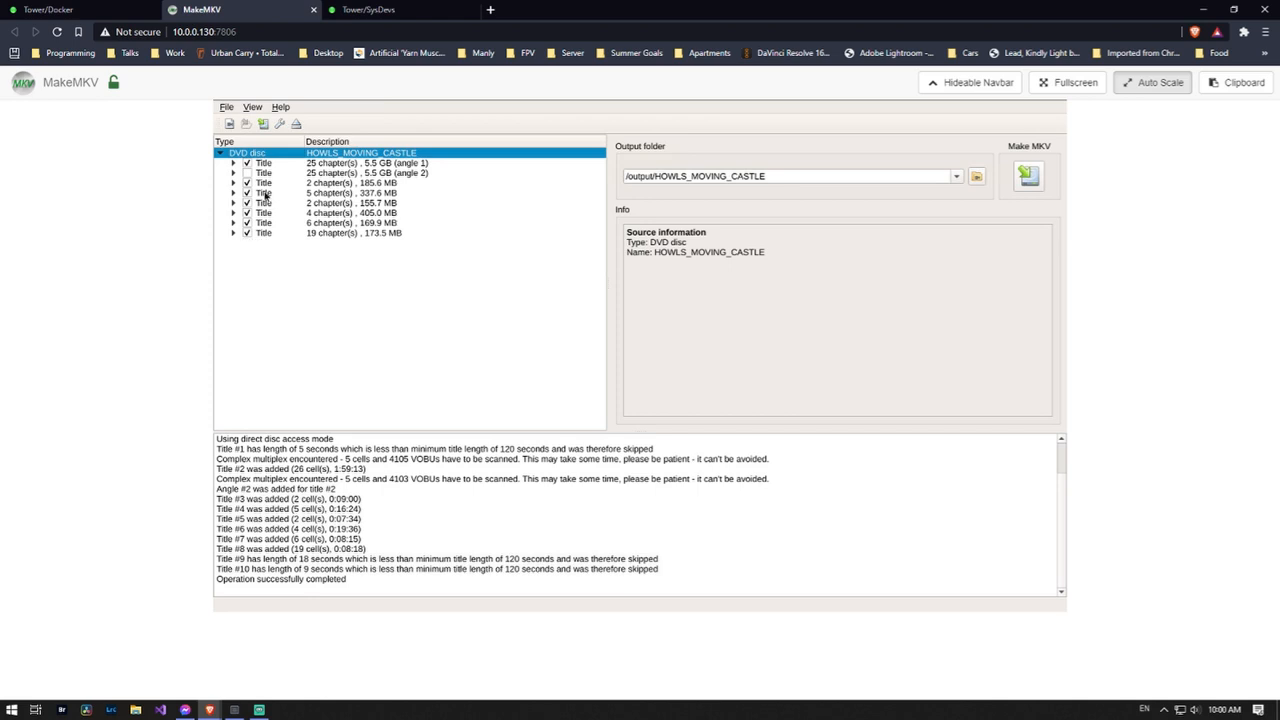
mouse_move(284, 194)
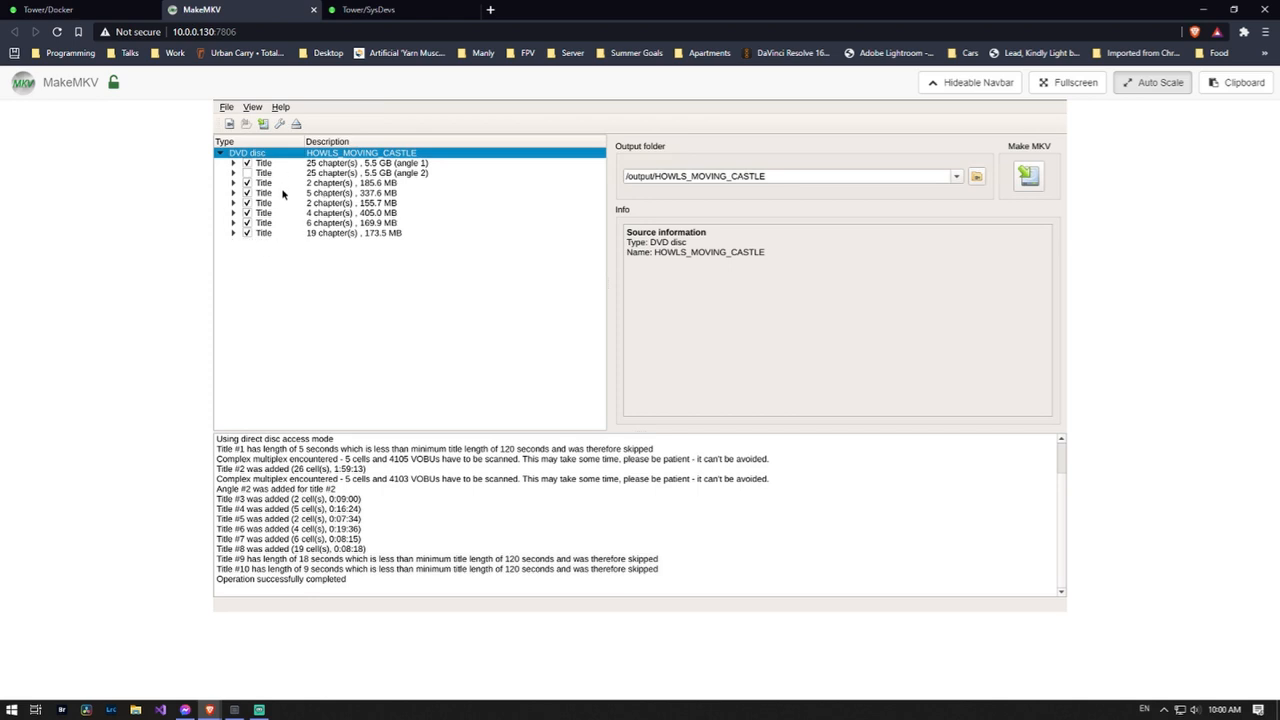
left_click(234, 232)
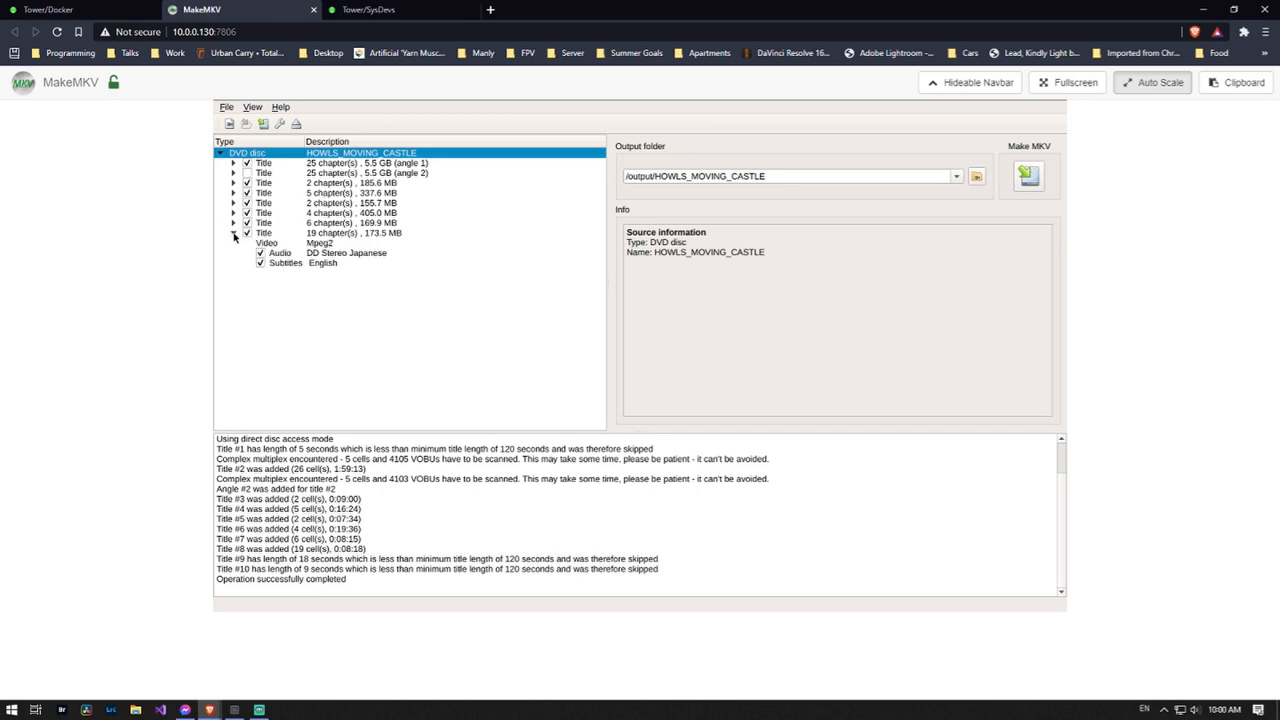
left_click(232, 222)
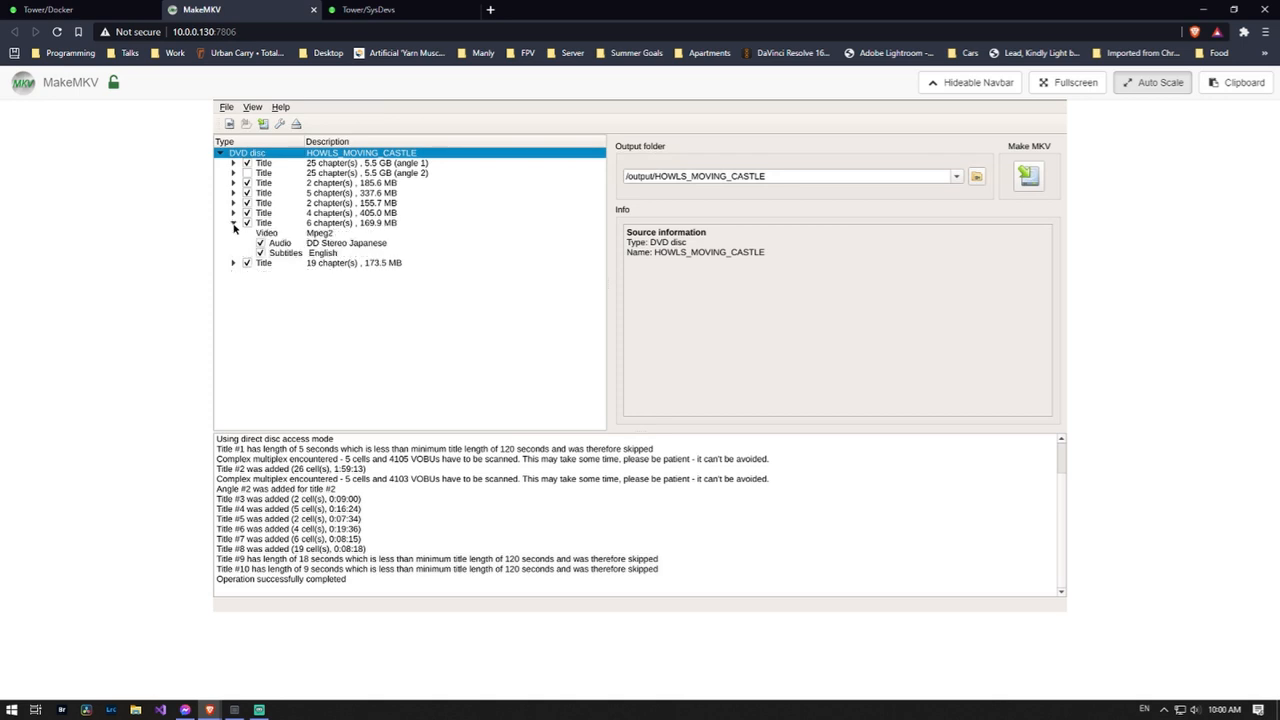
left_click(232, 204)
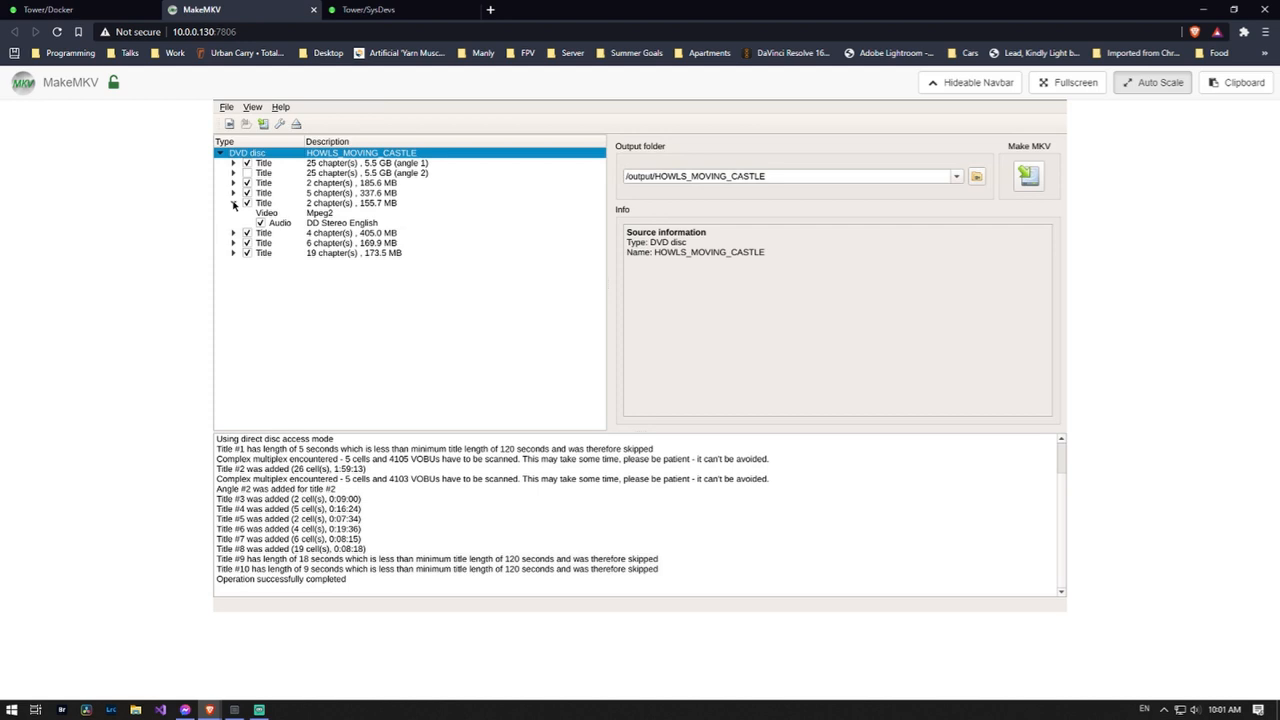
Step: Expand the main 25-chapter title and view its 1:59:13, 5.5 GB details
left_click(232, 164)
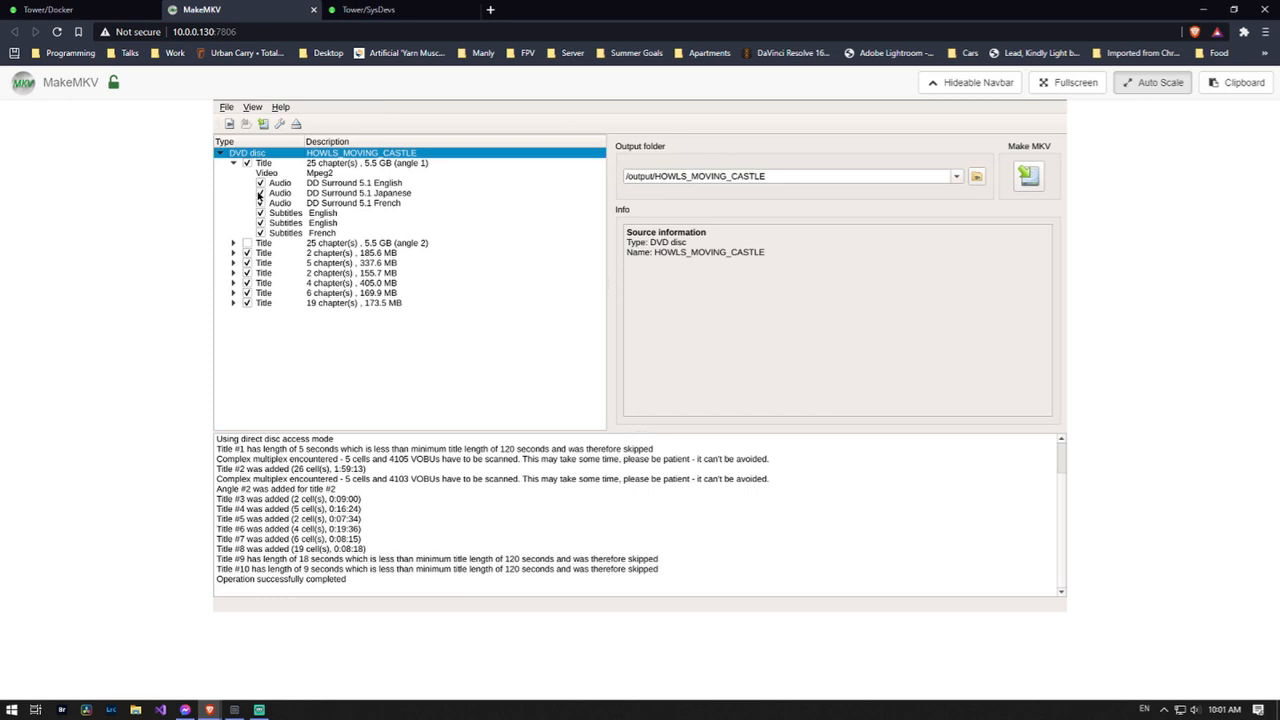
left_click(260, 232)
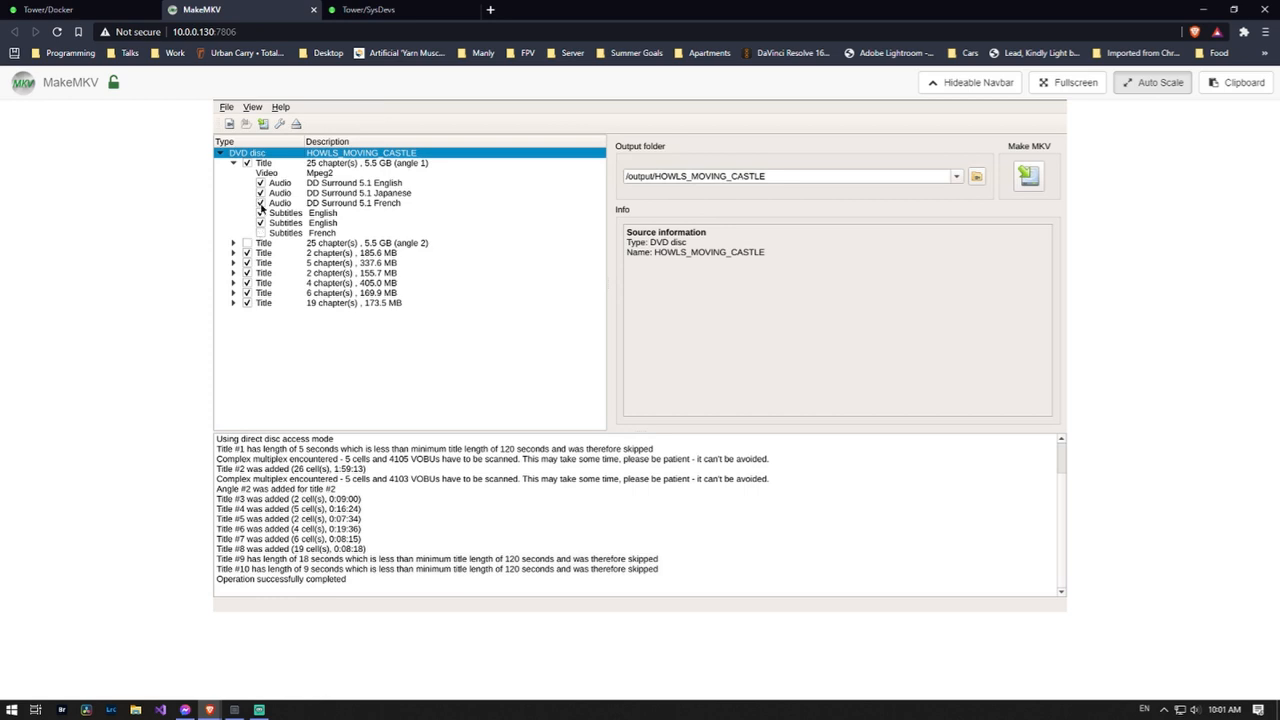
left_click(358, 192)
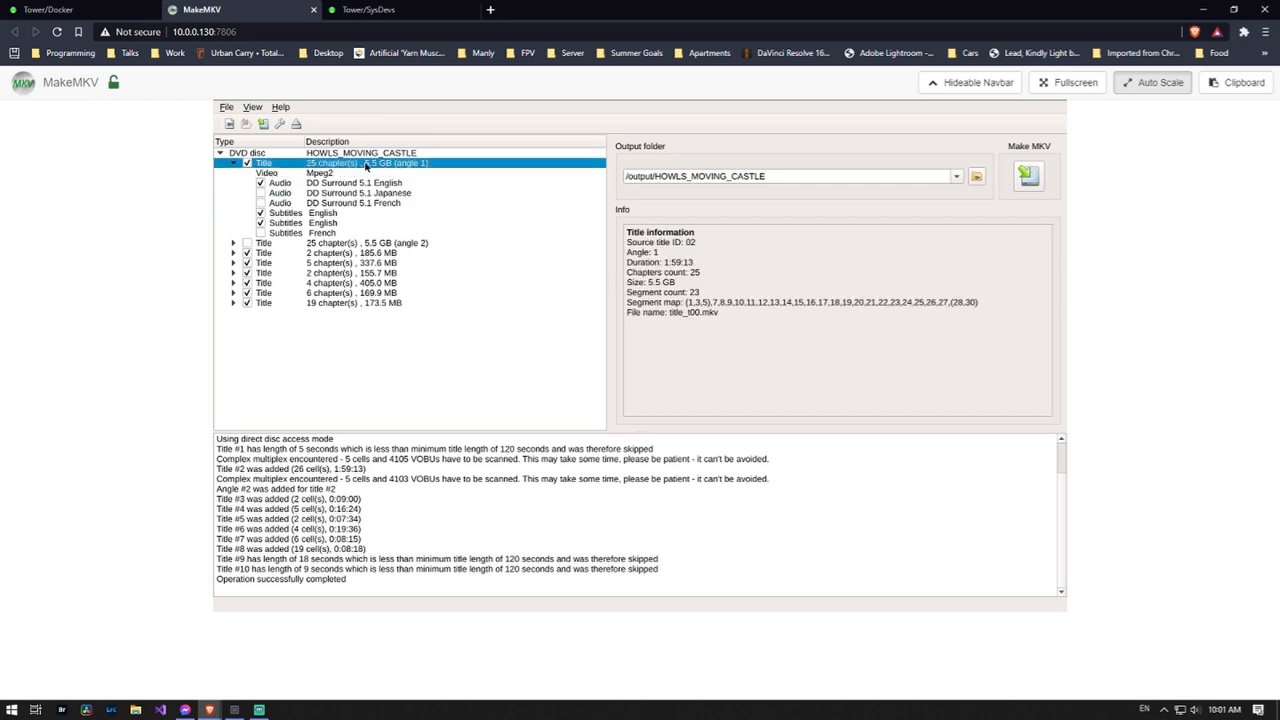
mouse_move(780, 204)
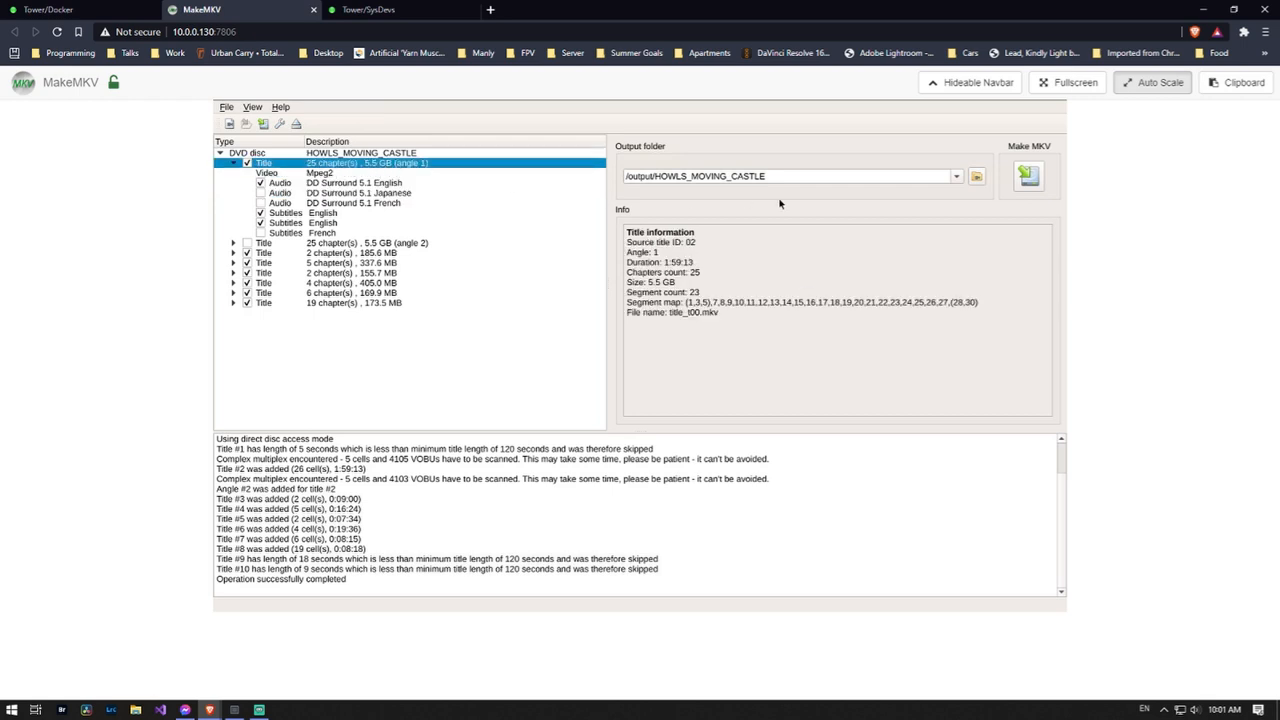
mouse_move(712, 176)
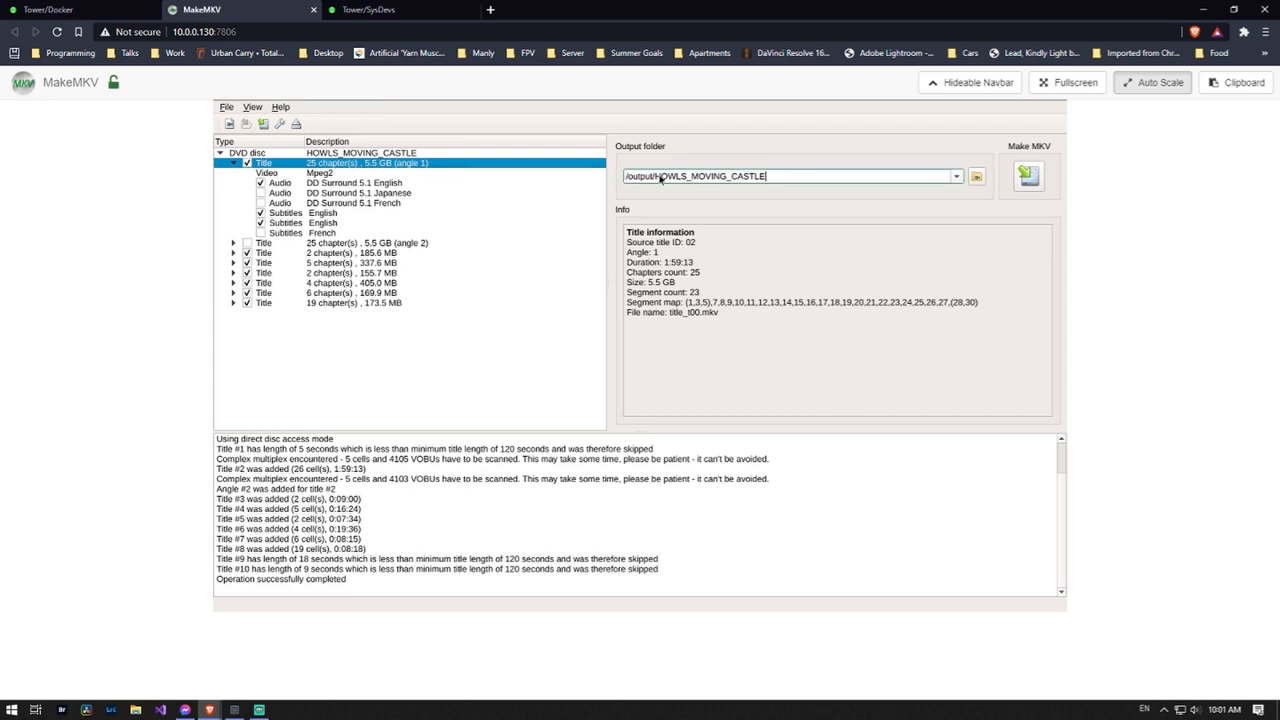
Step: Confirm /output/HOWLS_MOVING_CASTLE as the output folder in the folder chooser
double_click(700, 176)
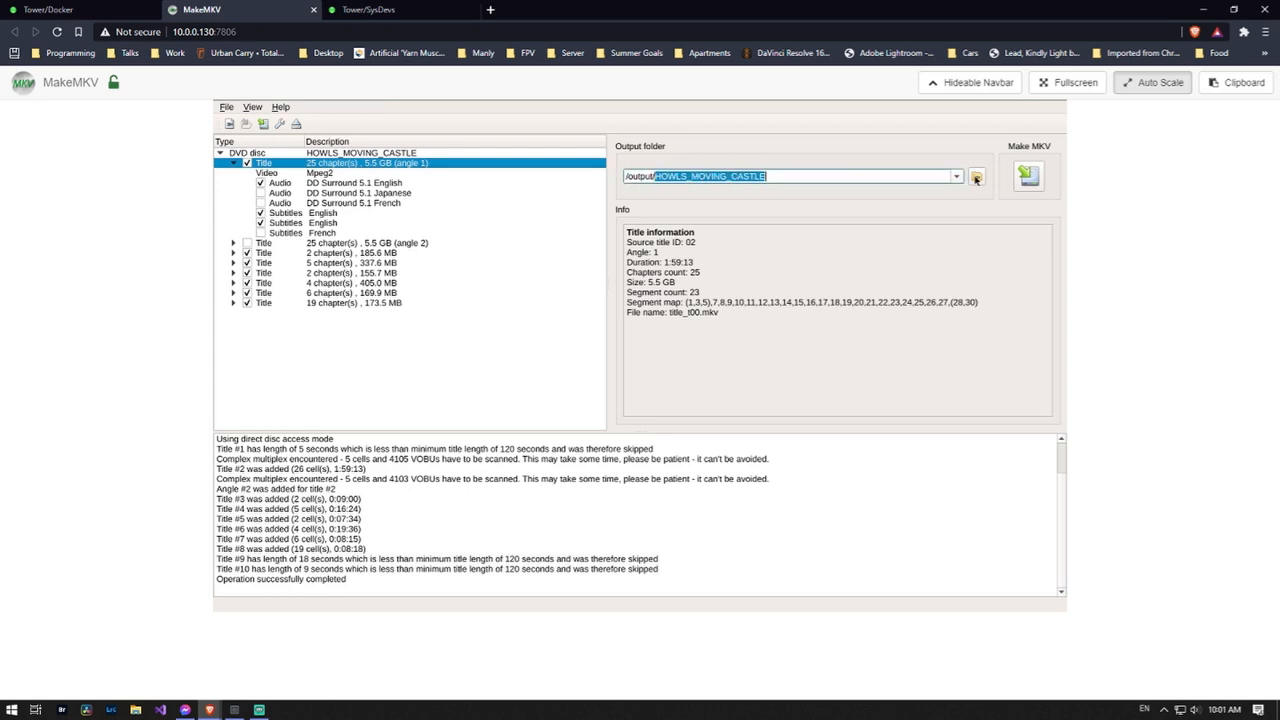
mouse_move(968, 178)
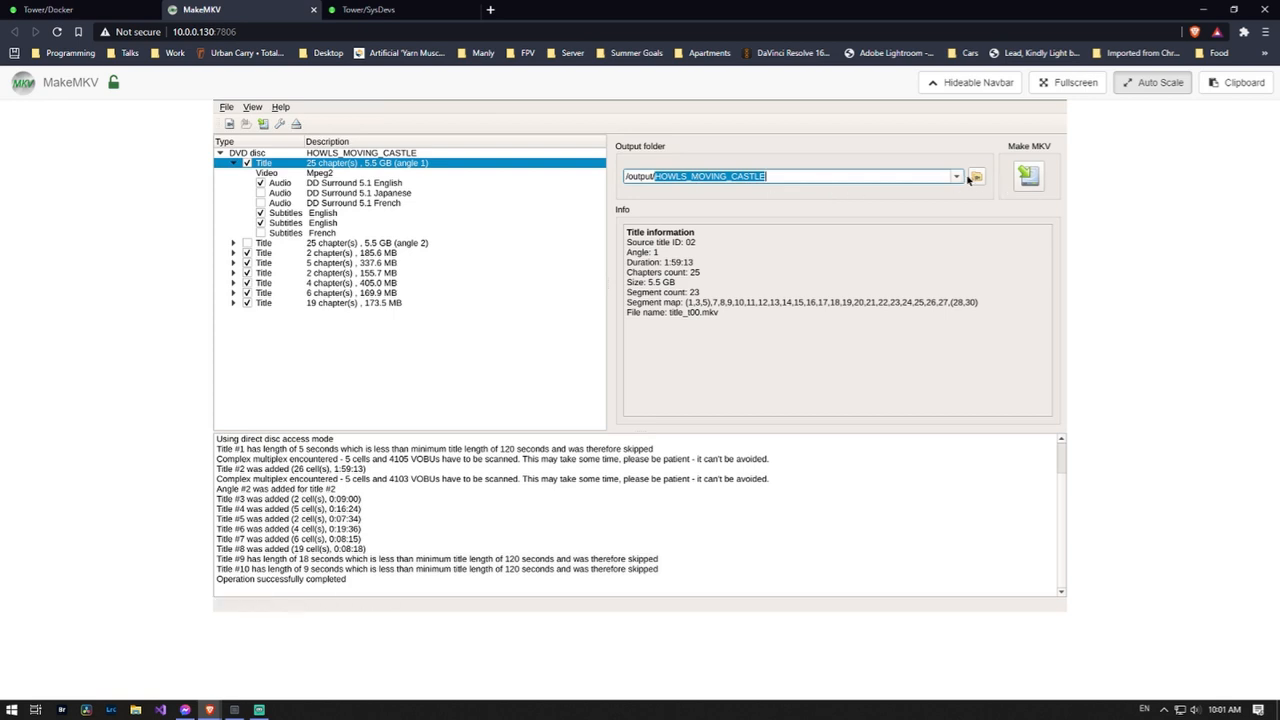
left_click(976, 176)
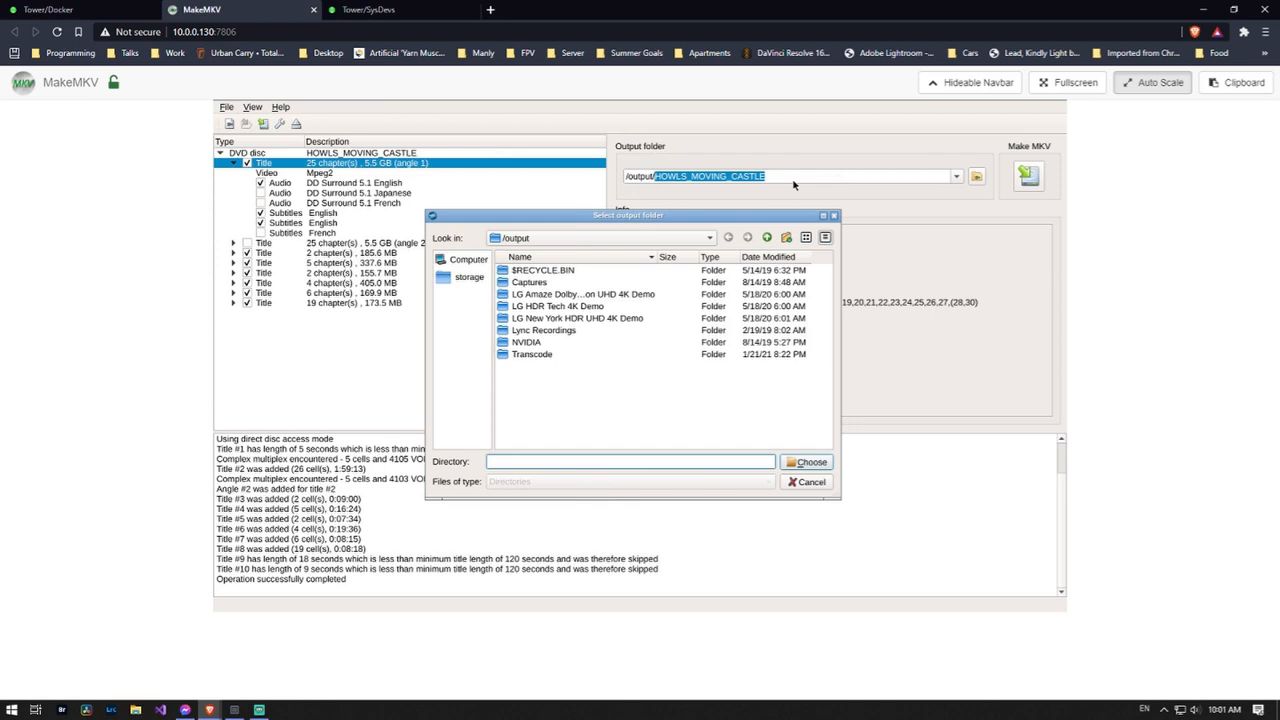
mouse_move(612, 306)
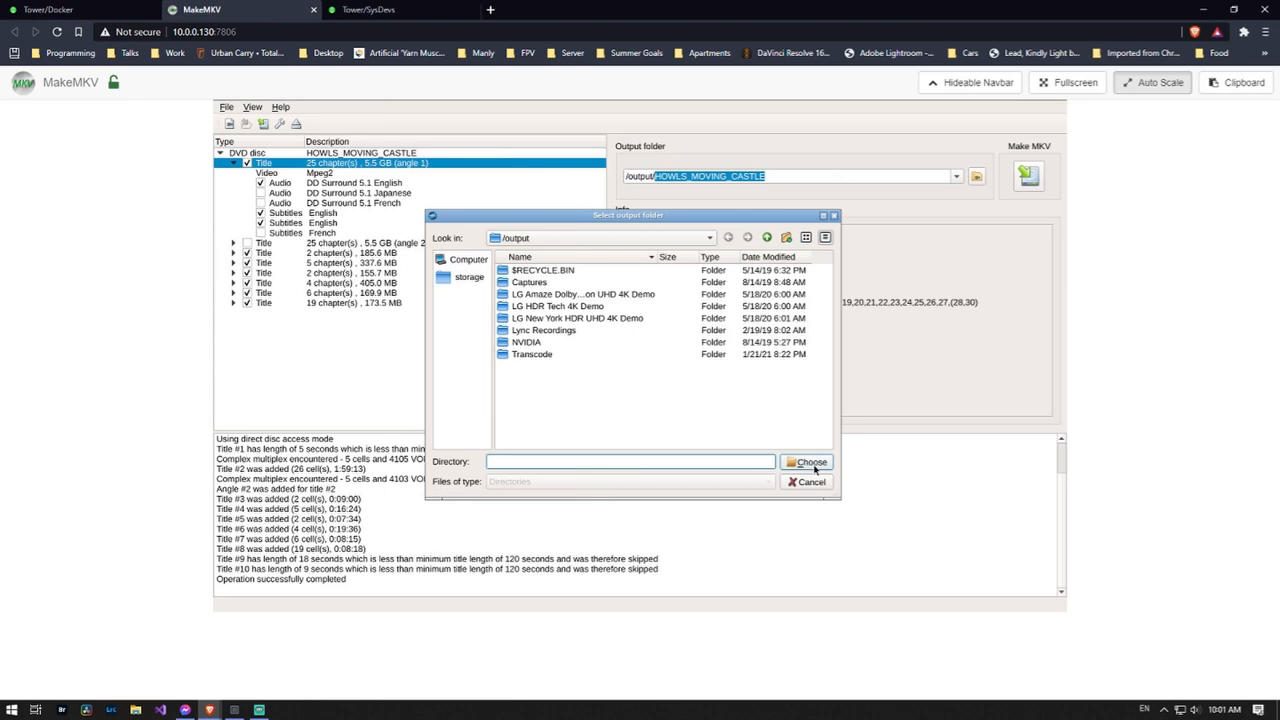
left_click(808, 462)
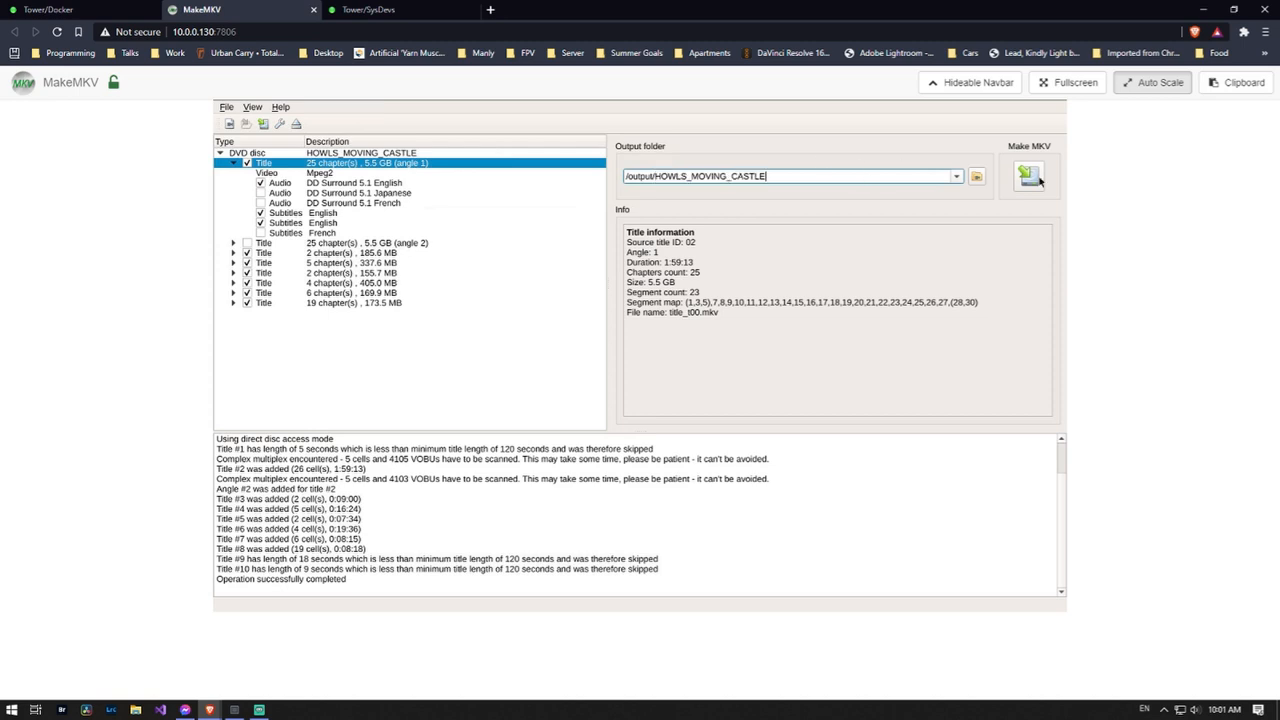
Step: Rip the seven titles to MKV, creating the missing directory and dismissing the completion notice
left_click(1028, 176)
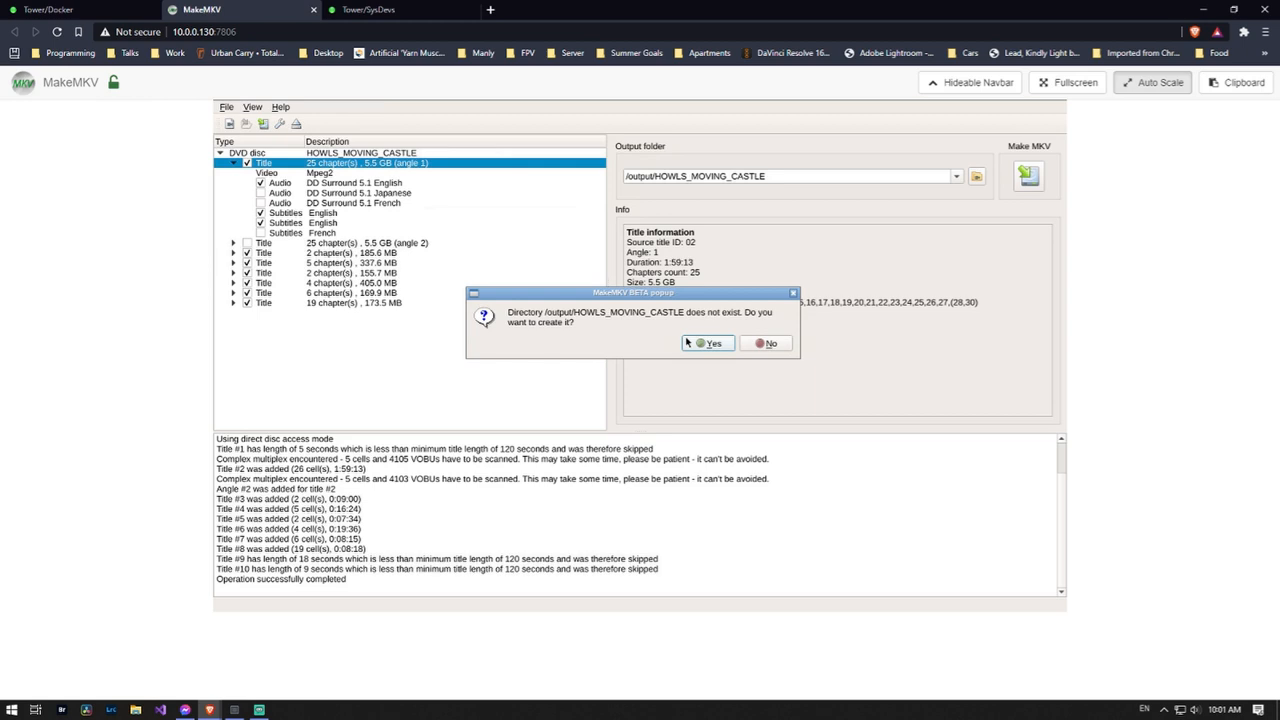
left_click(708, 344)
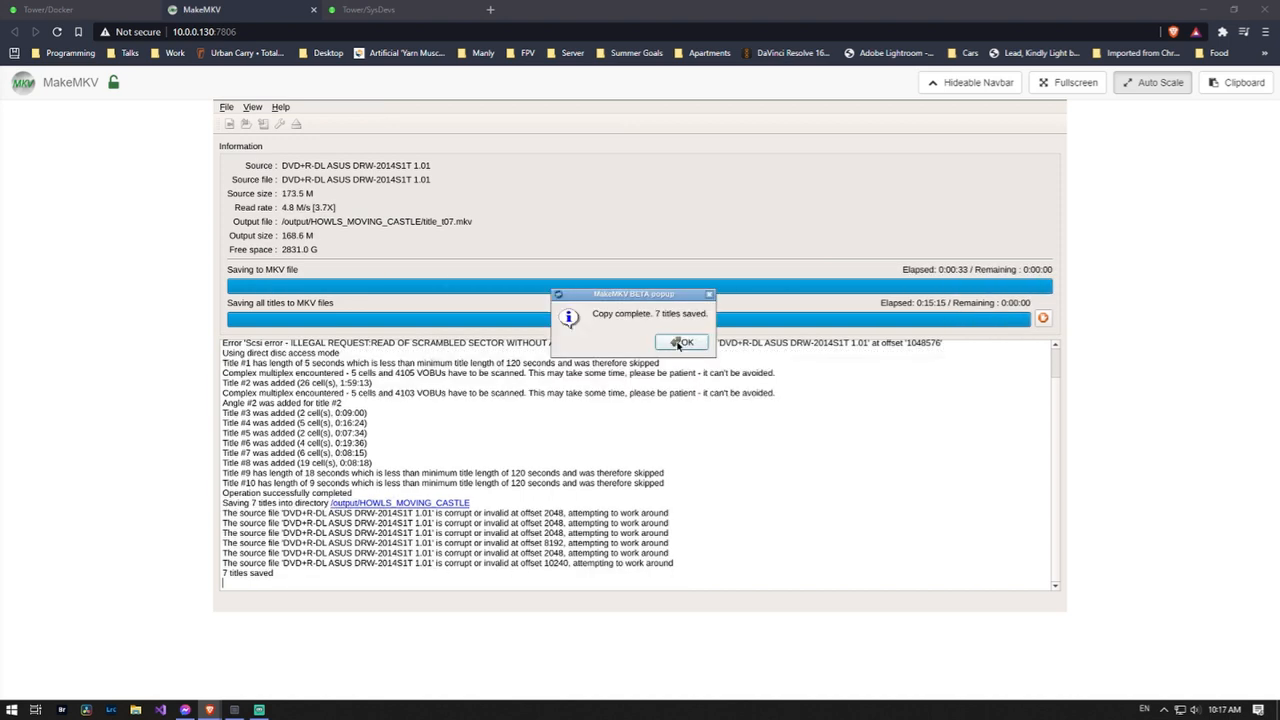
left_click(684, 342)
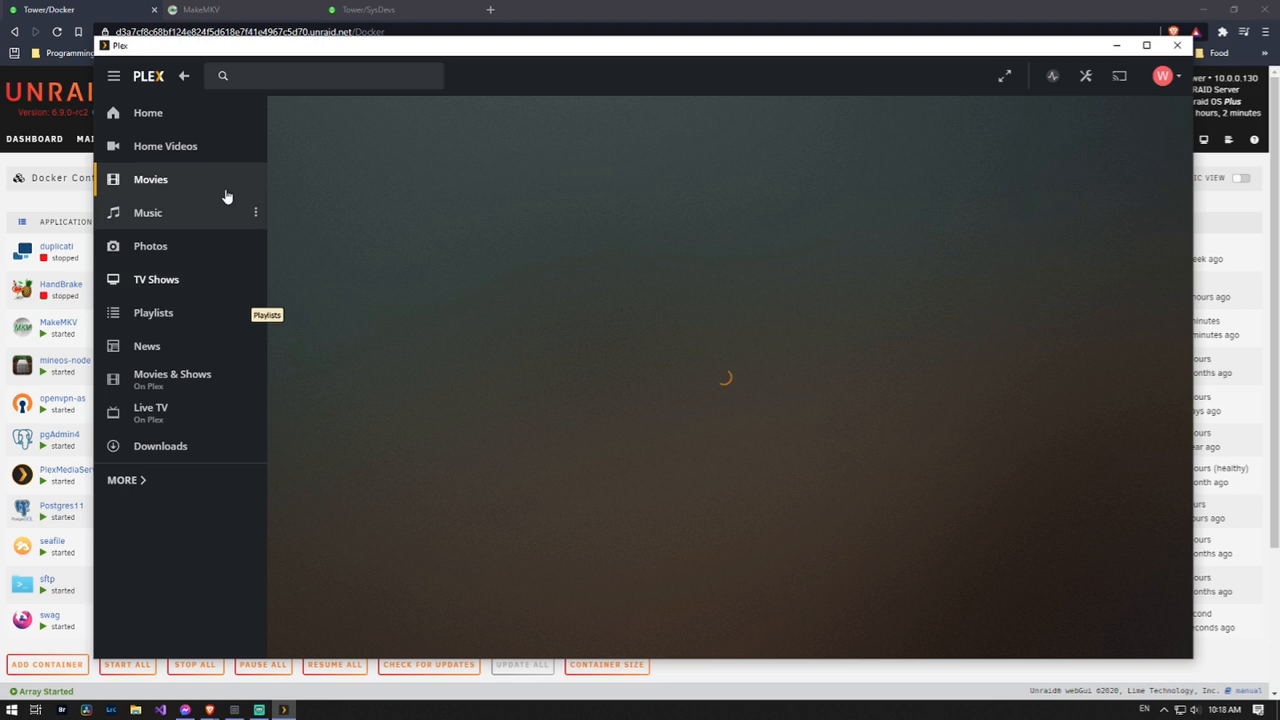
Step: Browse the Movies library's Recommended rows until Howl's Moving Castle shows among the recently added titles
left_click(256, 180)
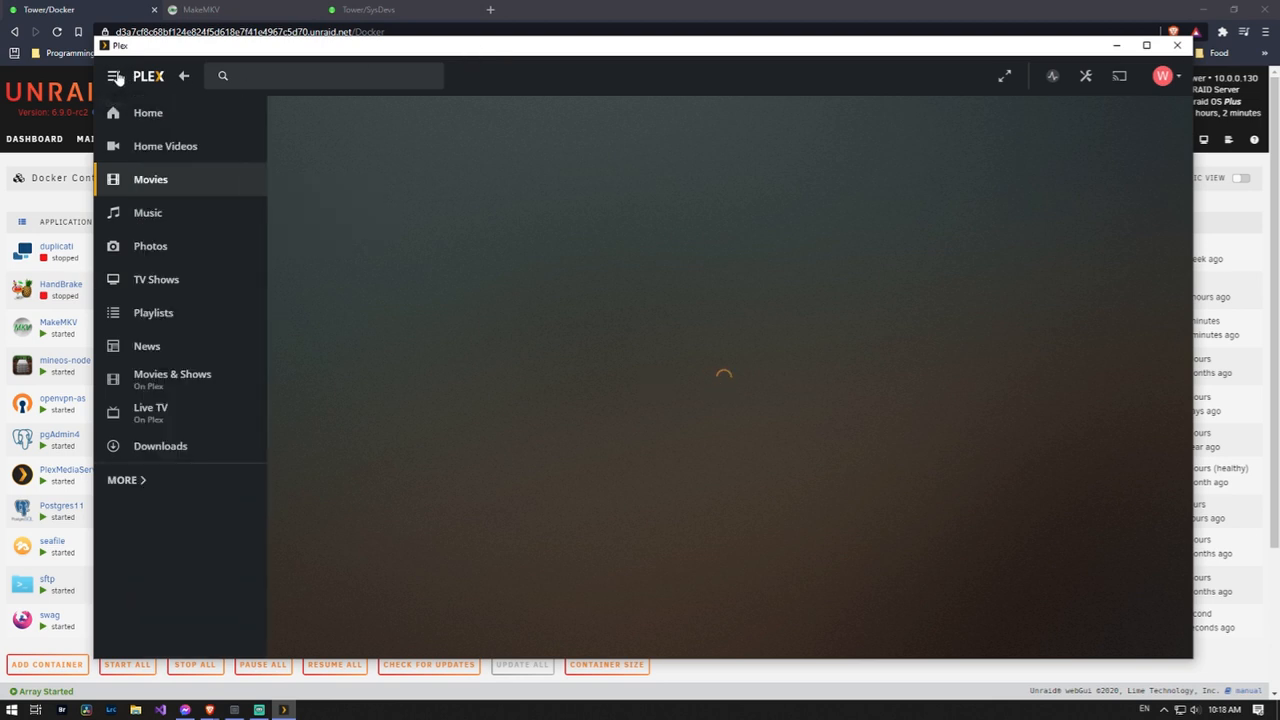
left_click(152, 180)
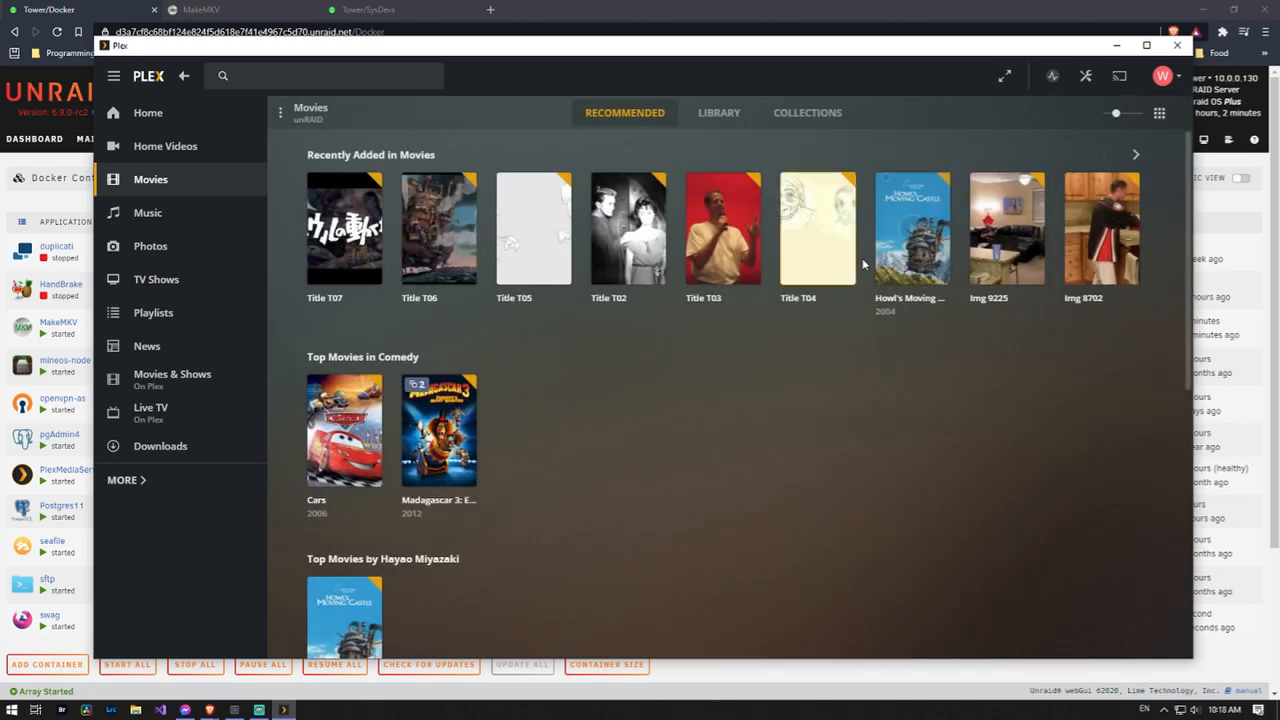
scroll("down", 3)
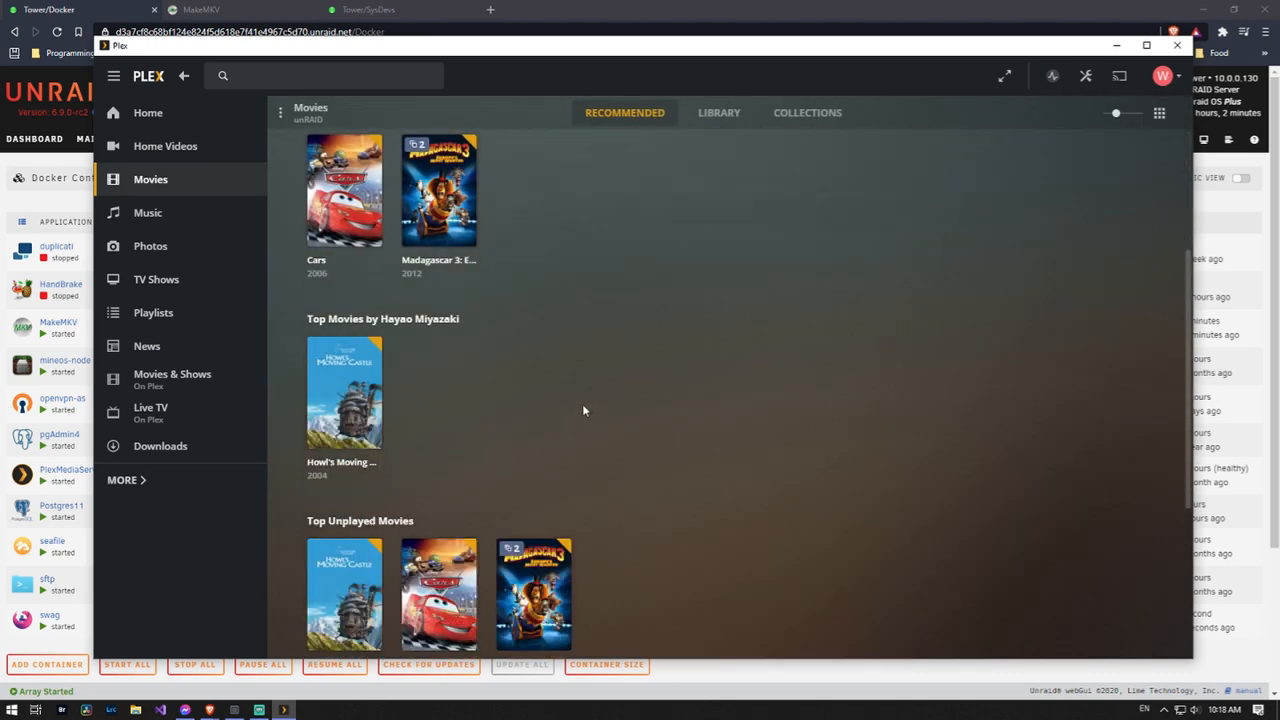
scroll("down", 3)
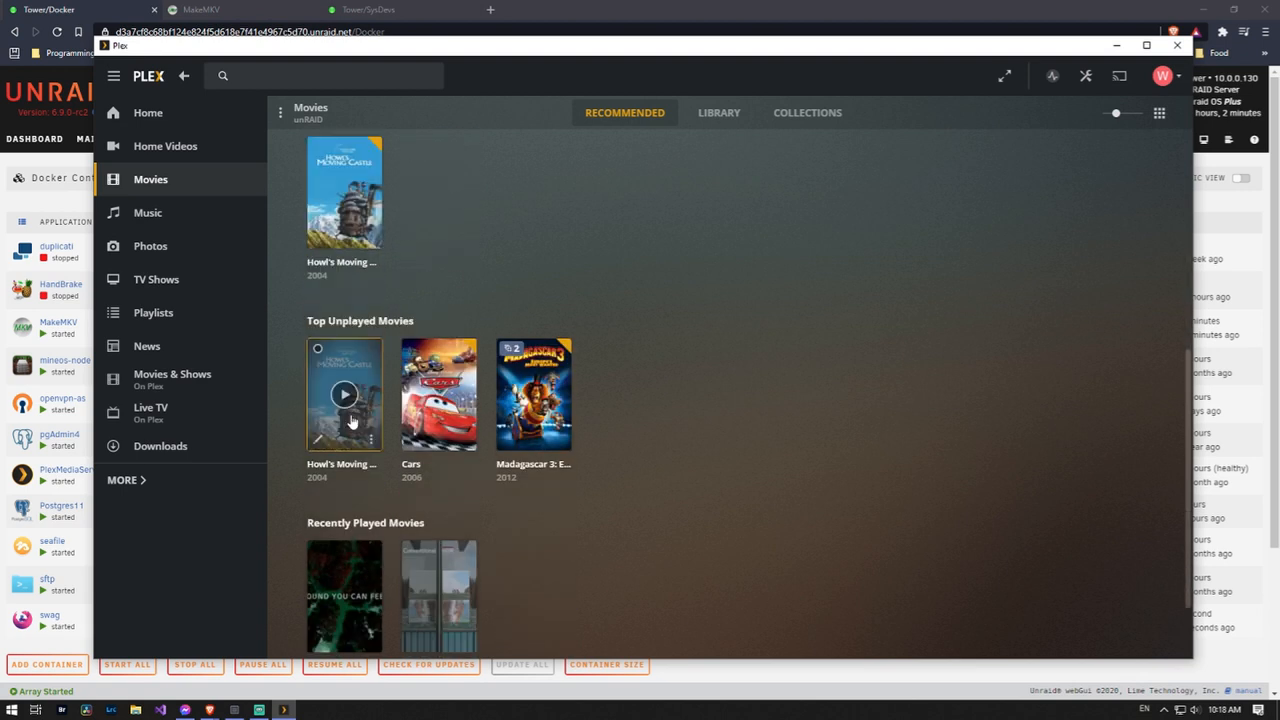
scroll("down", 3)
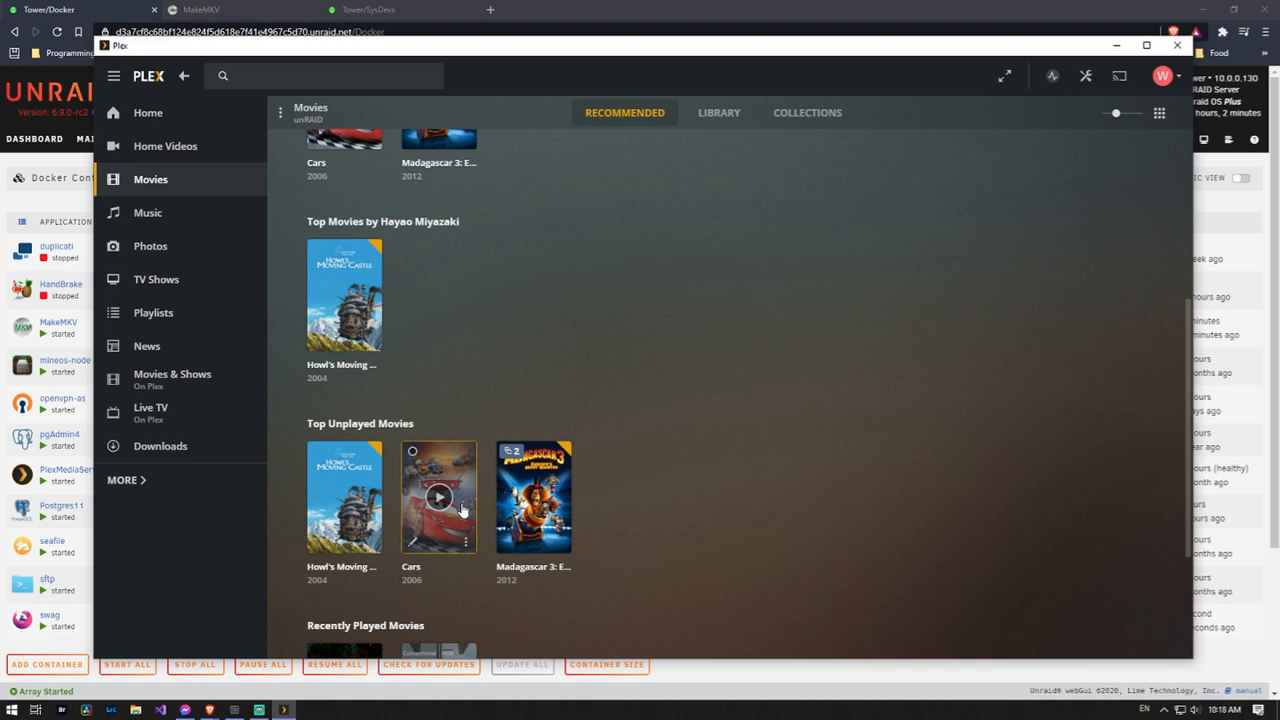
scroll("down", 3)
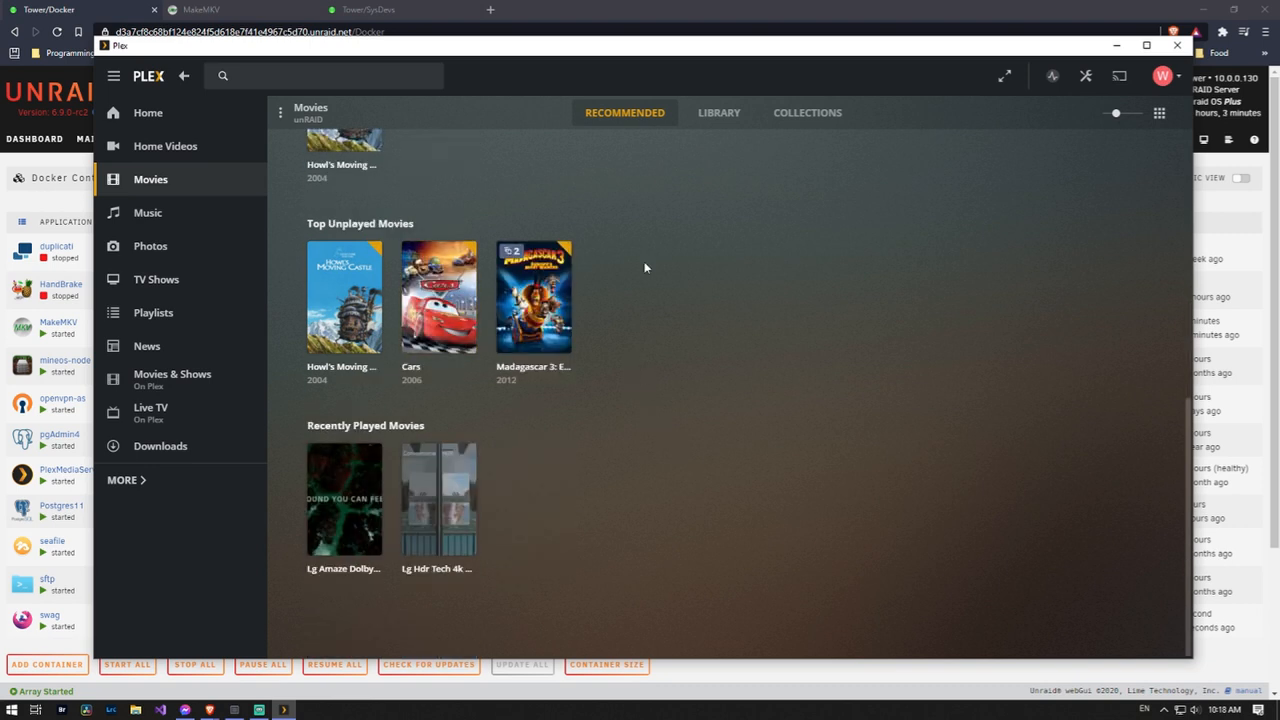
scroll("up", 3)
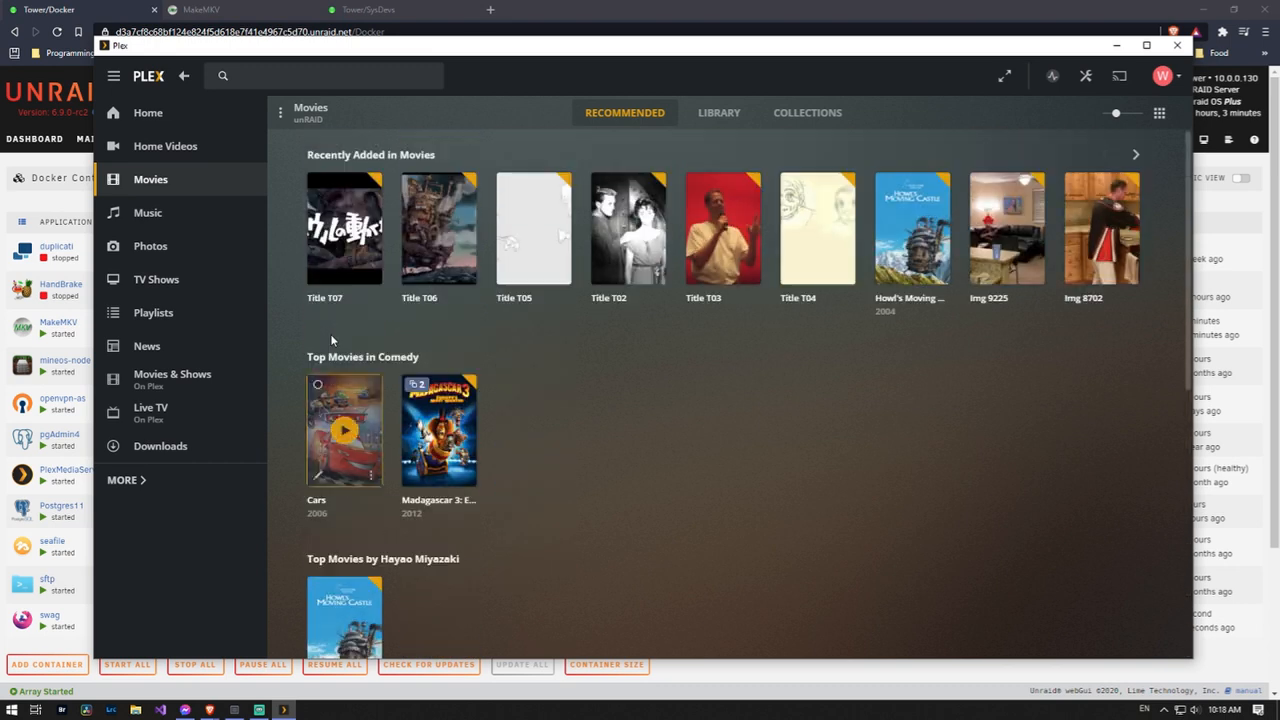
mouse_move(912, 228)
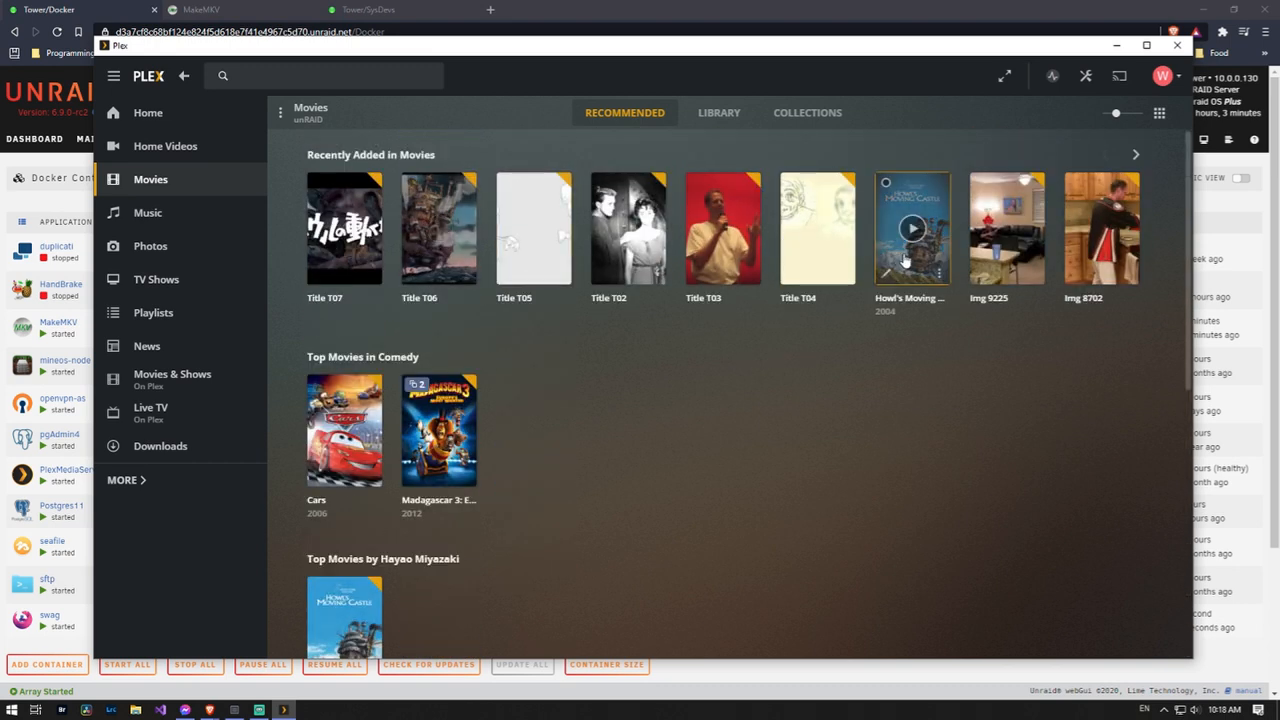
mouse_move(884, 376)
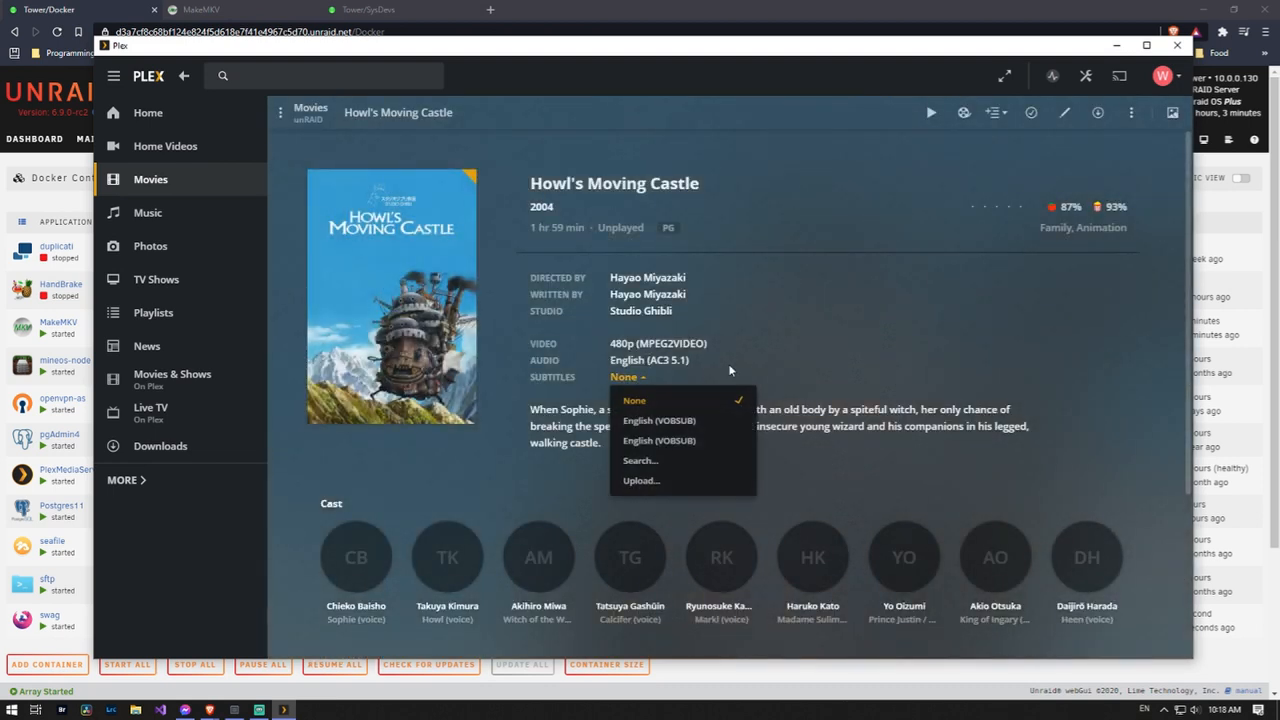
mouse_move(706, 440)
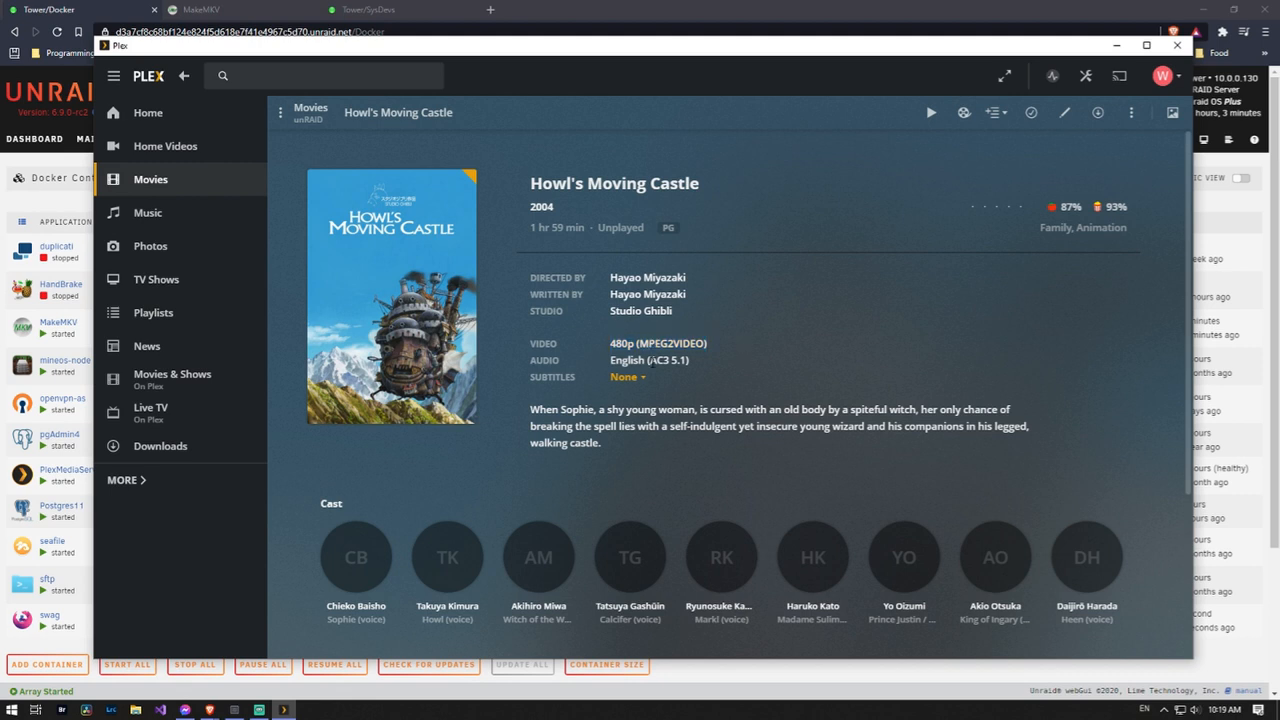
Step: List the library's Studio Ghibli movies, then return to the Howl's Moving Castle details page
left_click(184, 76)
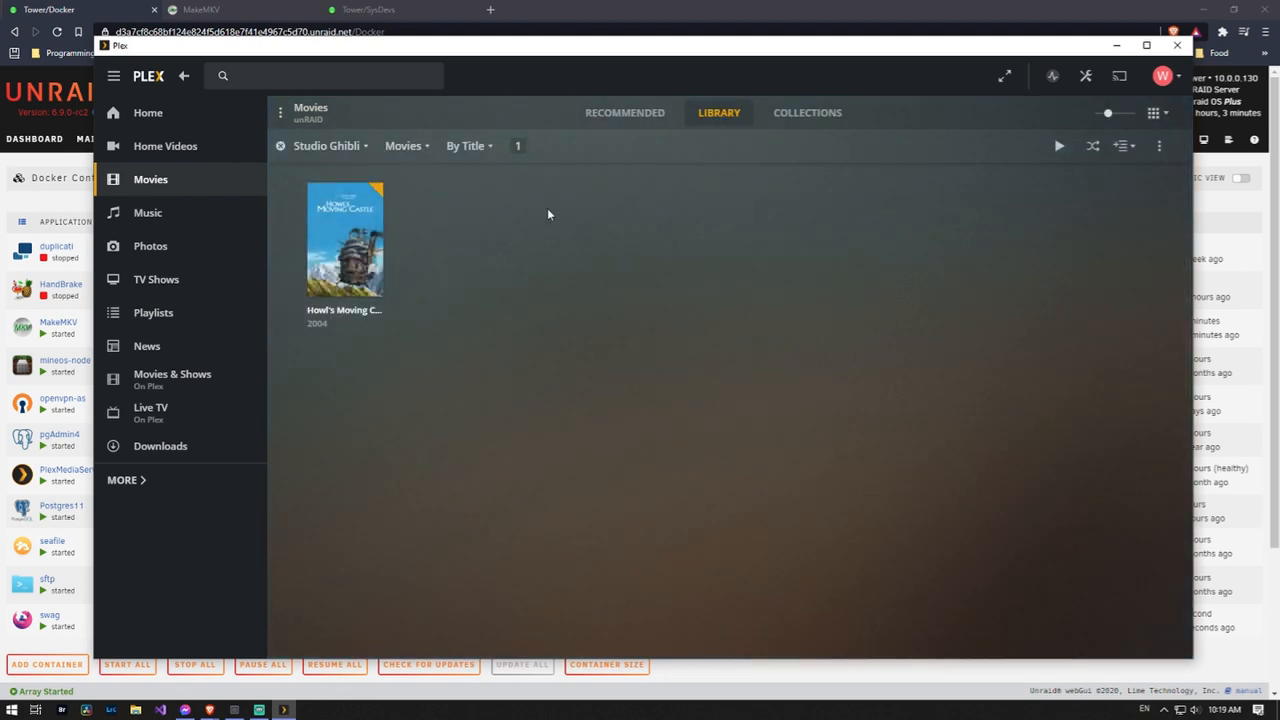
left_click(344, 240)
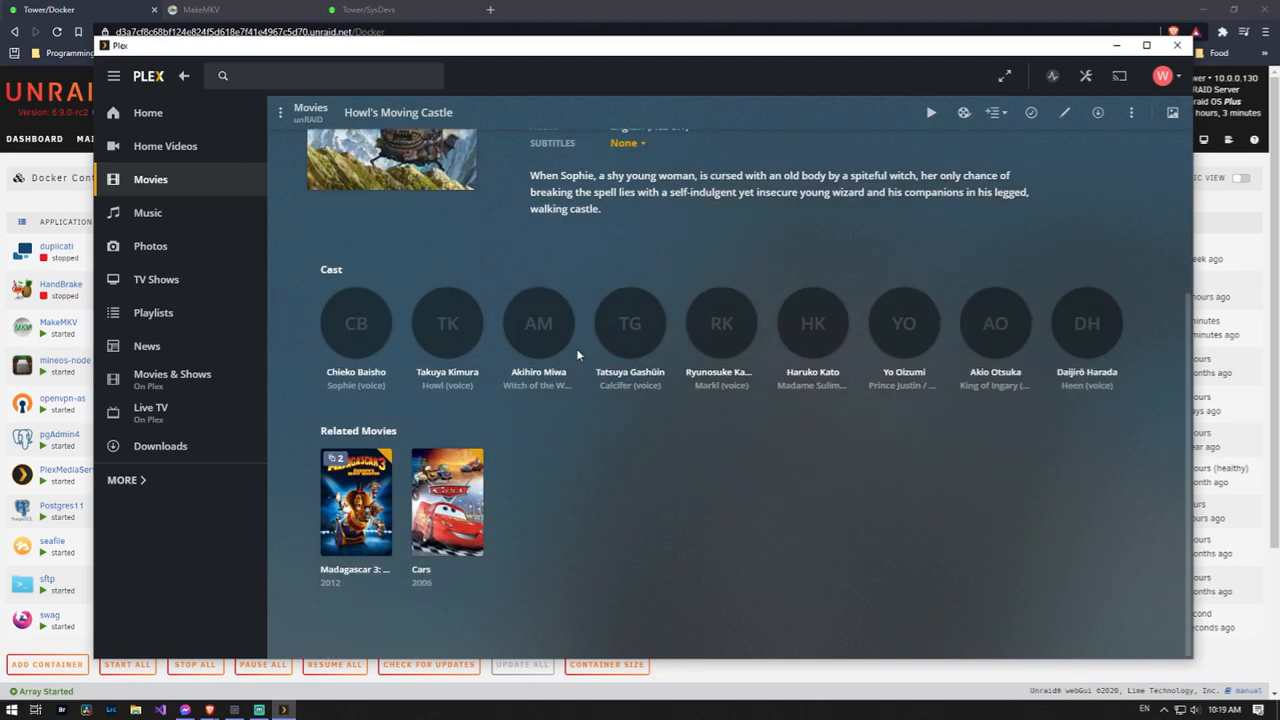
scroll("up", 3)
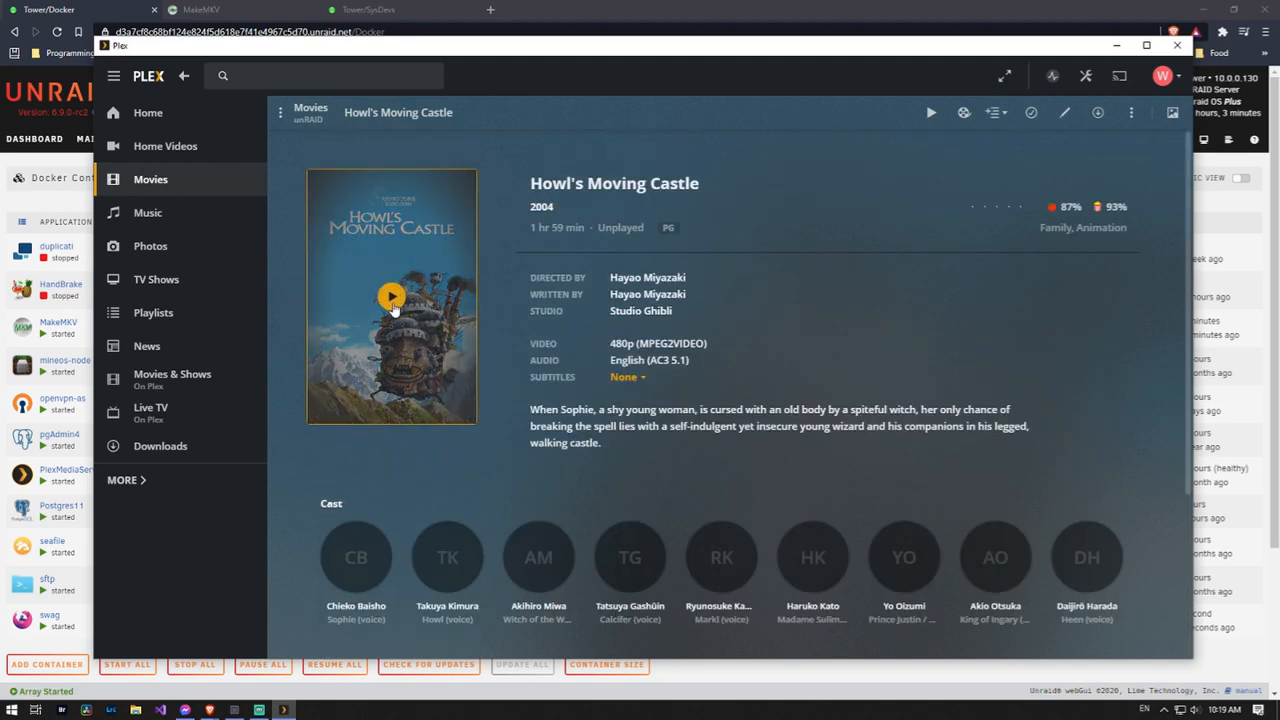
Step: Play Howl's Moving Castle and seek ahead in the movie, leaving 34 minutes remaining
left_click(392, 296)
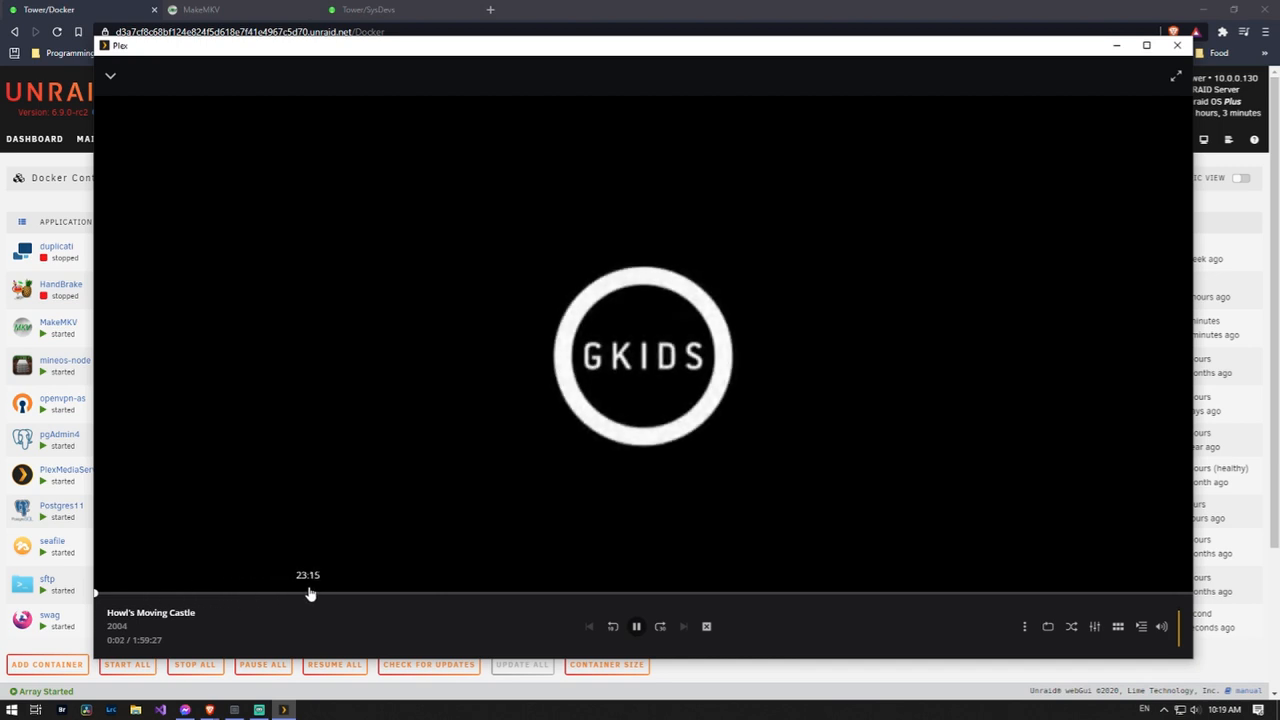
mouse_move(200, 610)
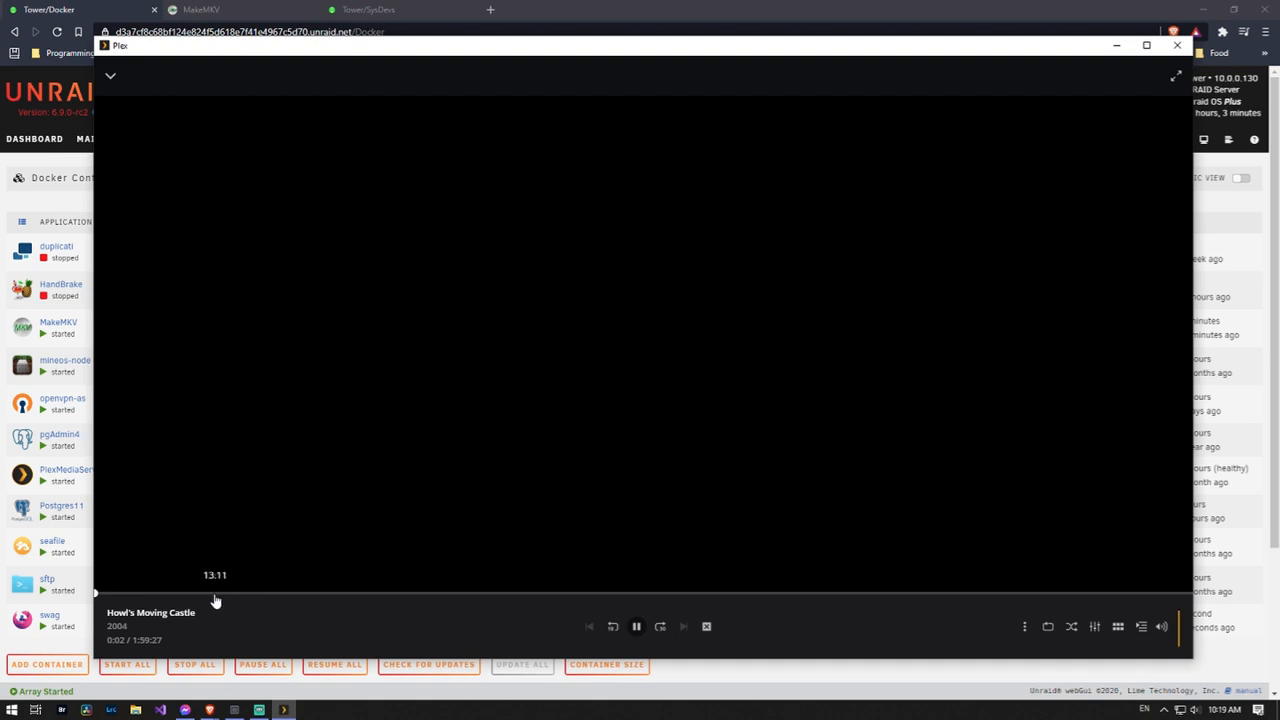
left_click_drag(96, 592, 268, 592)
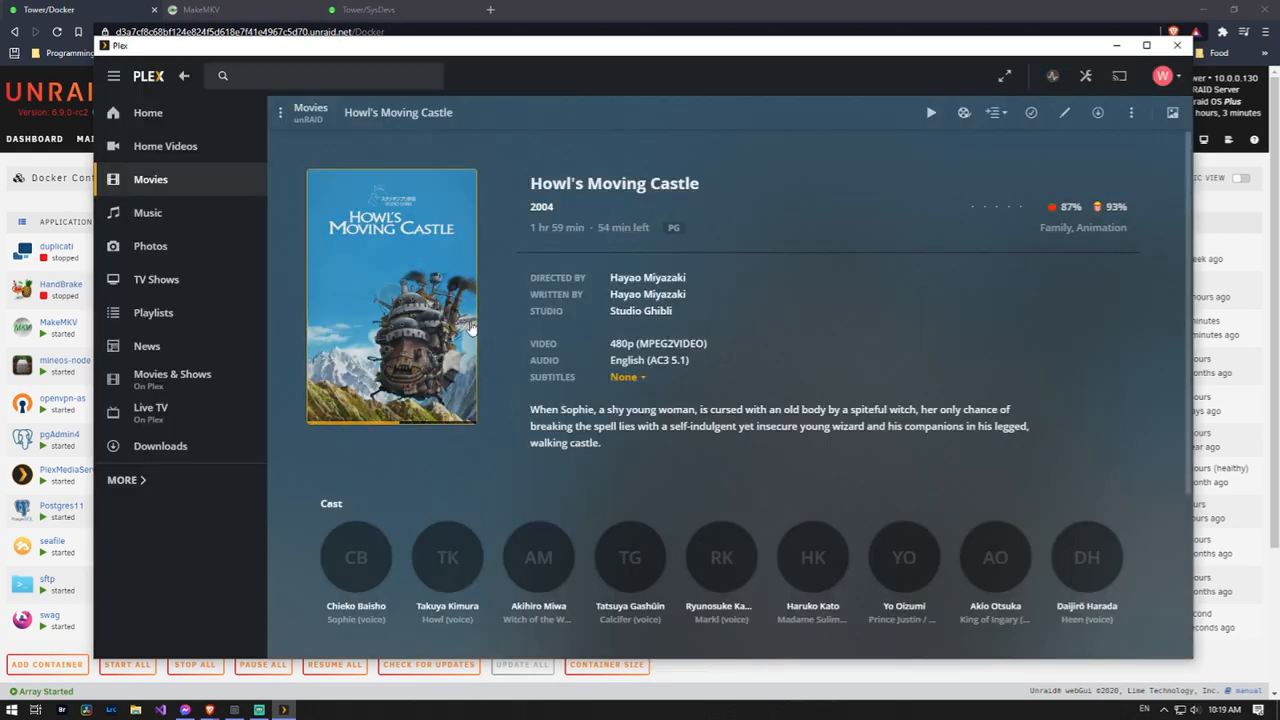
mouse_move(416, 450)
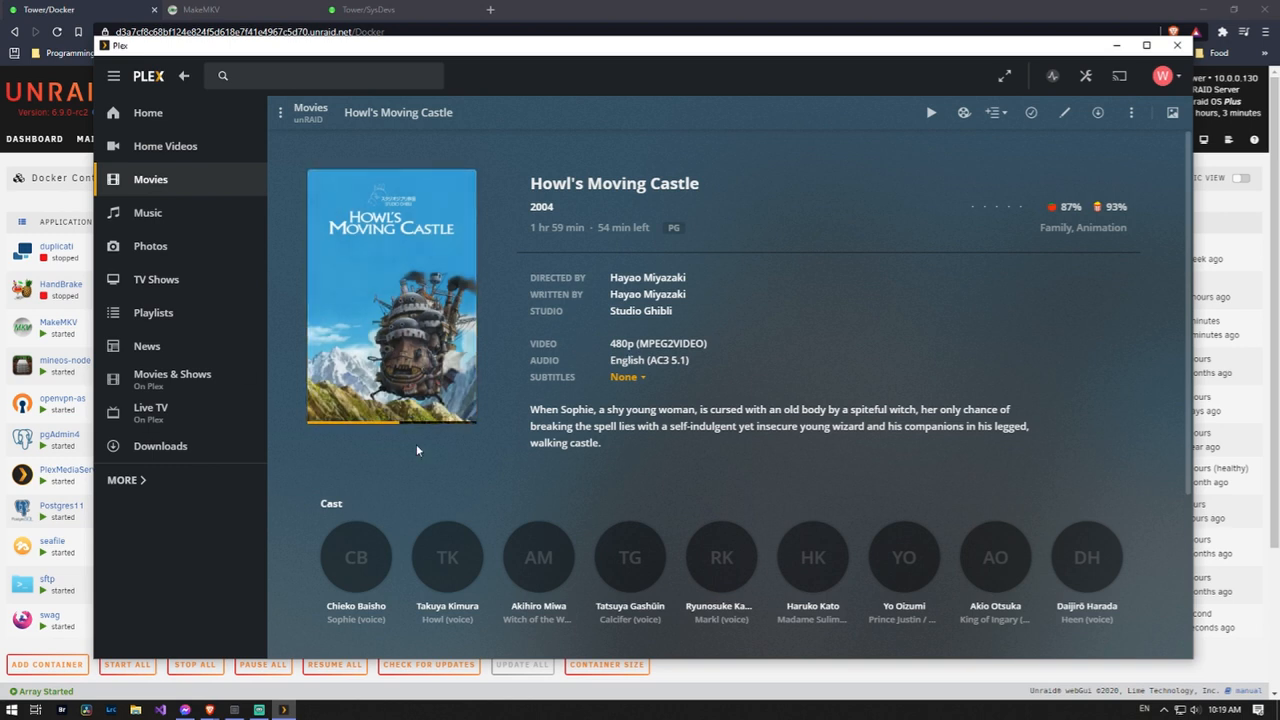
mouse_move(590, 320)
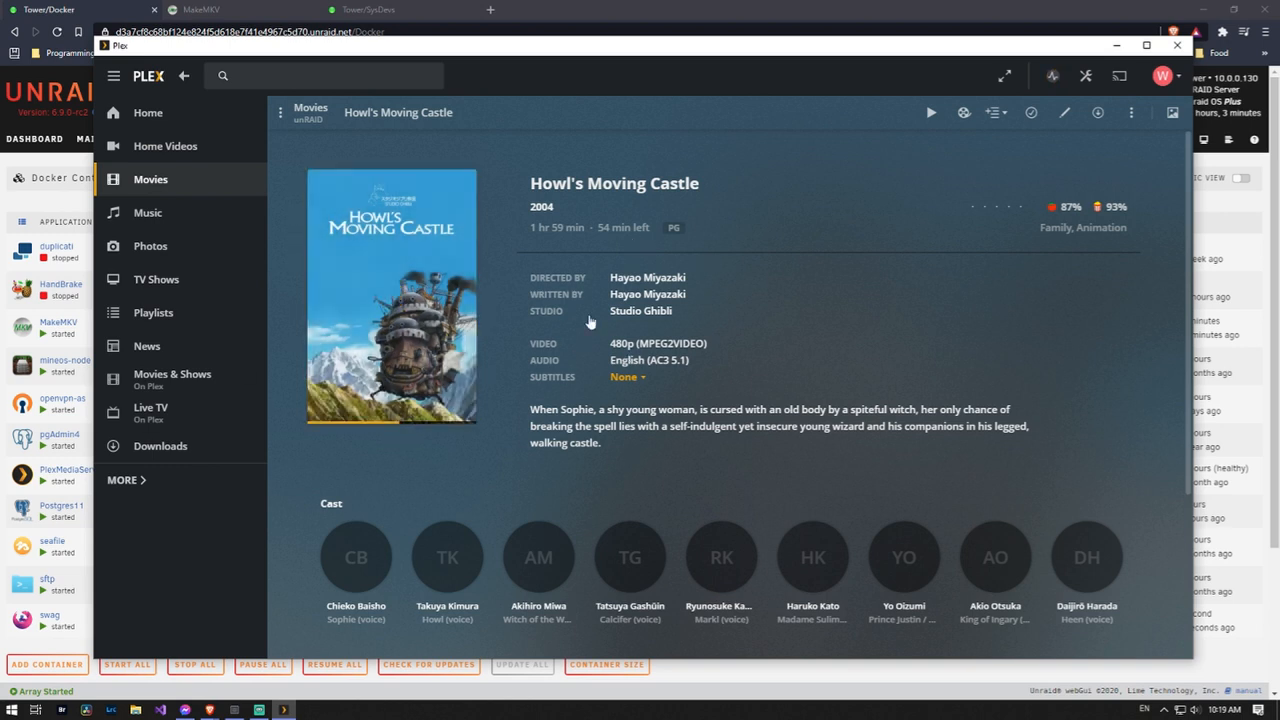
mouse_move(682, 200)
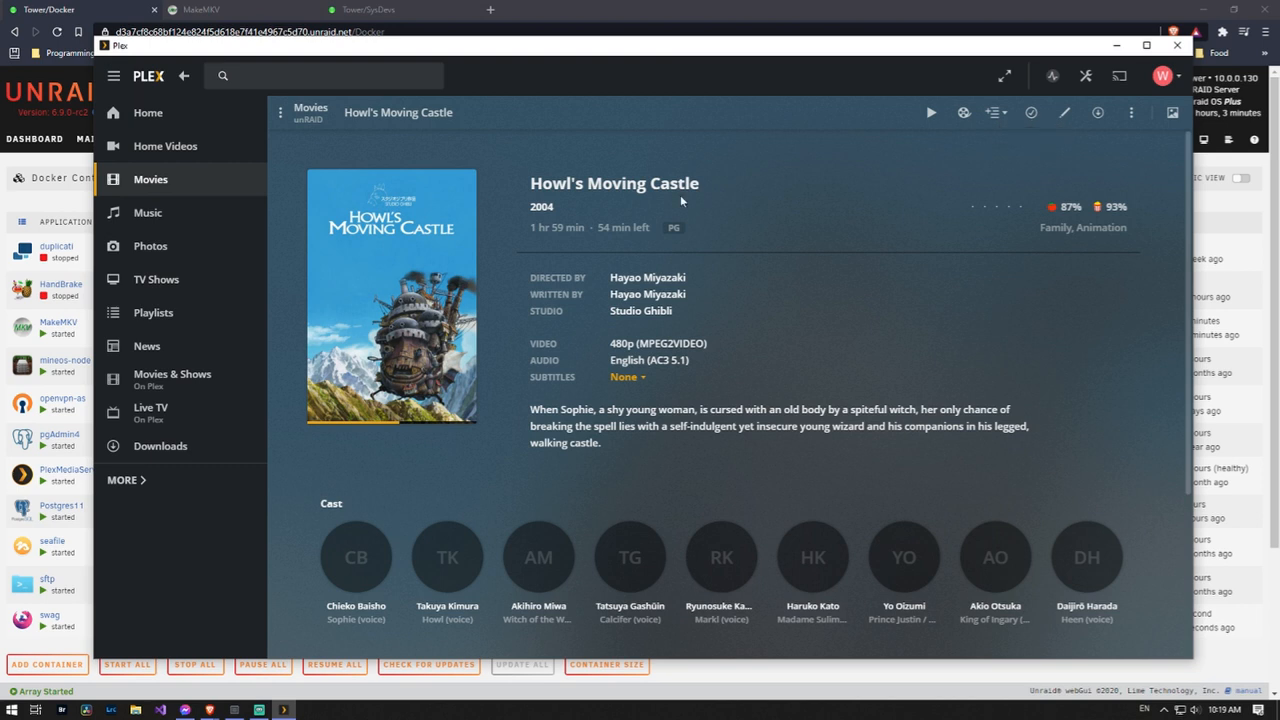